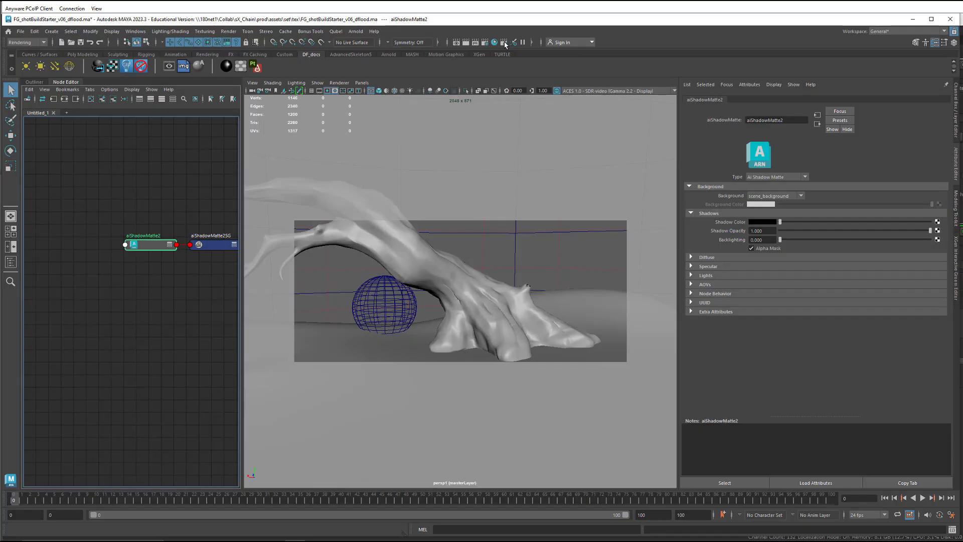
Step: Open Render Setup and create a render layer named ShadAO
{"action": "left_click", "coordinate": [502, 42]}
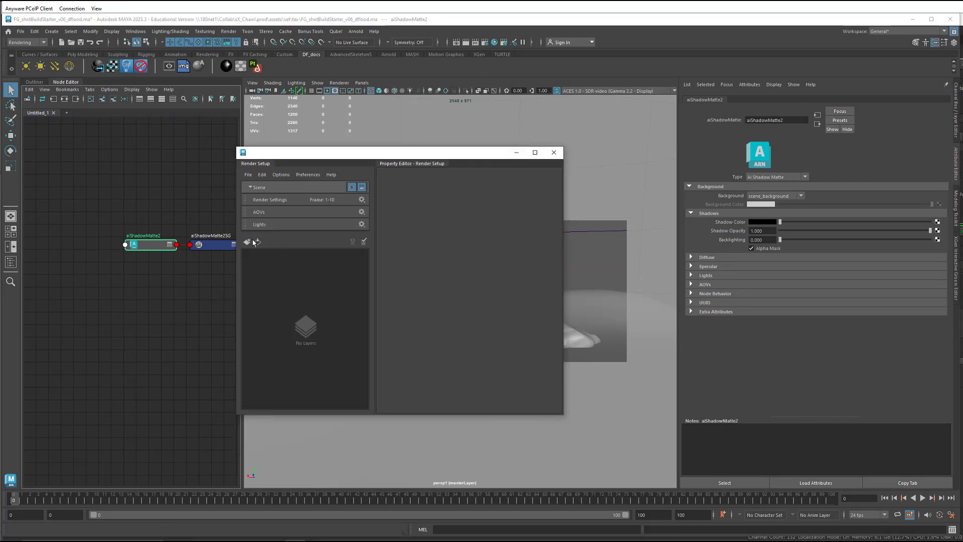
{"action": "left_click", "coordinate": [247, 241]}
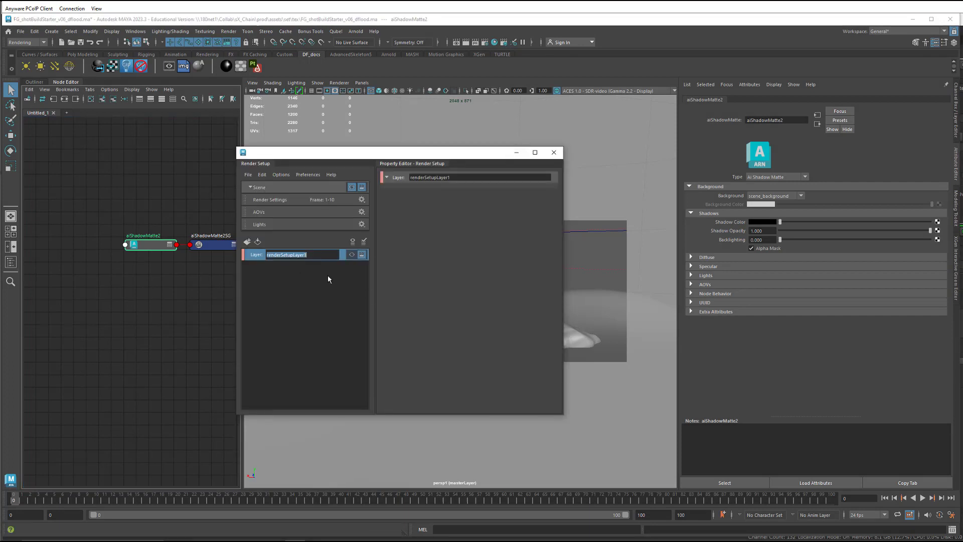
{"action": "type", "text": "ShadAO"}
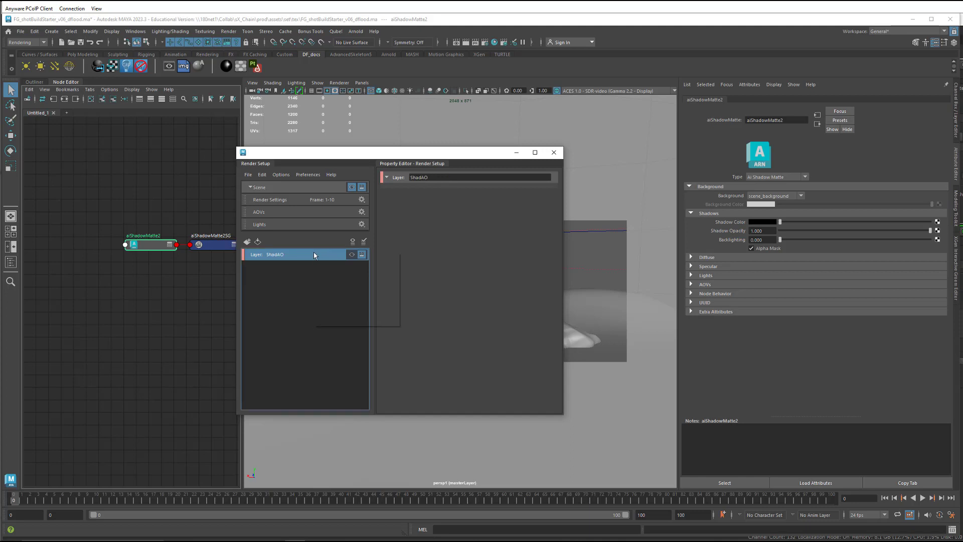
Step: Add a collection to the ShadAO layer and name it BG_stuff
{"action": "left_click", "coordinate": [362, 255]}
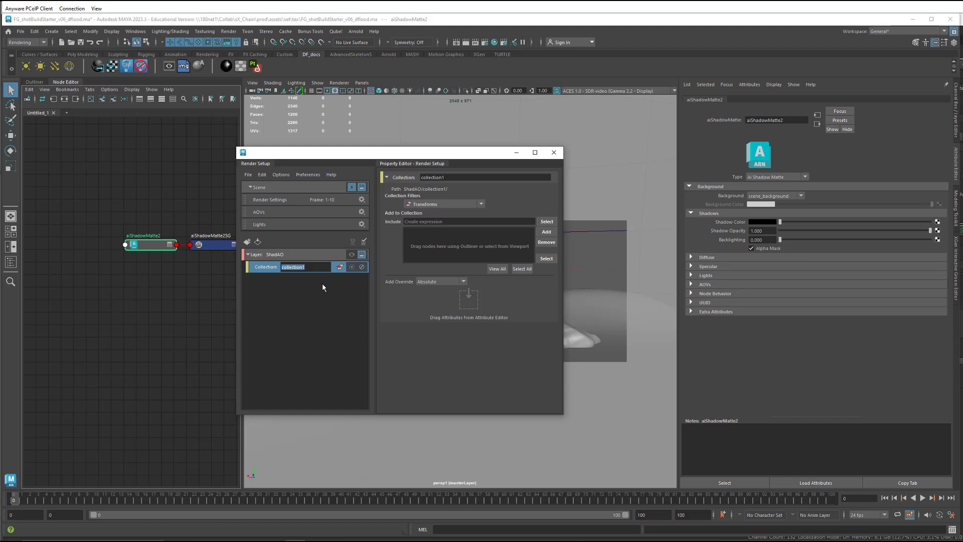
{"action": "type", "text": "BG"}
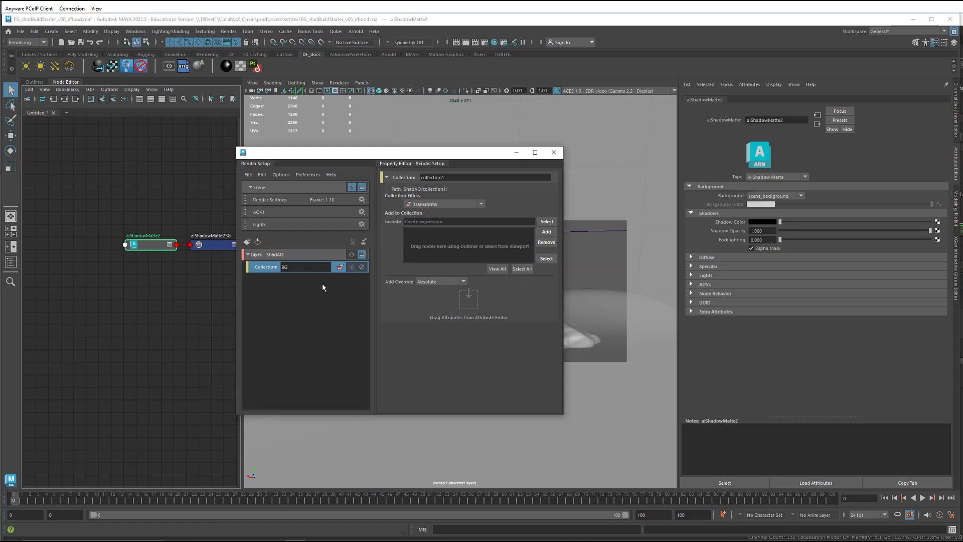
{"action": "type", "text": "BG_stuff"}
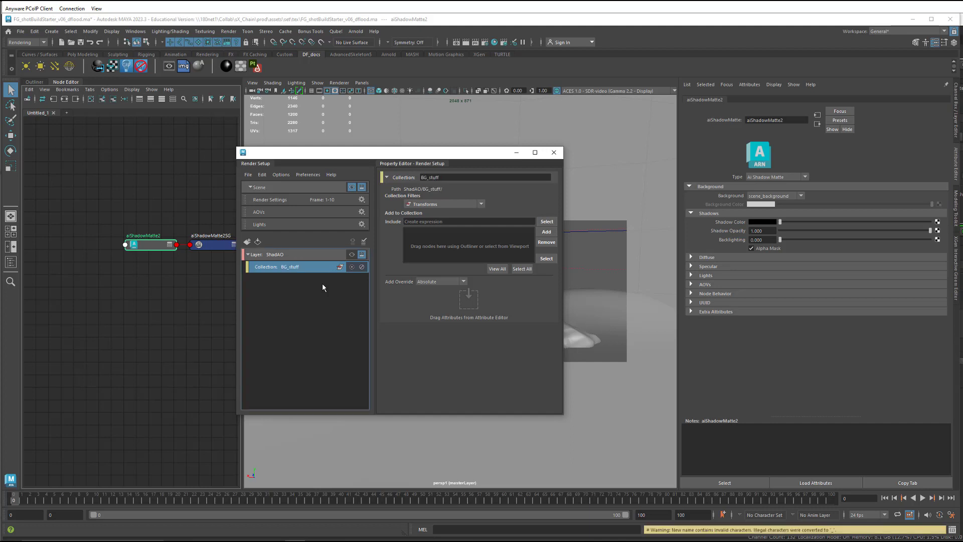
Step: Add a second collection named Shadow to the ShadAO layer
{"action": "left_click", "coordinate": [277, 254]}
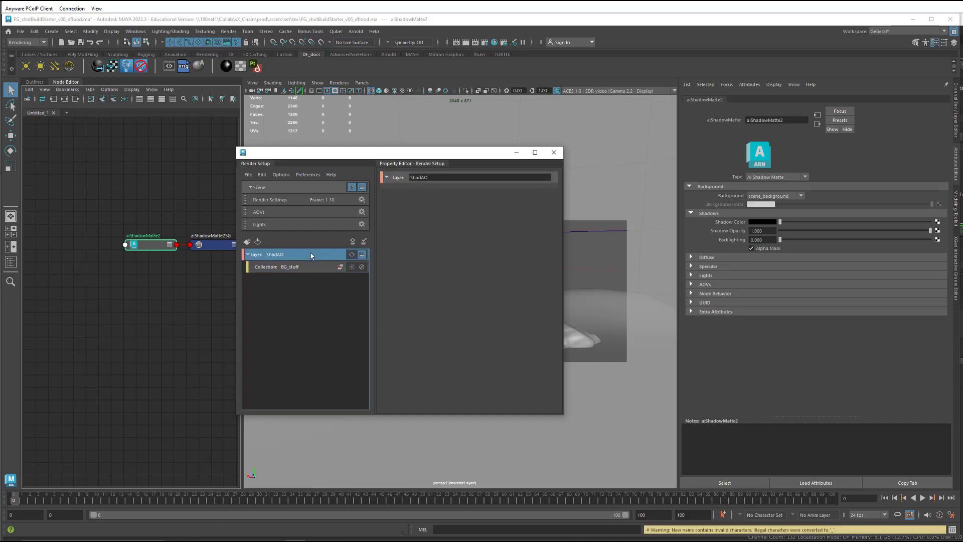
{"action": "right_click", "coordinate": [277, 253]}
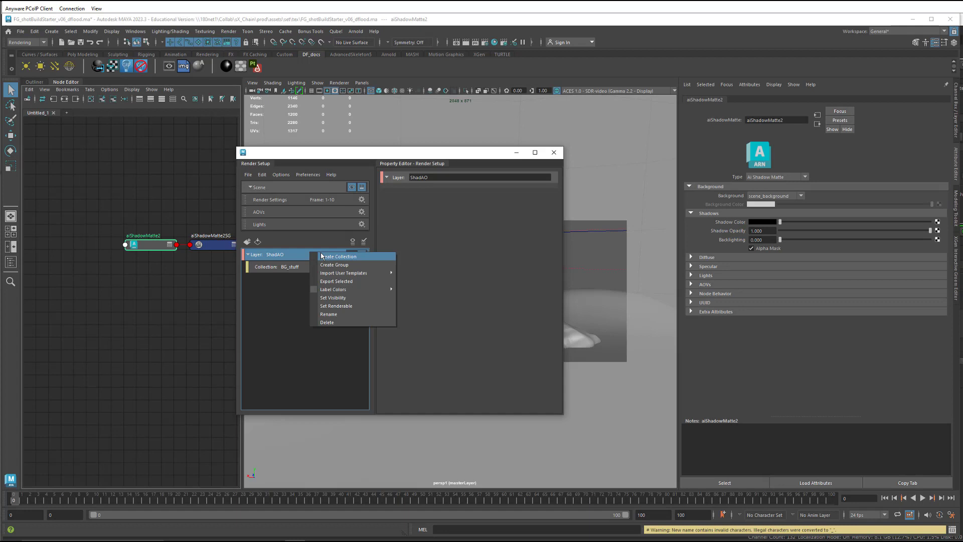
{"action": "left_click", "coordinate": [339, 256]}
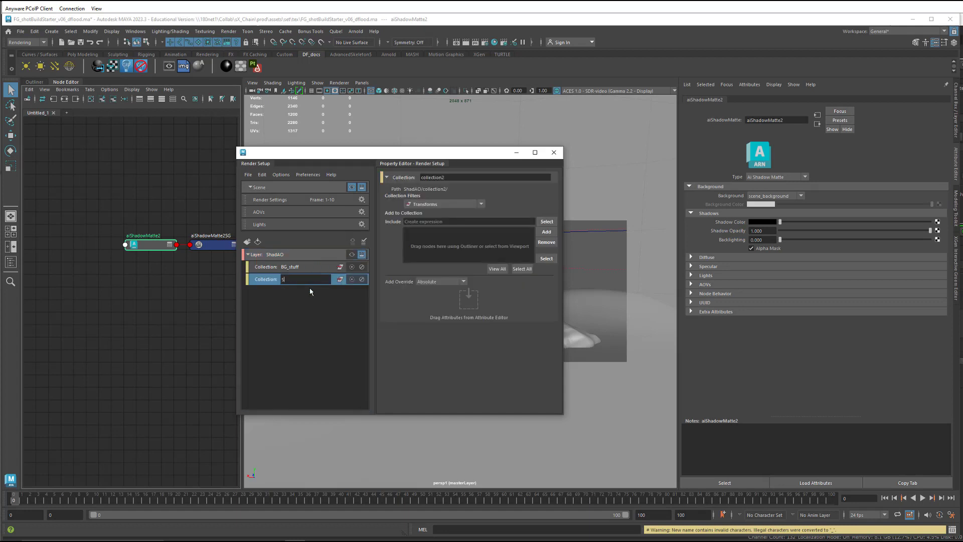
{"action": "type", "text": "Shadow"}
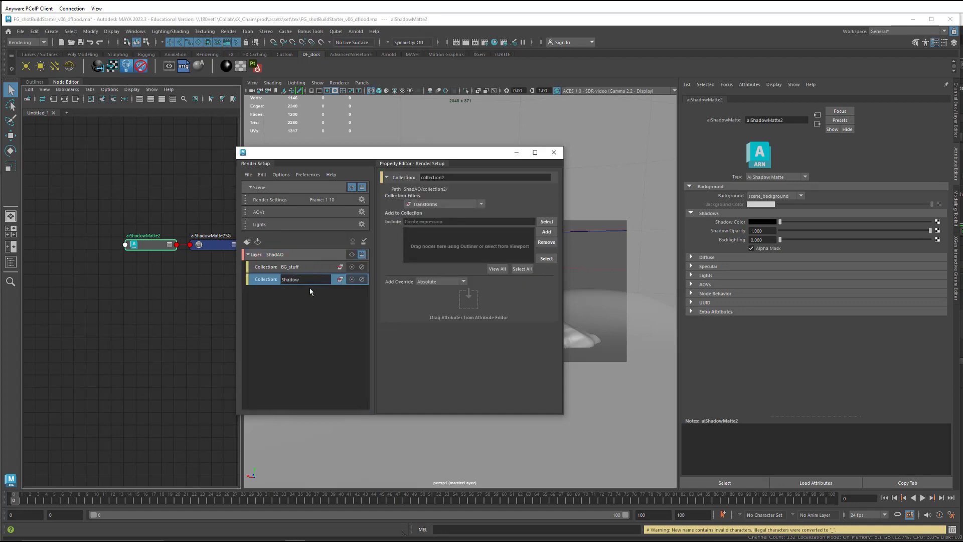
{"action": "left_click", "coordinate": [290, 279]}
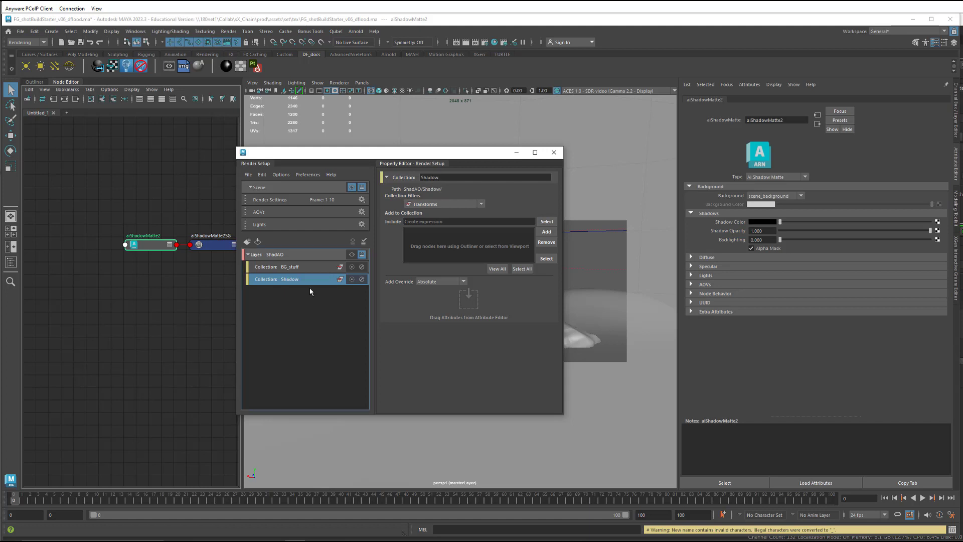
Step: Create one nested sub-collection inside BG_stuff and one inside Shadow
{"action": "left_click", "coordinate": [289, 266]}
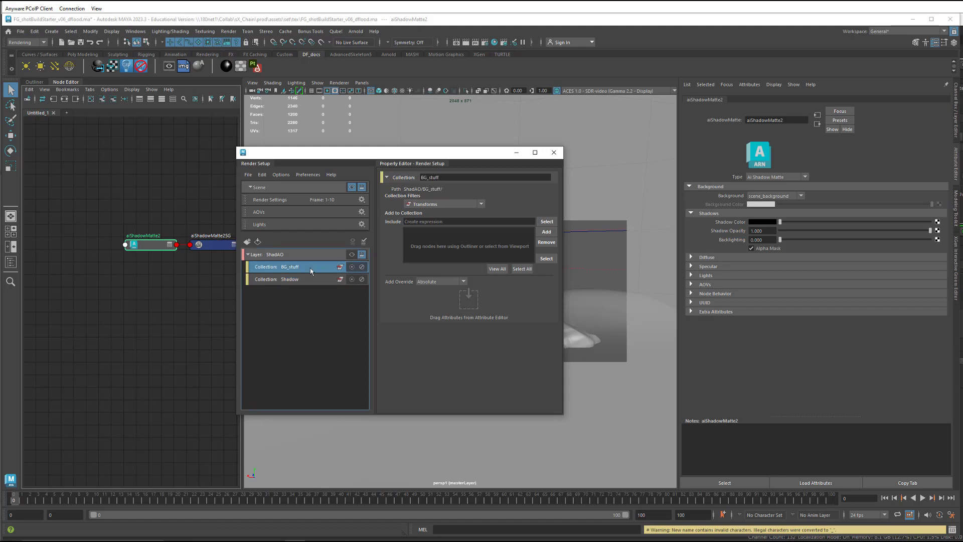
{"action": "right_click", "coordinate": [289, 266]}
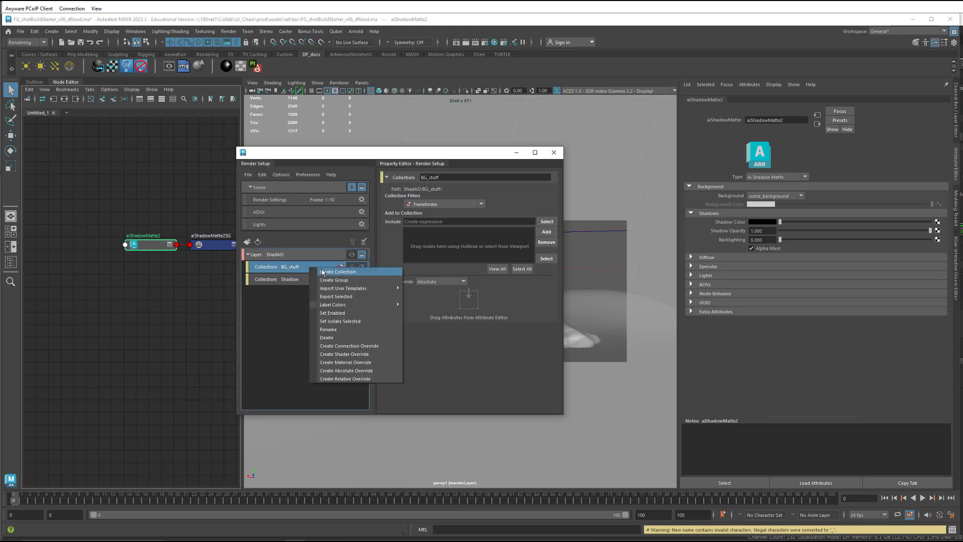
{"action": "left_click", "coordinate": [337, 271]}
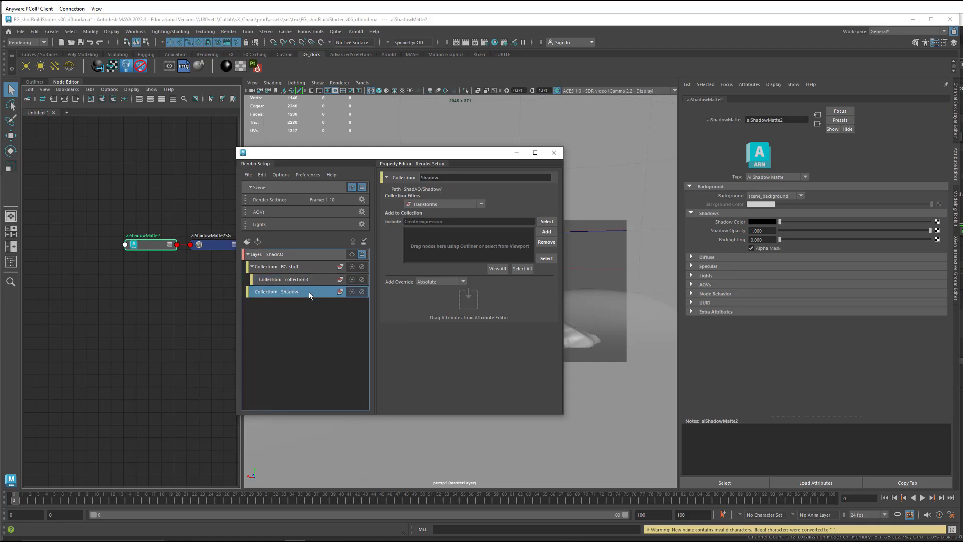
{"action": "right_click", "coordinate": [290, 291]}
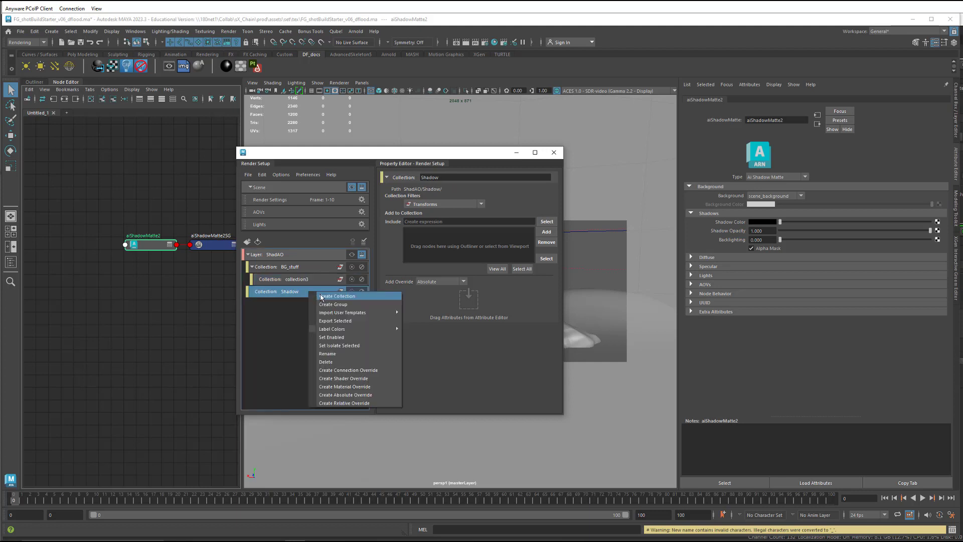
{"action": "left_click", "coordinate": [337, 295]}
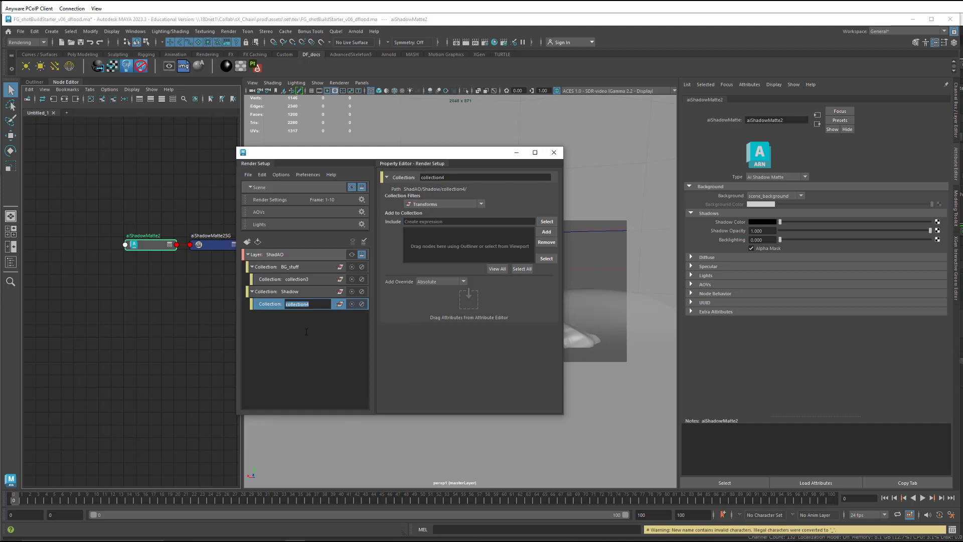
{"action": "left_click", "coordinate": [297, 279]}
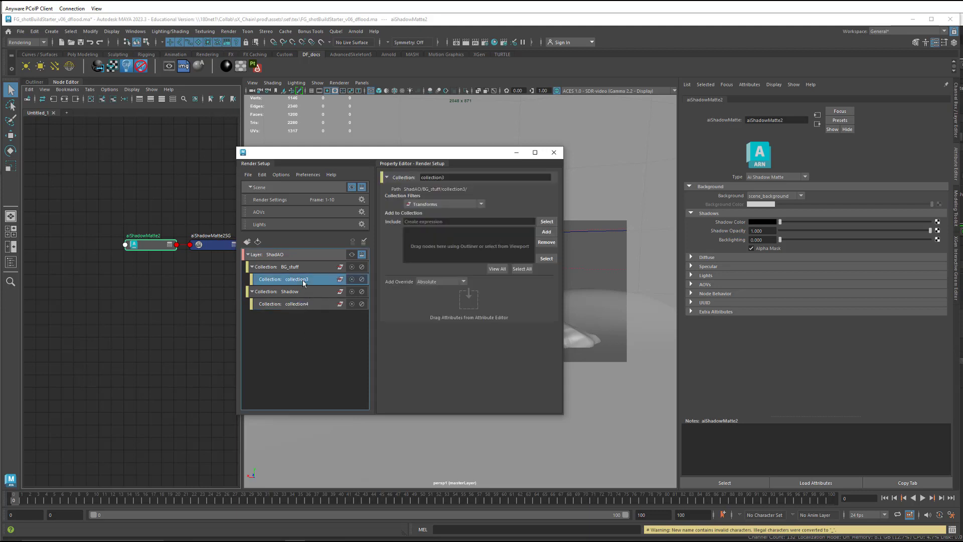
Step: Rename the nested sub-collections to shapes and shapes1
{"action": "double_click", "coordinate": [298, 279]}
{"action": "type", "text": "shapes"}
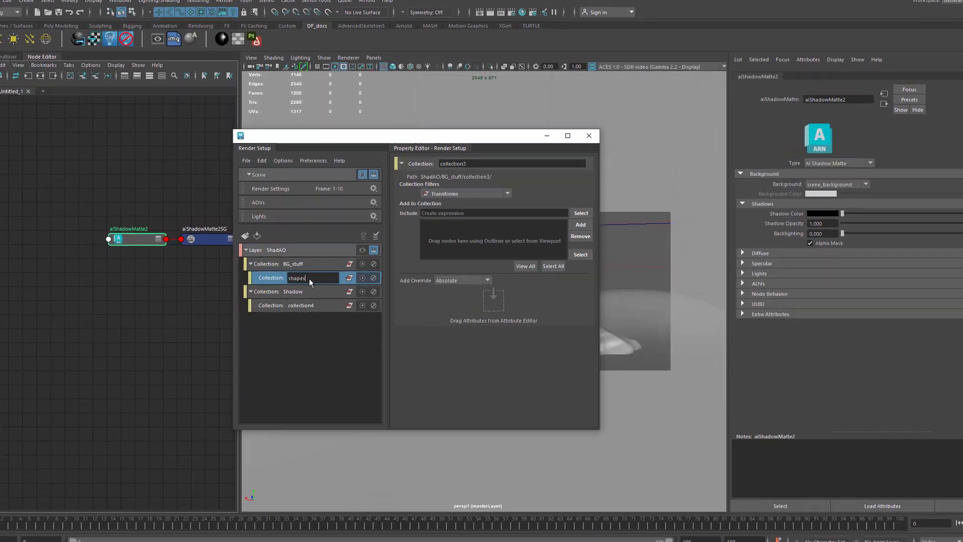
{"action": "left_click", "coordinate": [318, 312]}
{"action": "type", "text": "sha"}
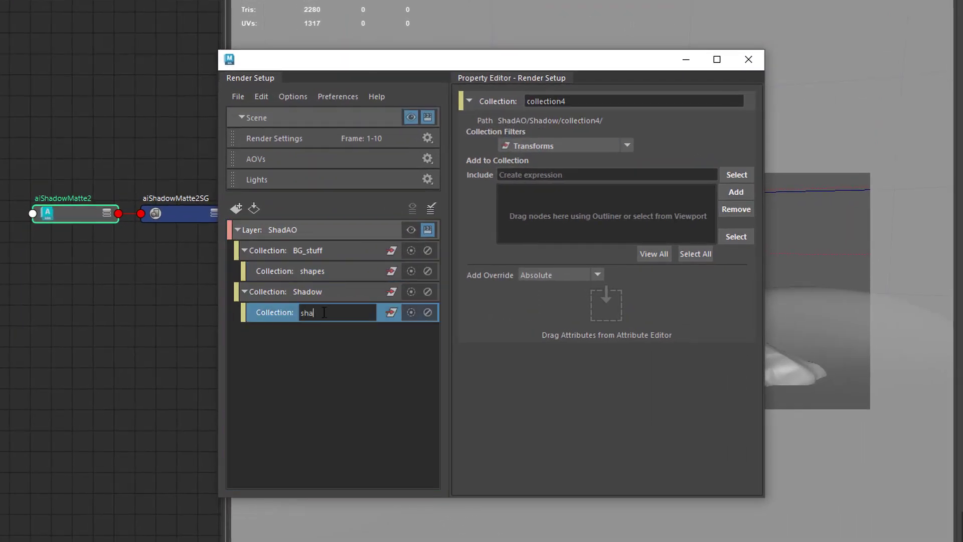
{"action": "key", "text": "Return"}
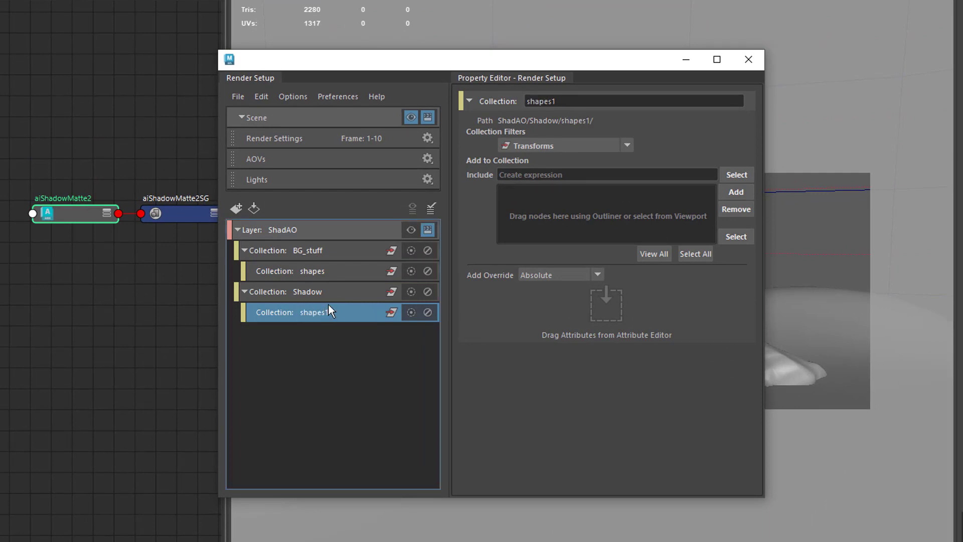
Step: Set the shapes collection filter to Shapes with a * include expression
{"action": "left_click", "coordinate": [312, 271]}
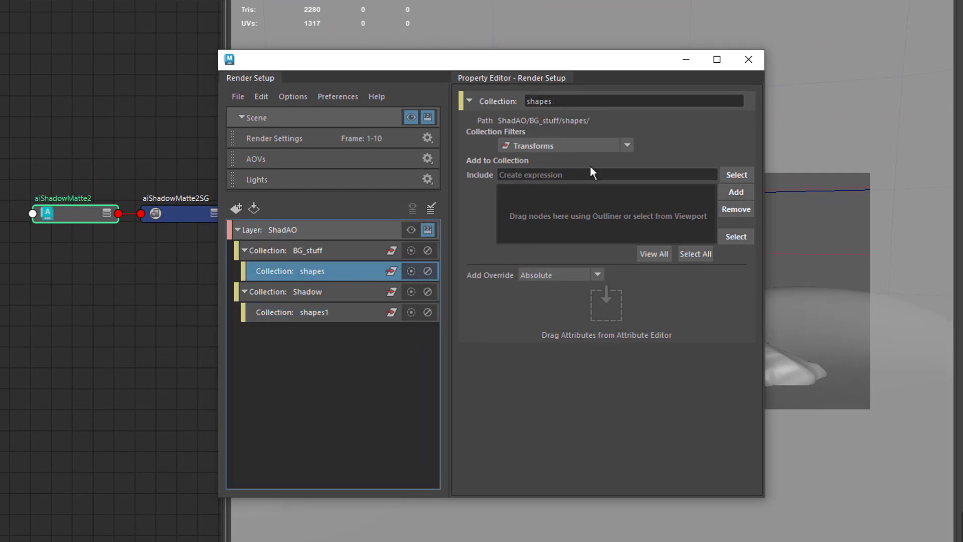
{"action": "left_click", "coordinate": [626, 145]}
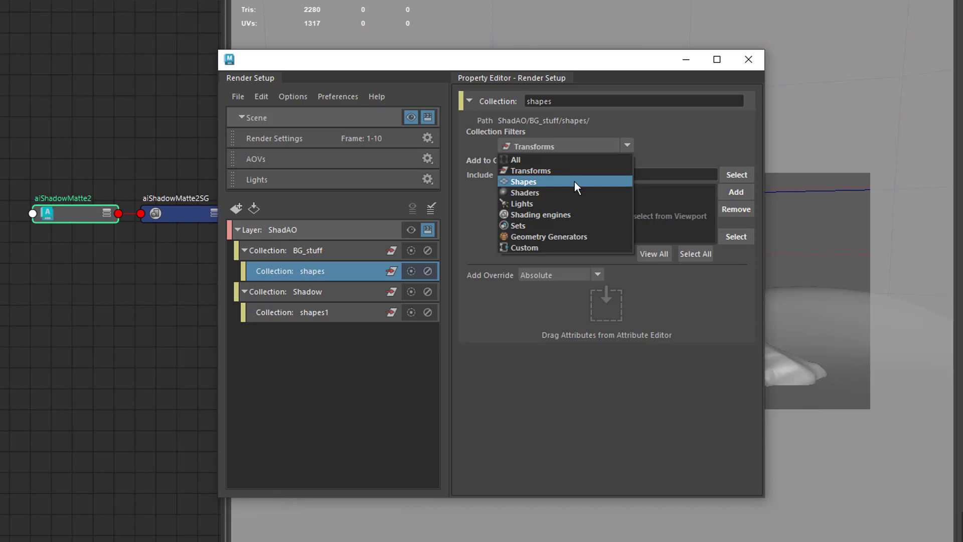
{"action": "left_click", "coordinate": [523, 181]}
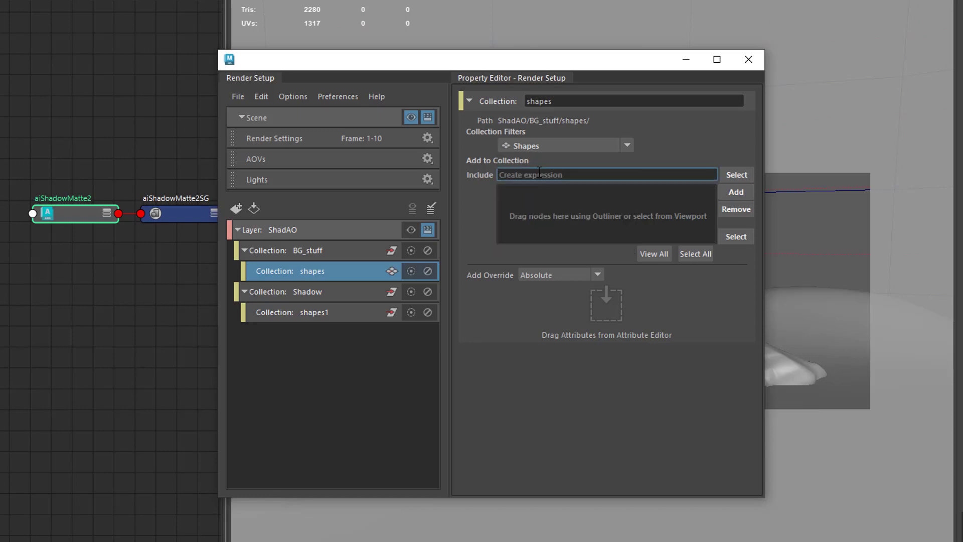
{"action": "type", "text": "*"}
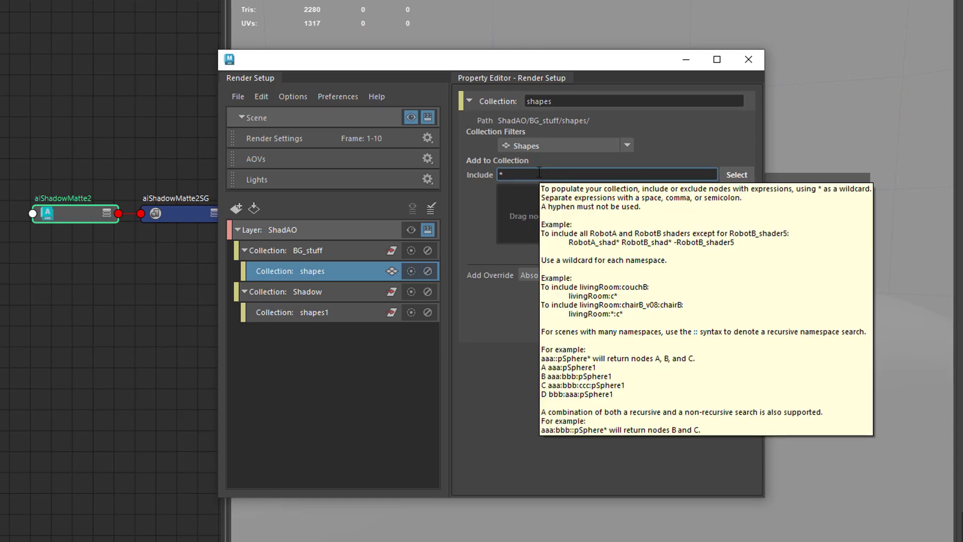
Step: Set the shapes1 collection filter to Shapes and include *
{"action": "left_click", "coordinate": [314, 312]}
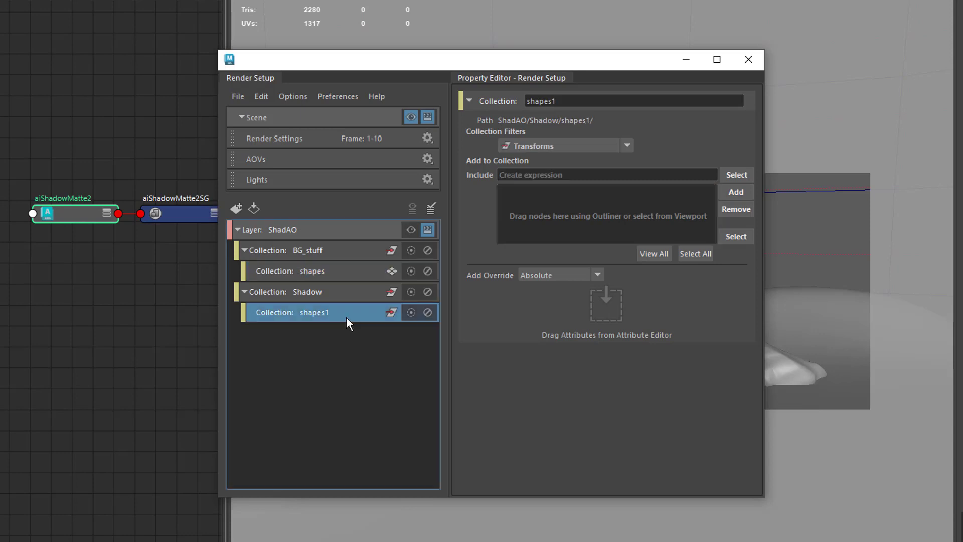
{"action": "left_click", "coordinate": [626, 145]}
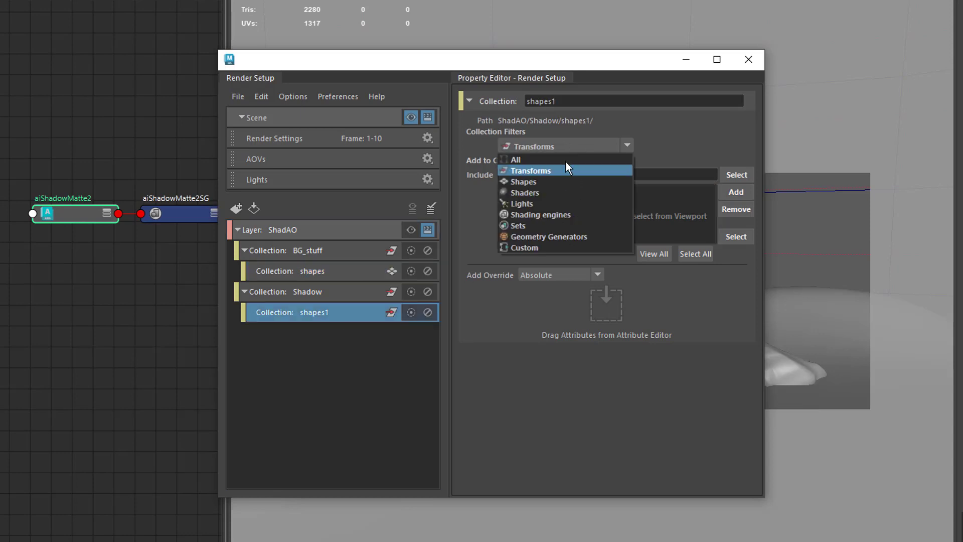
{"action": "left_click", "coordinate": [522, 181]}
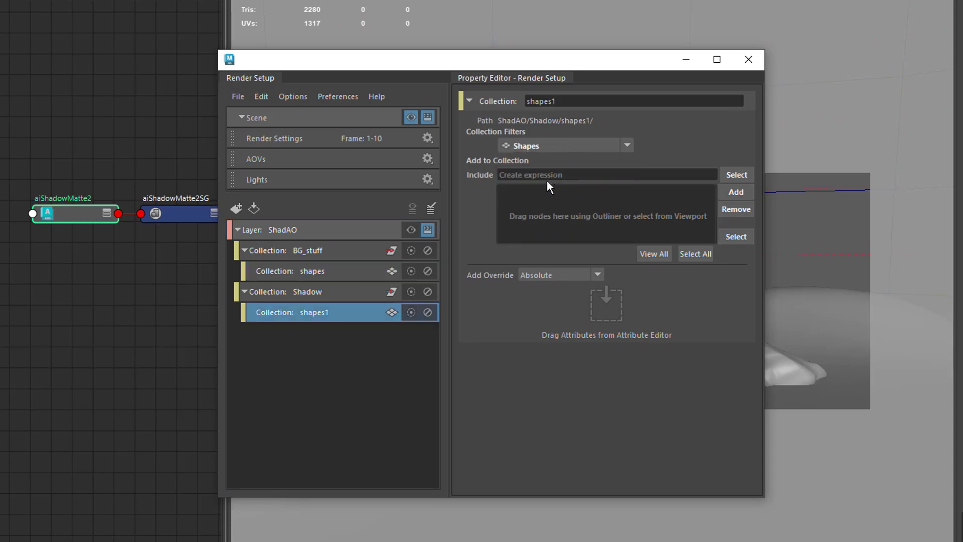
{"action": "left_click", "coordinate": [605, 175]}
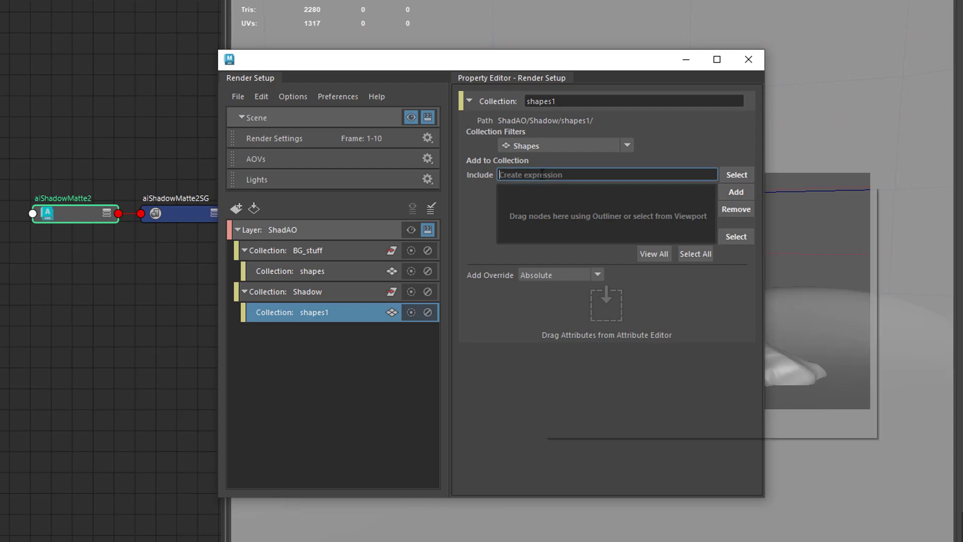
{"action": "type", "text": "*"}
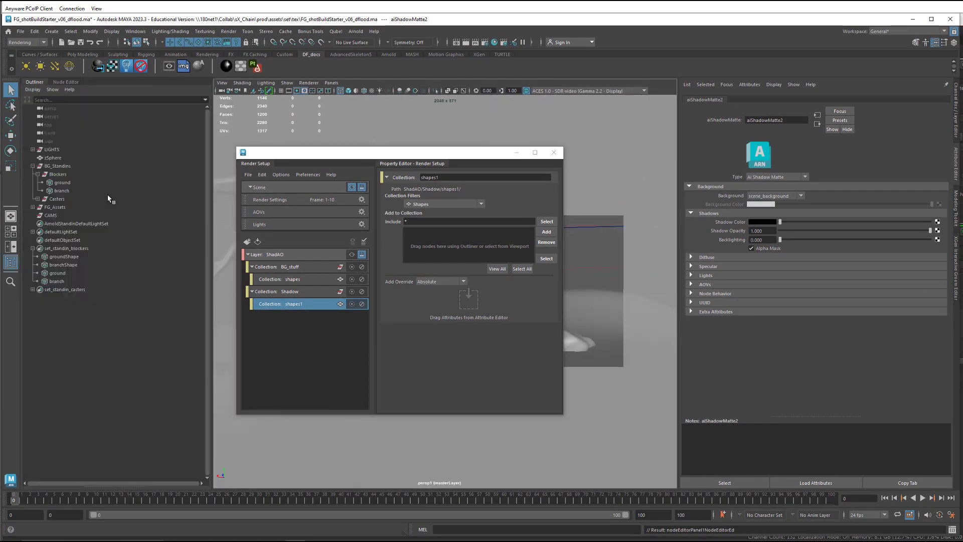
Step: Add the FG_Assets group from the Outliner to the FG_stuff collection
{"action": "left_click", "coordinate": [289, 267]}
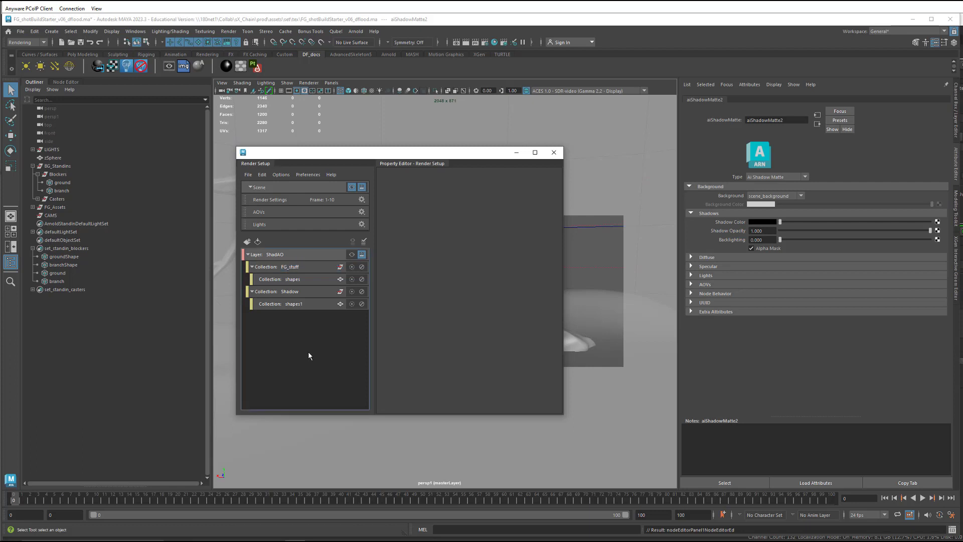
{"action": "left_click", "coordinate": [289, 266]}
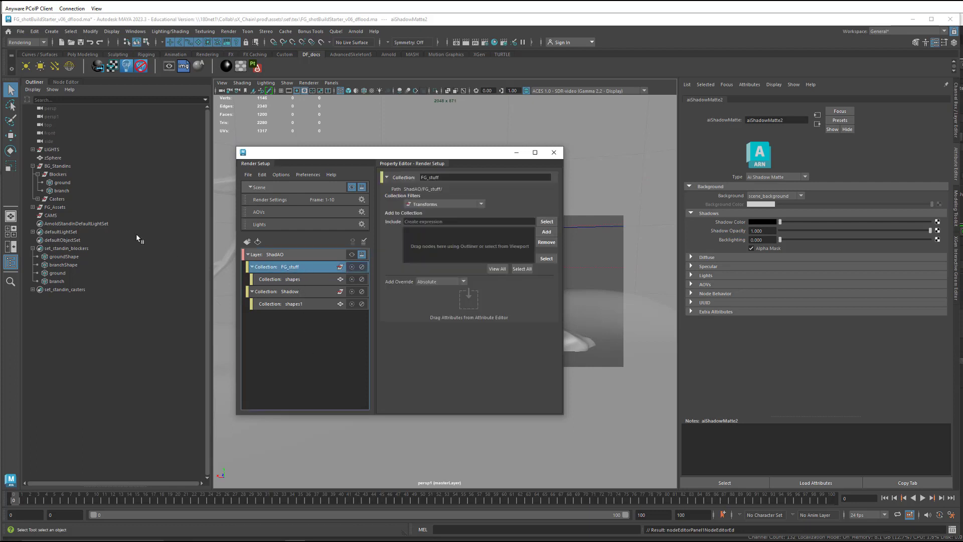
{"action": "left_click", "coordinate": [54, 207]}
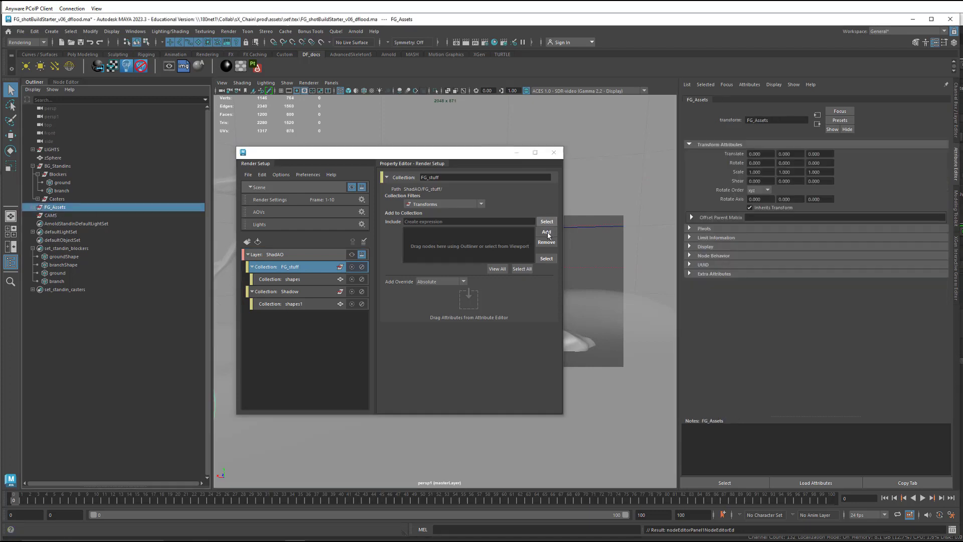
{"action": "left_click", "coordinate": [546, 231]}
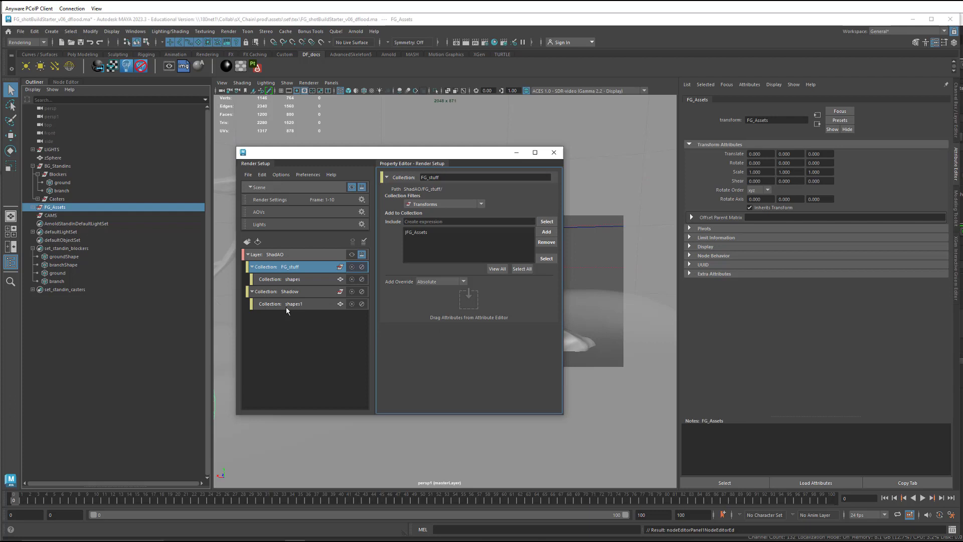
Step: Add the Blockers group from the Outliner to the Shadow collection
{"action": "left_click", "coordinate": [289, 291]}
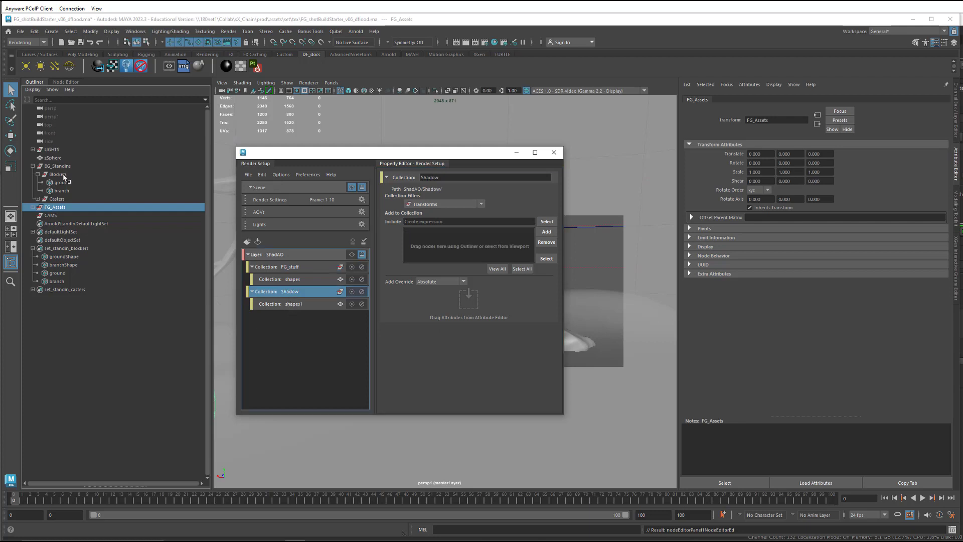
{"action": "left_click", "coordinate": [57, 175]}
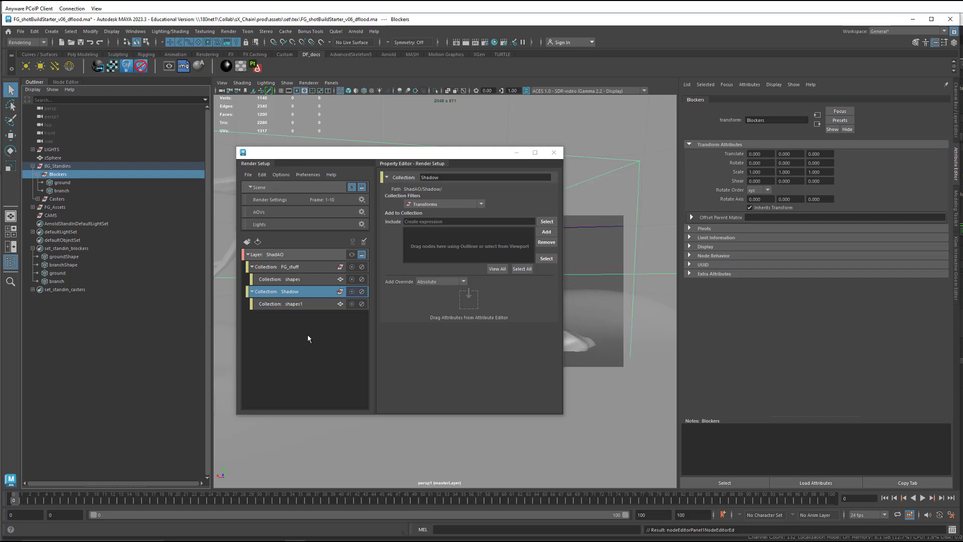
{"action": "left_click", "coordinate": [546, 232]}
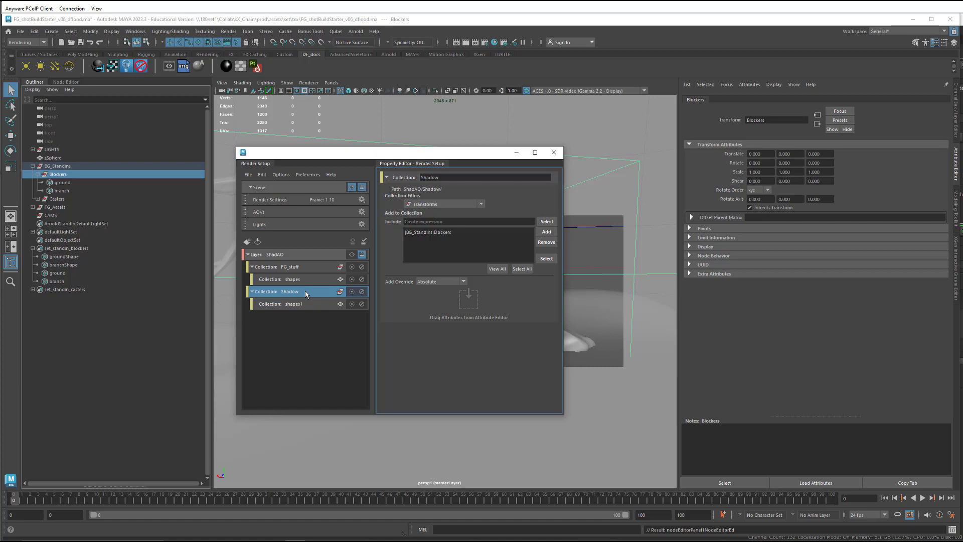
Step: Create materialOverride1 on the Shadow collection and switch to the Node Editor
{"action": "right_click", "coordinate": [290, 291]}
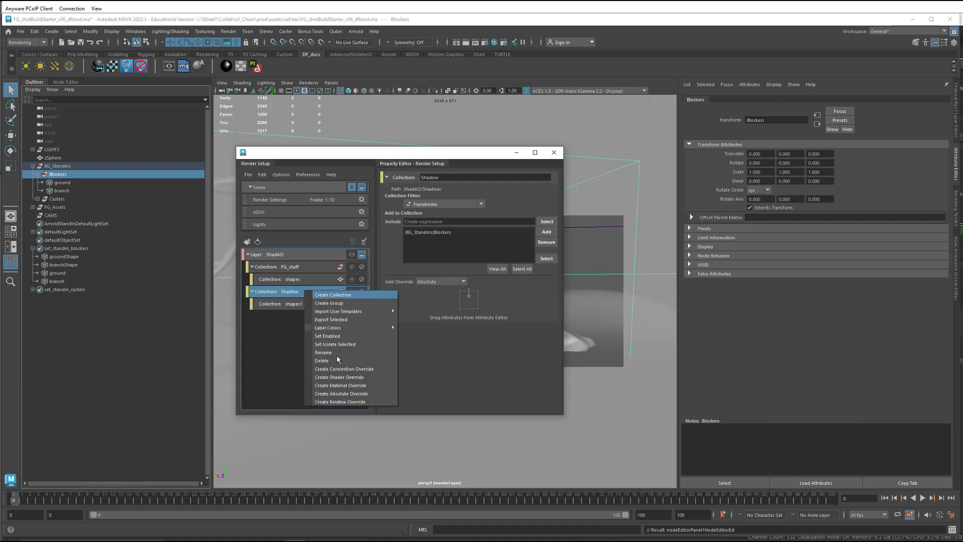
{"action": "mouse_move", "coordinate": [344, 385]}
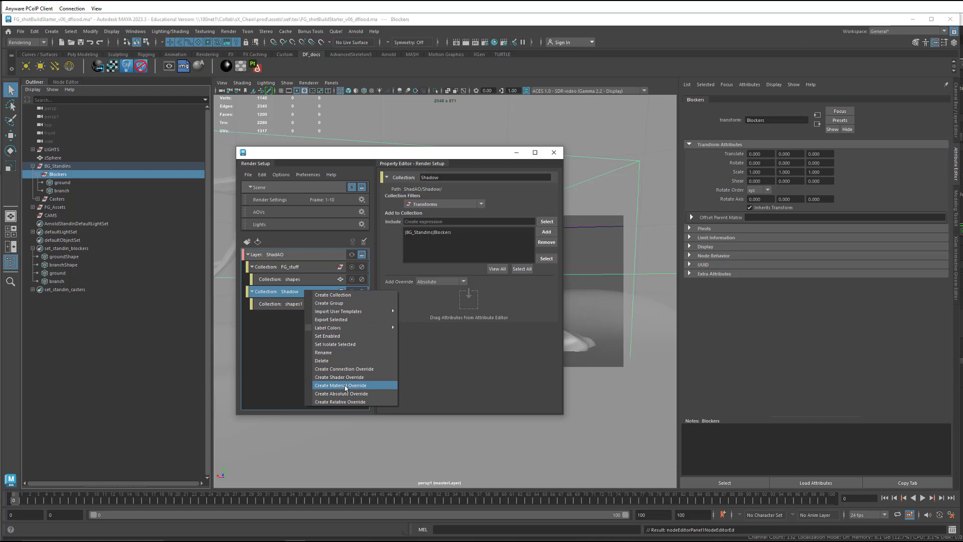
{"action": "left_click", "coordinate": [340, 386]}
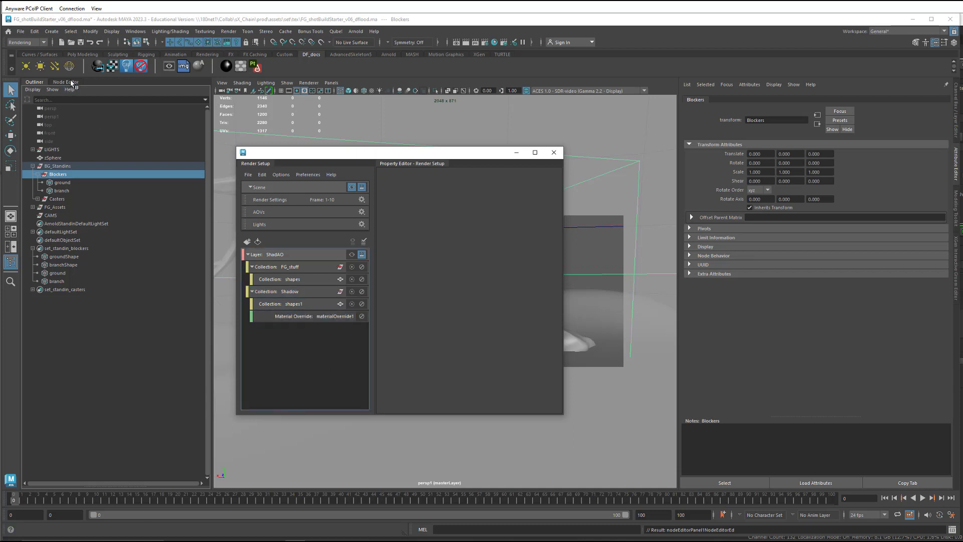
{"action": "left_click", "coordinate": [65, 81]}
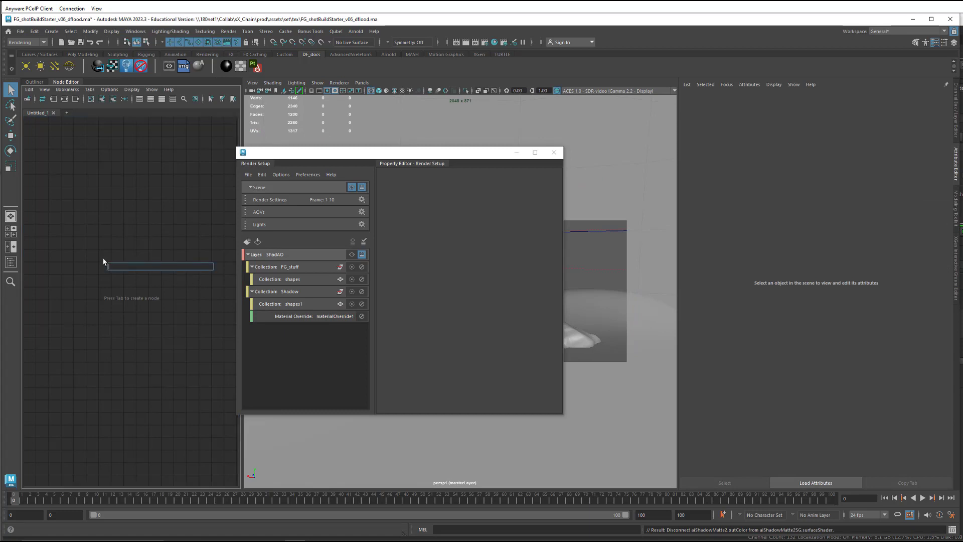
Step: Create an aiShadowMatte2 shader in the Node Editor, select it, then select FG_stuff
{"action": "type", "text": "shadow"}
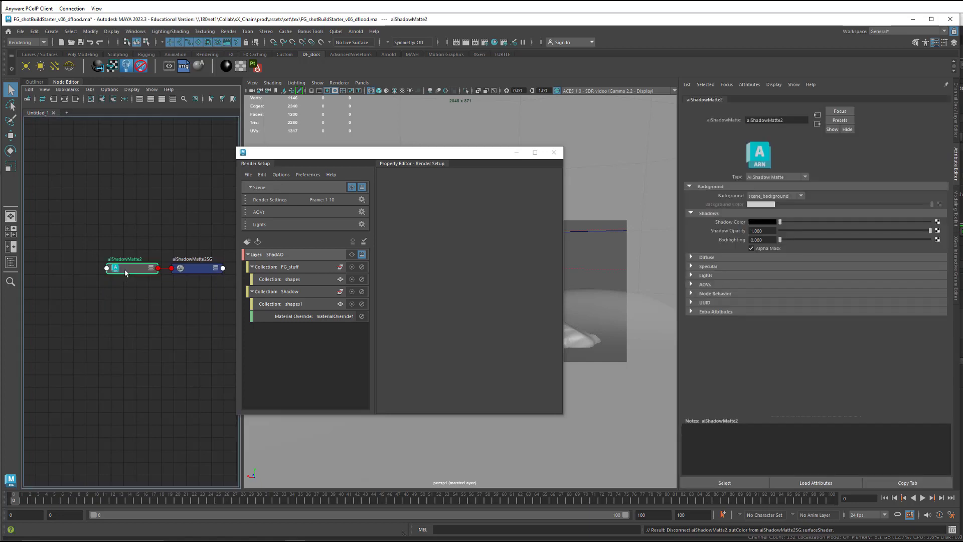
{"action": "left_click", "coordinate": [317, 316]}
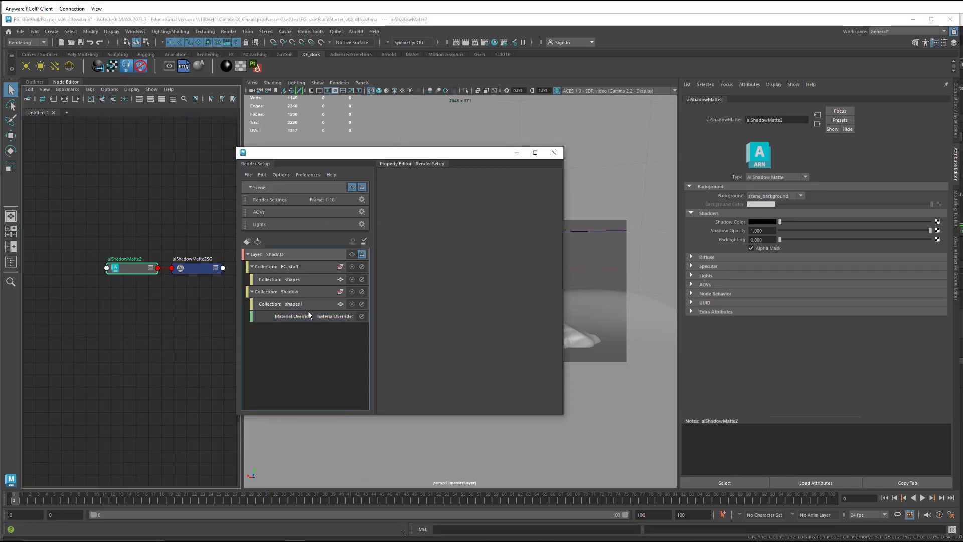
{"action": "left_click", "coordinate": [289, 267]}
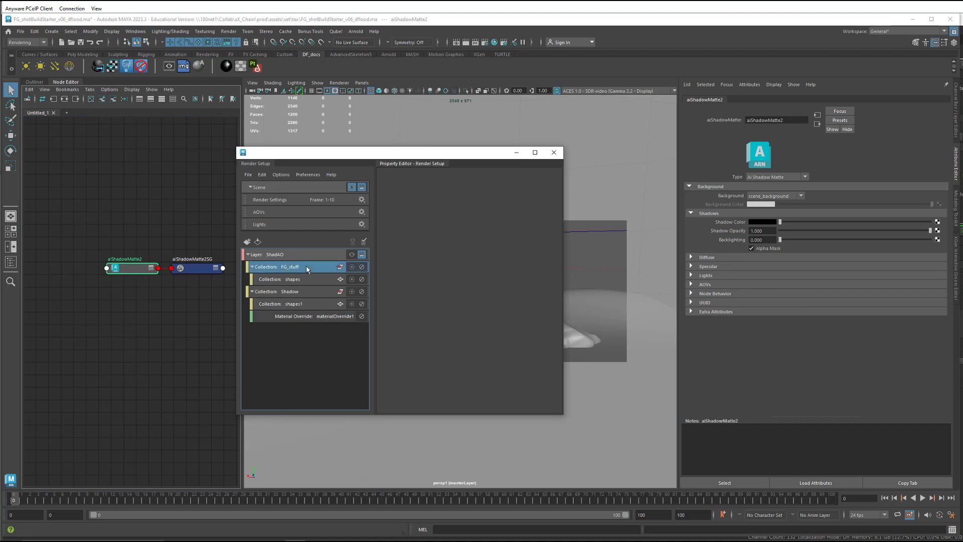
Step: Select test_sphereChrome under FG_Assets > testShapes and open its Primary Visibility options
{"action": "left_click", "coordinate": [289, 267]}
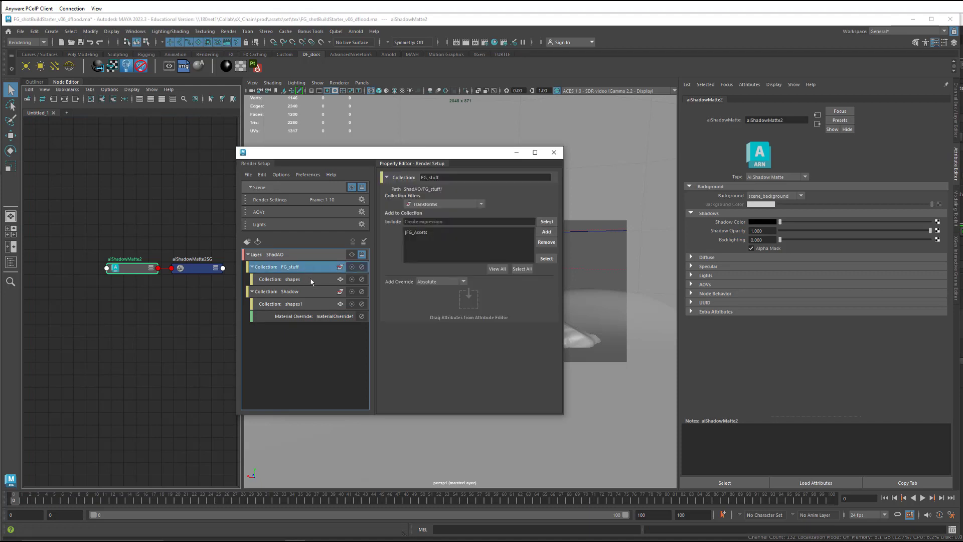
{"action": "left_click", "coordinate": [293, 279]}
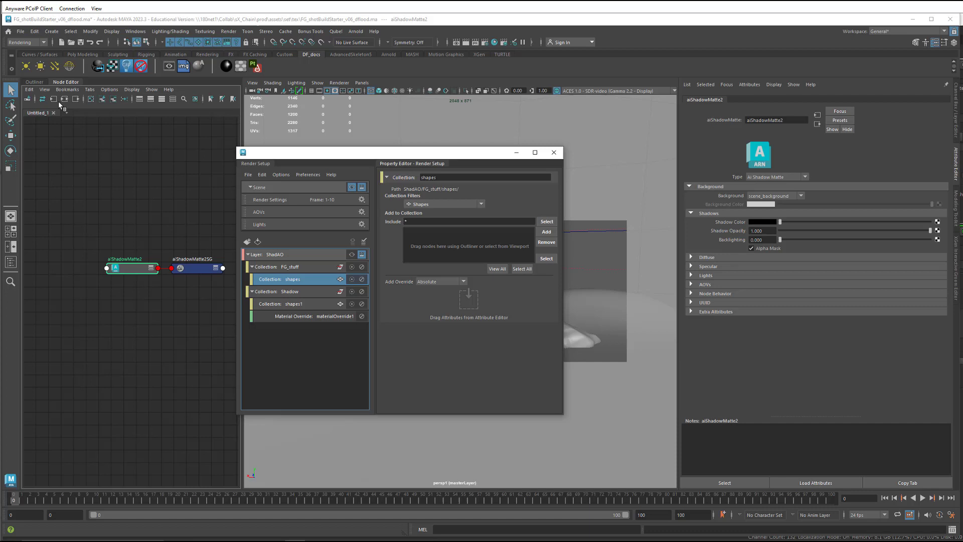
{"action": "left_click", "coordinate": [34, 82]}
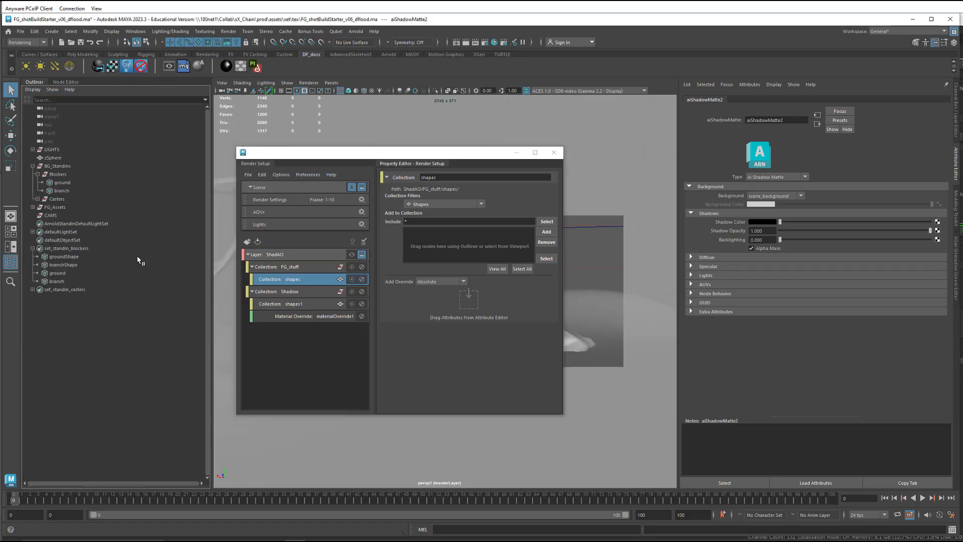
{"action": "mouse_move", "coordinate": [169, 312]}
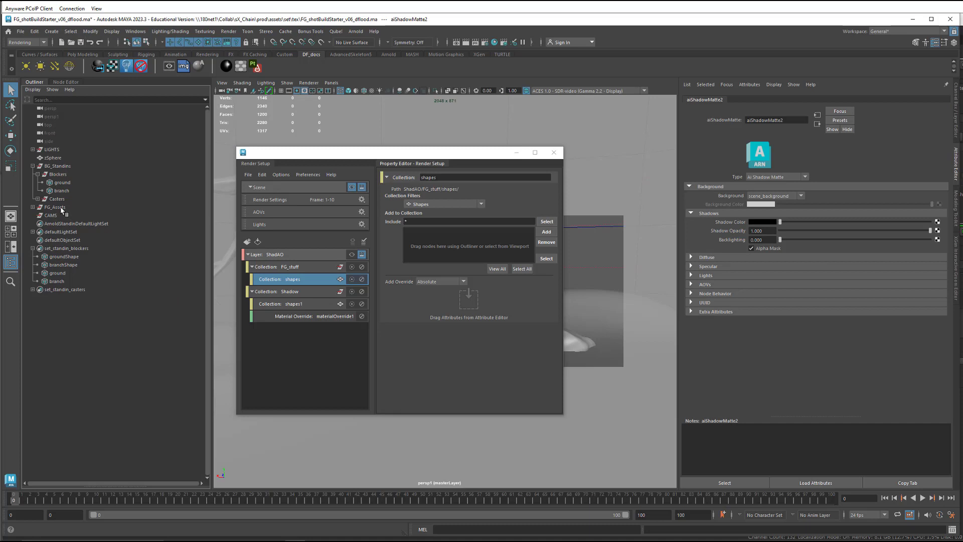
{"action": "left_click", "coordinate": [54, 207]}
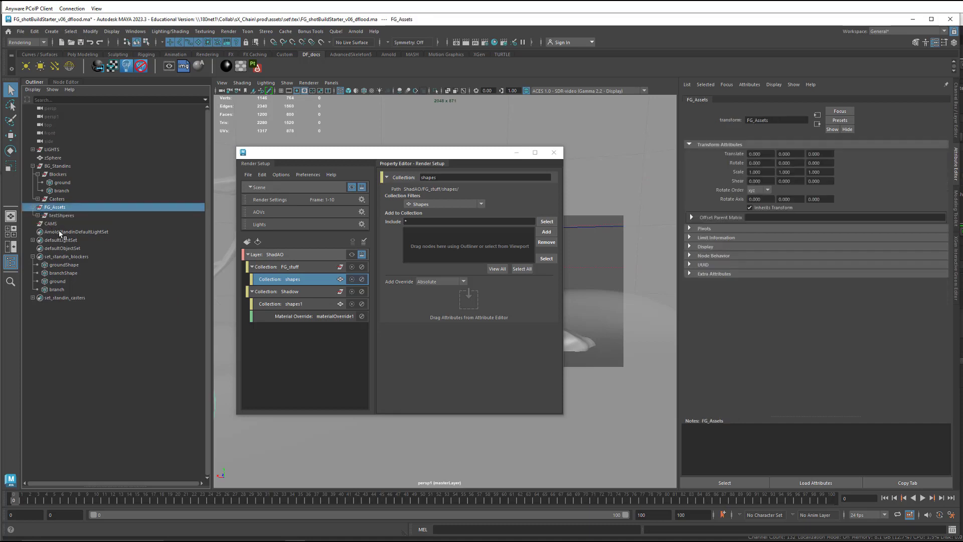
{"action": "left_click", "coordinate": [32, 215]}
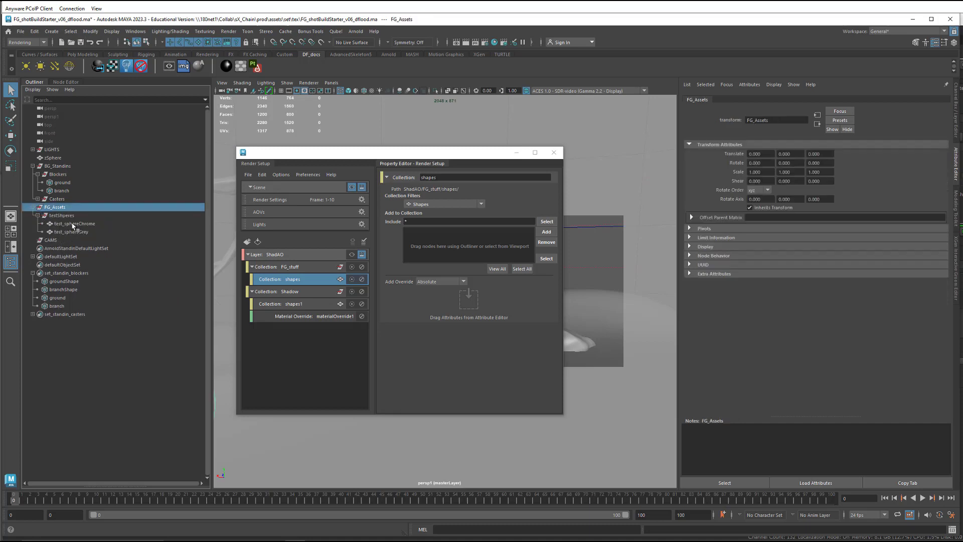
{"action": "left_click", "coordinate": [71, 223]}
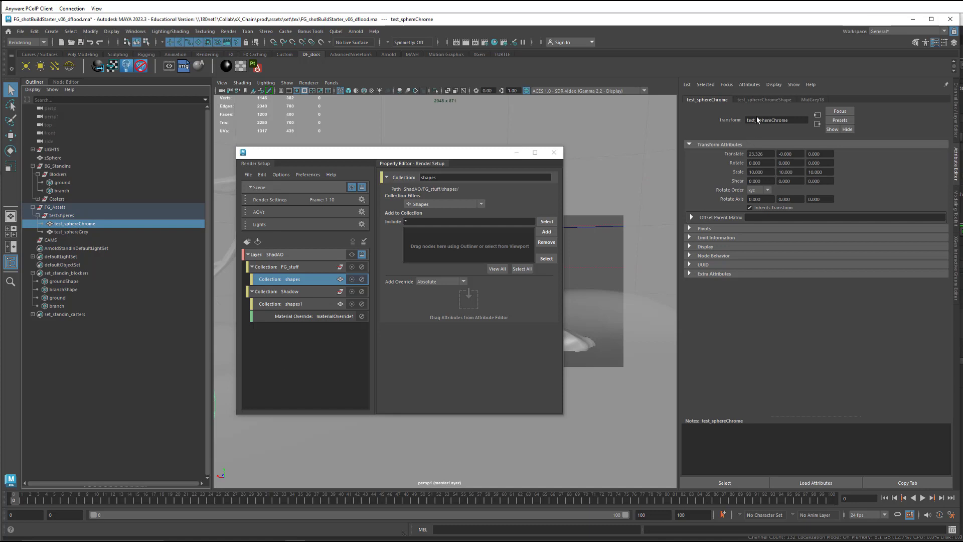
{"action": "left_click", "coordinate": [764, 99]}
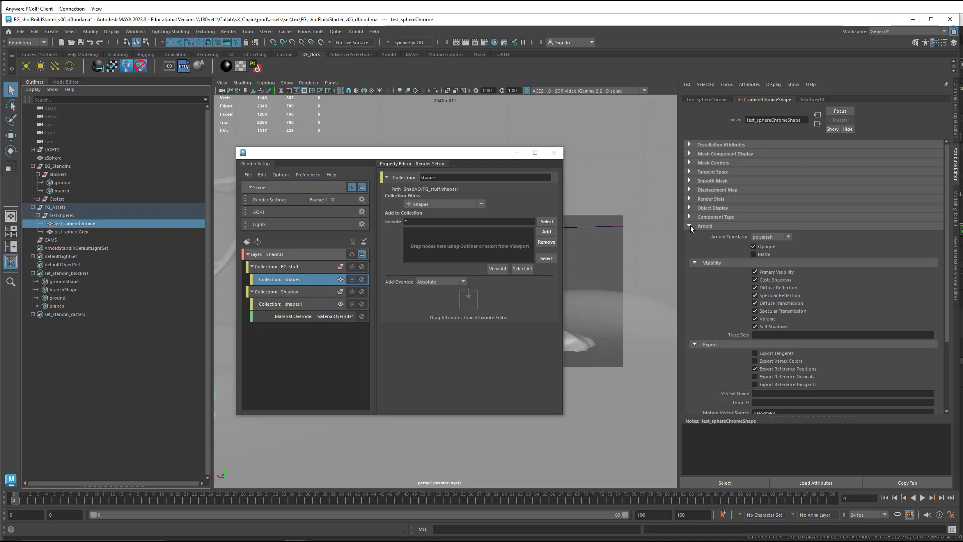
{"action": "right_click", "coordinate": [776, 271]}
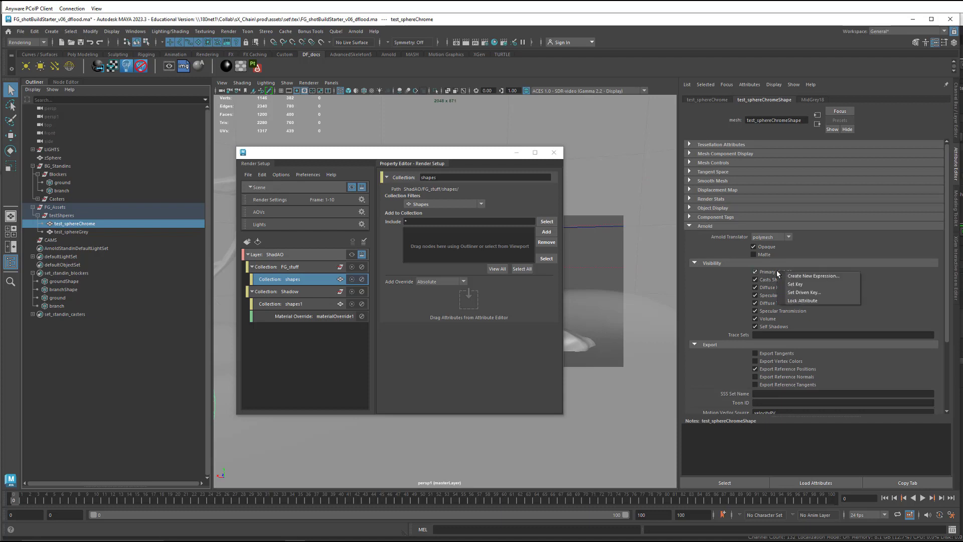
{"action": "mouse_move", "coordinate": [798, 284]}
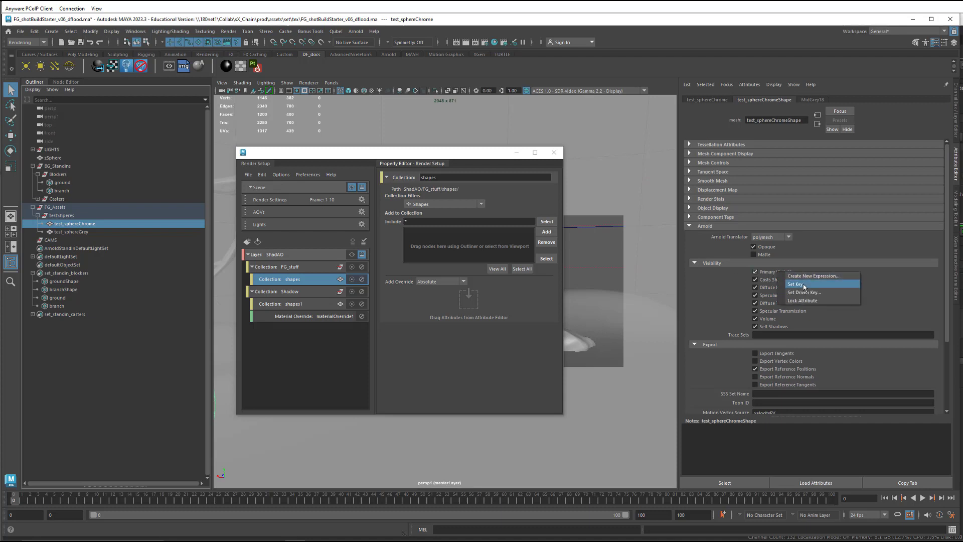
{"action": "mouse_move", "coordinate": [767, 277]}
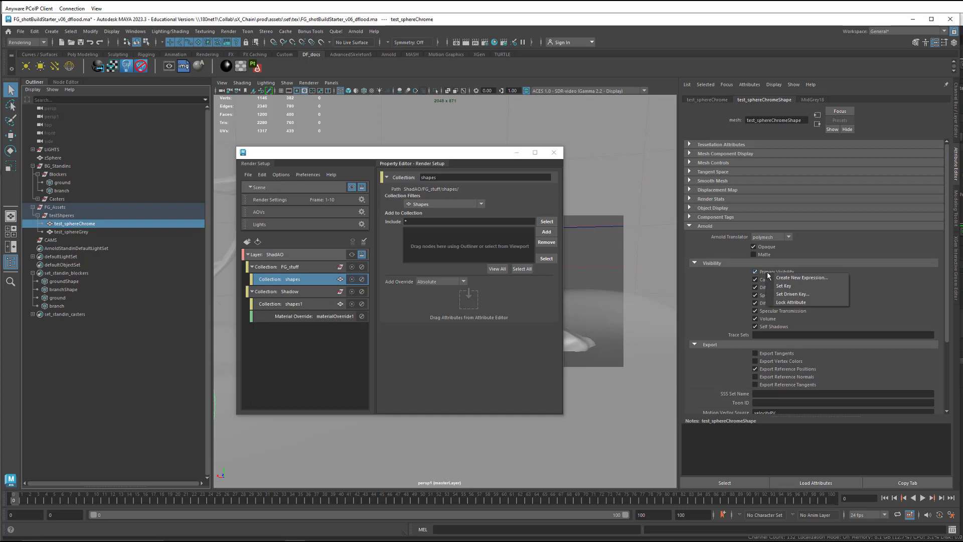
{"action": "mouse_move", "coordinate": [353, 265]}
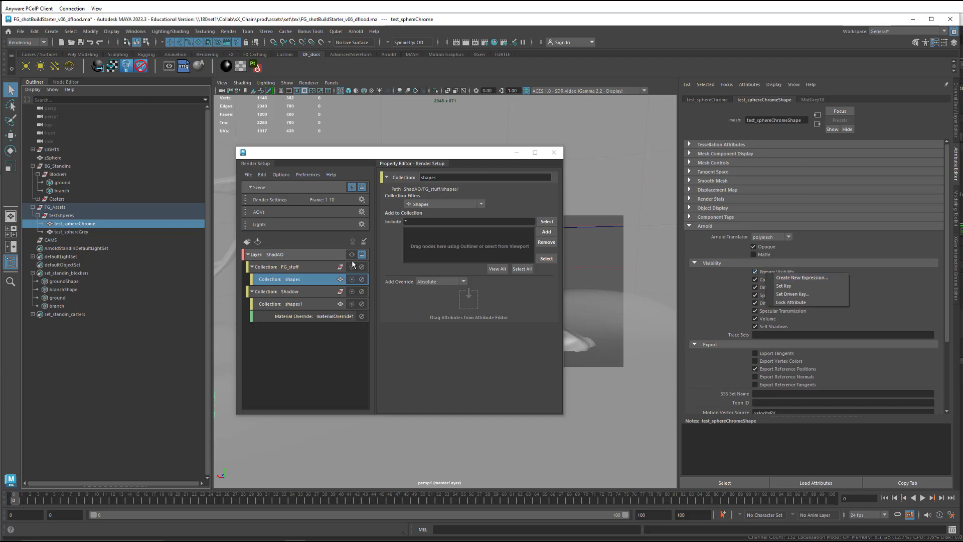
Step: Make ShadAO the visible render layer
{"action": "left_click", "coordinate": [352, 255]}
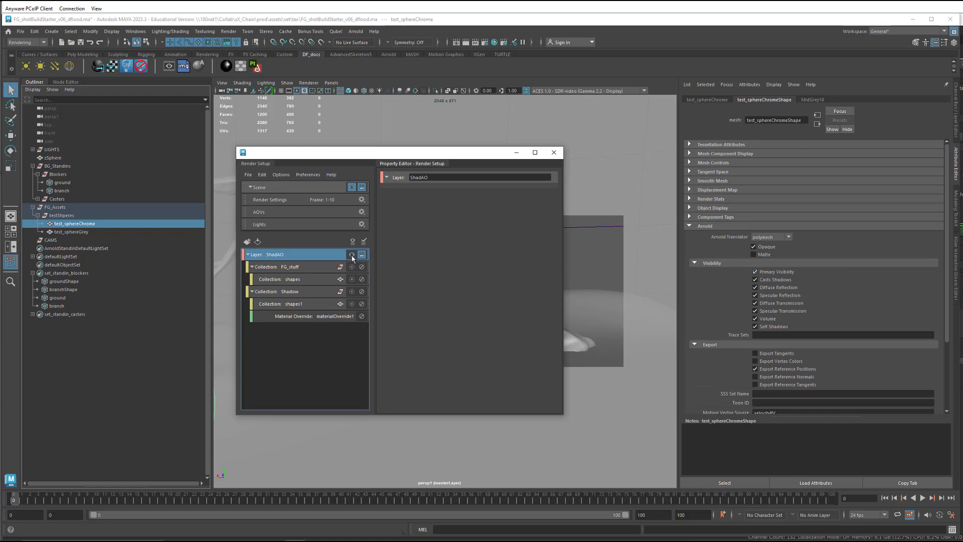
{"action": "left_click", "coordinate": [353, 255]}
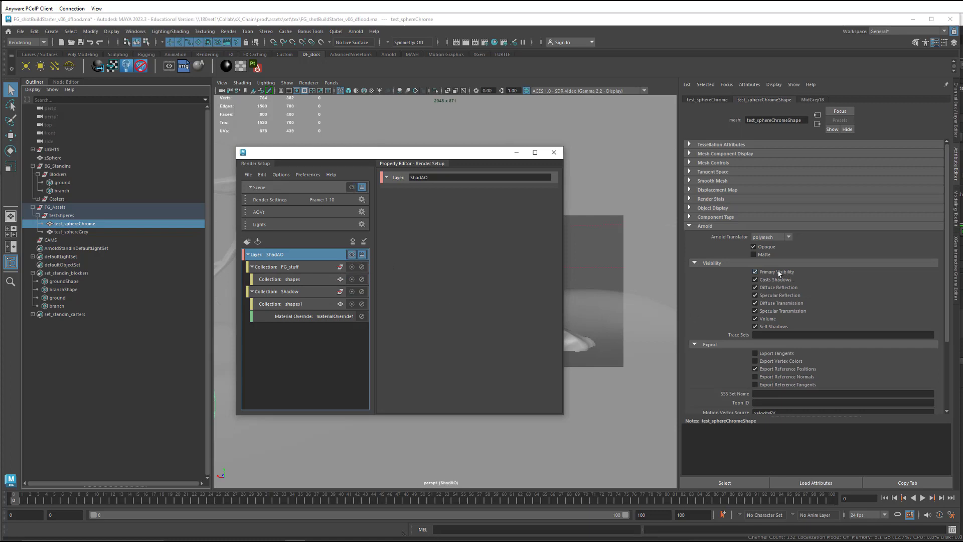
{"action": "right_click", "coordinate": [777, 271]}
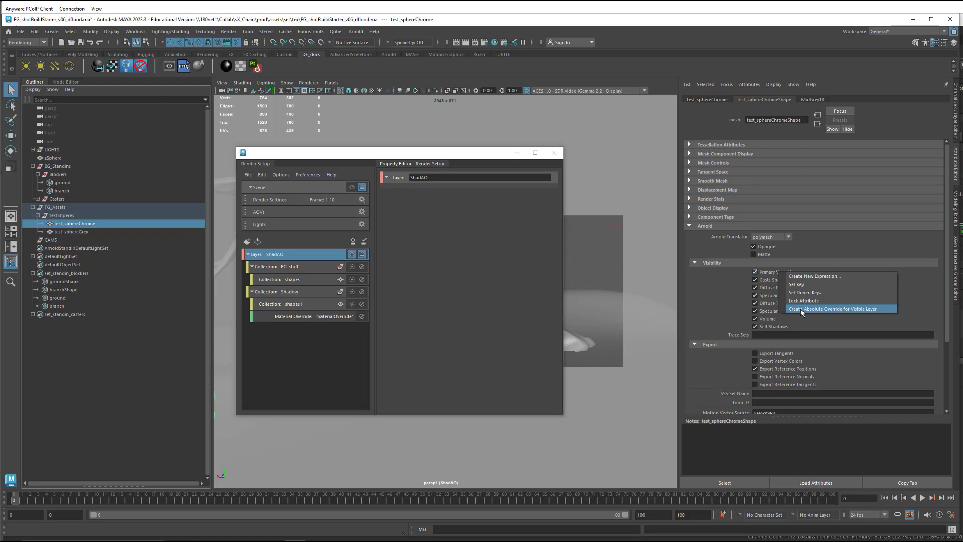
{"action": "mouse_move", "coordinate": [870, 313]}
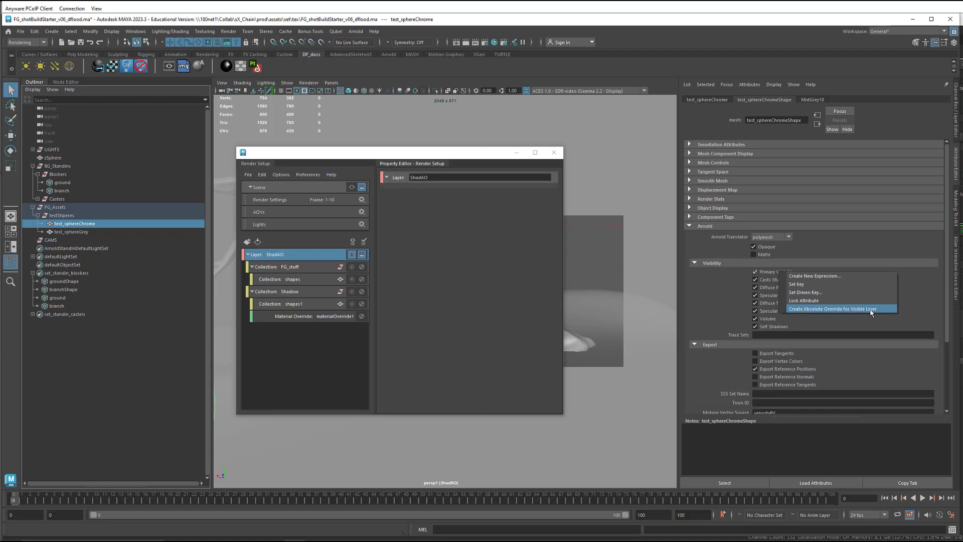
{"action": "mouse_move", "coordinate": [417, 318]}
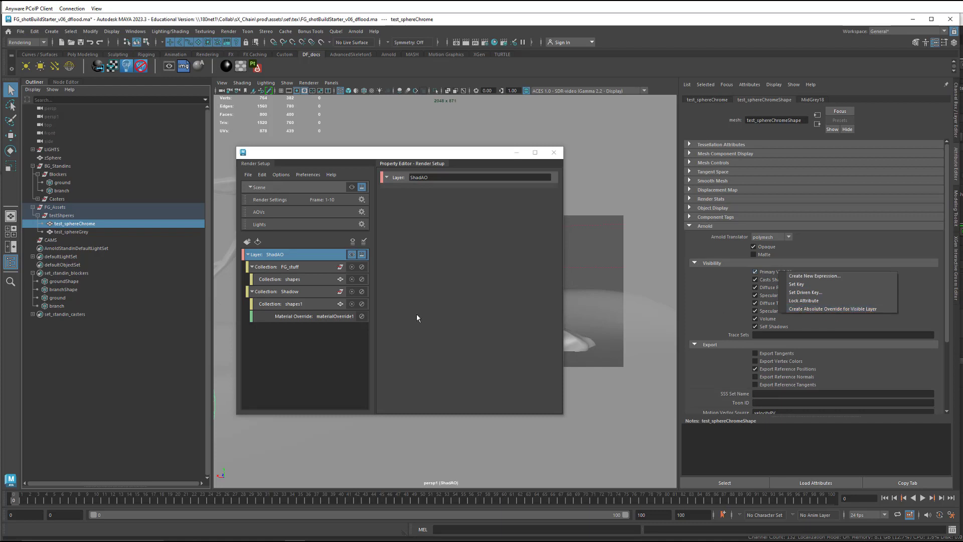
Step: Add a Primary Visibility absolute override to the shapes collection and switch it off
{"action": "left_click", "coordinate": [293, 279]}
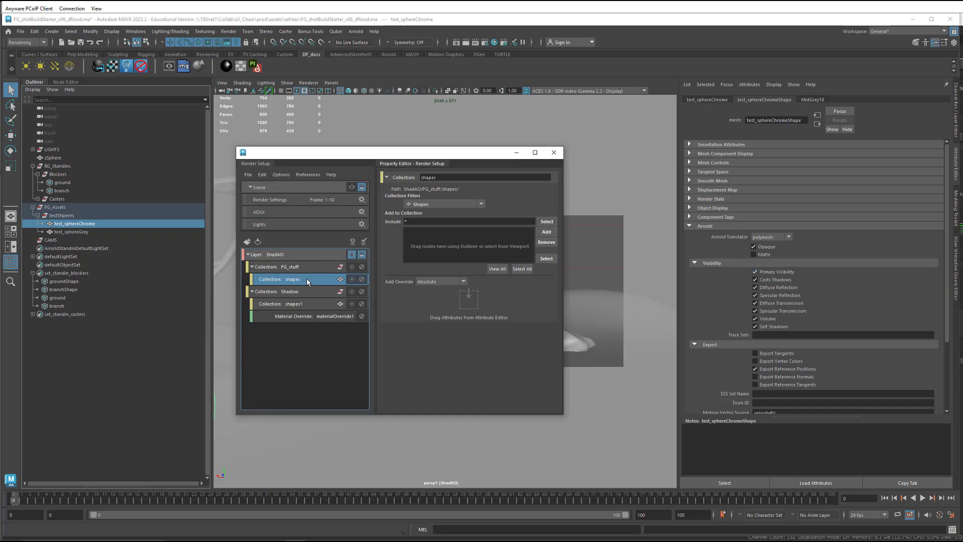
{"action": "mouse_move", "coordinate": [621, 302]}
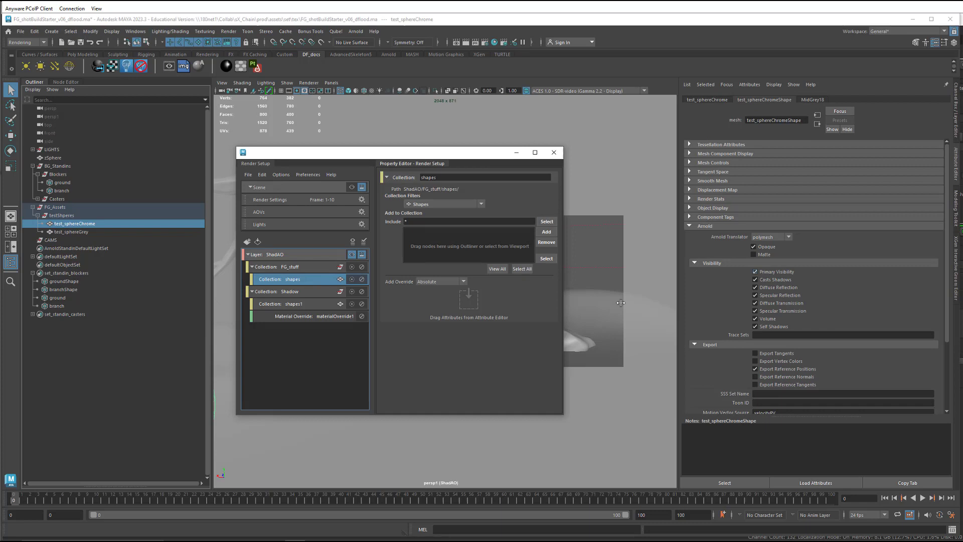
{"action": "mouse_move", "coordinate": [776, 271]}
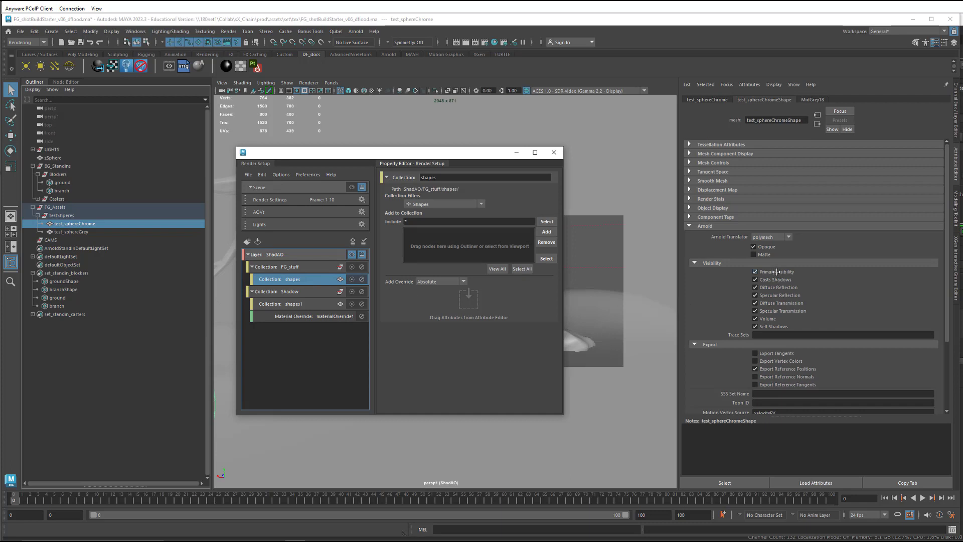
{"action": "right_click", "coordinate": [776, 271]}
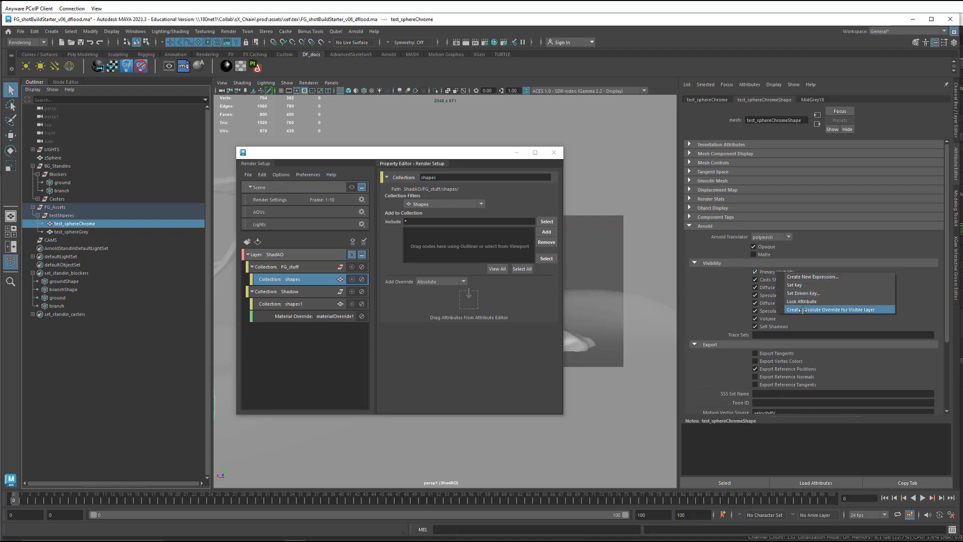
{"action": "left_click", "coordinate": [832, 309]}
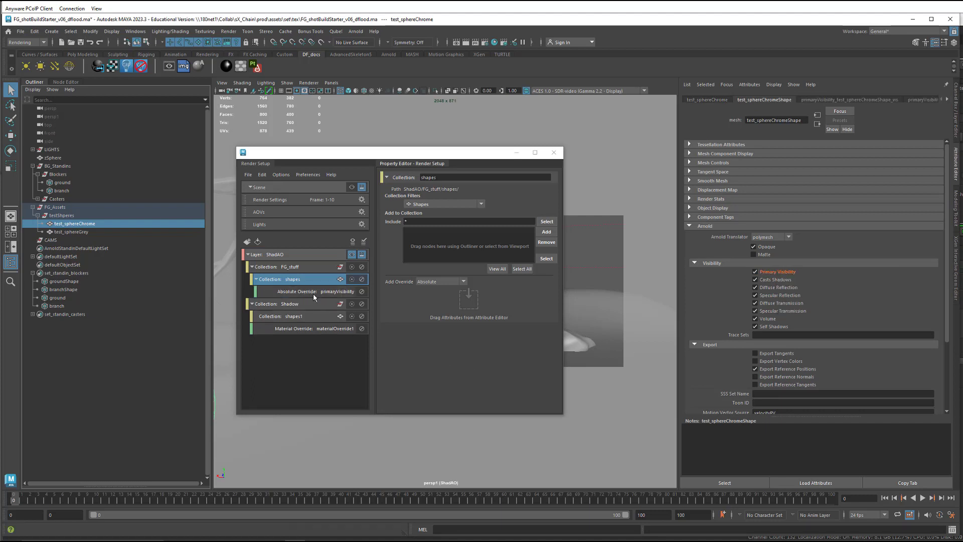
{"action": "left_click", "coordinate": [336, 291]}
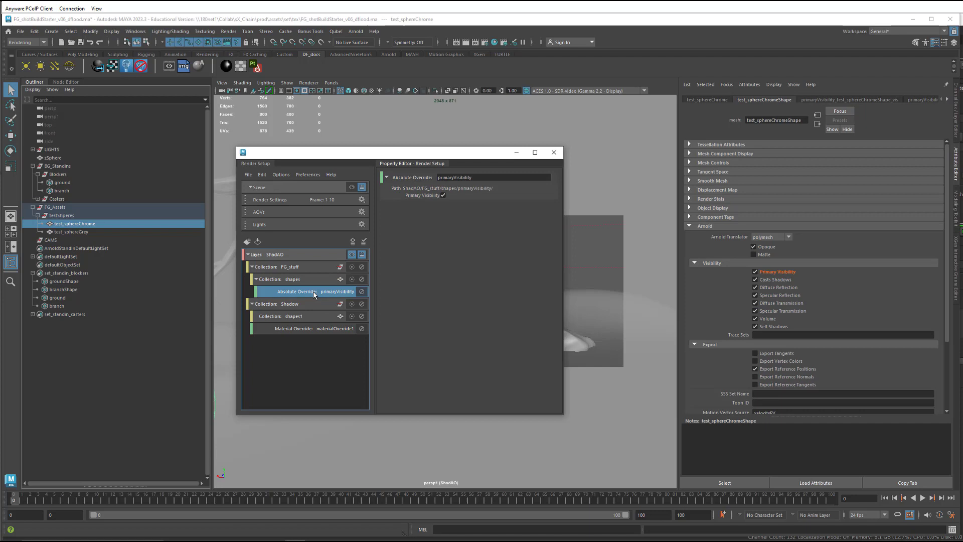
{"action": "mouse_move", "coordinate": [443, 200]}
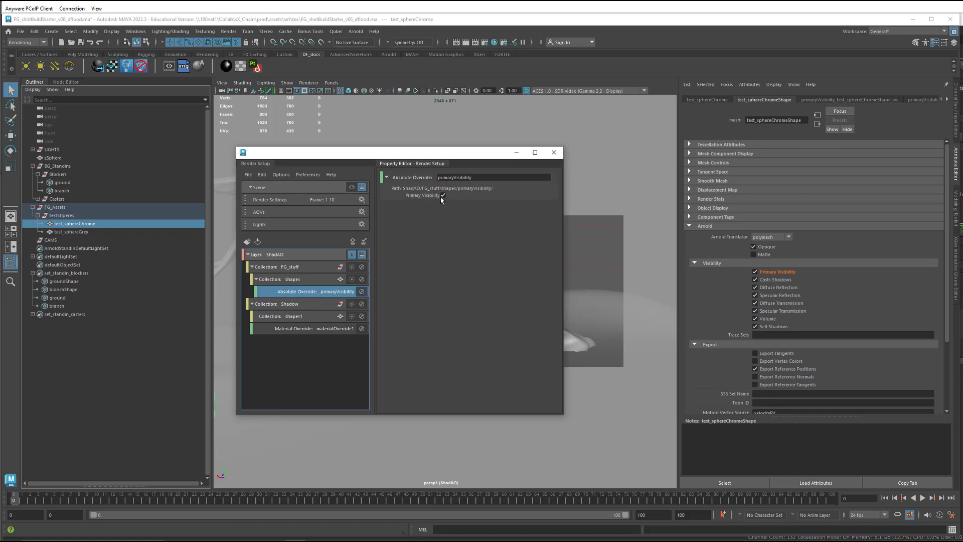
{"action": "left_click", "coordinate": [755, 271]}
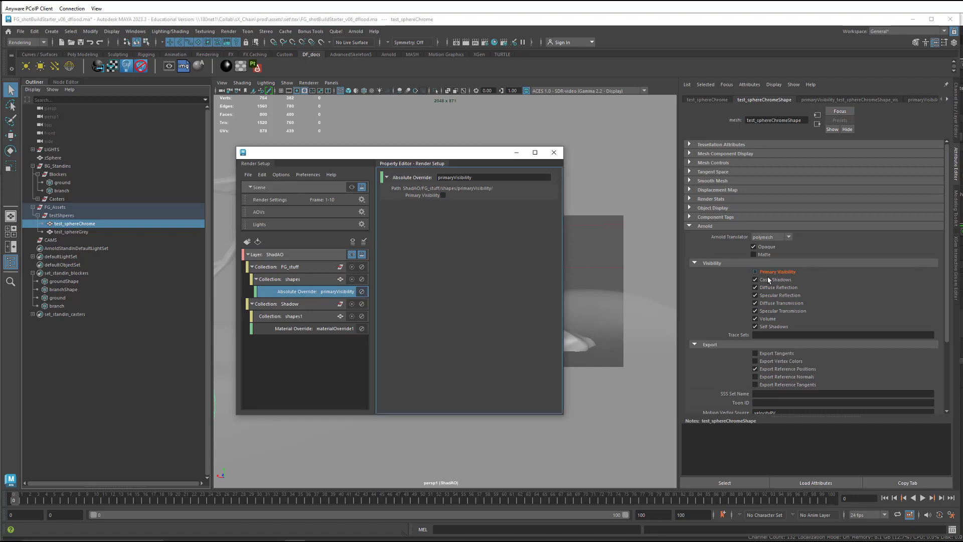
{"action": "left_click", "coordinate": [70, 232]}
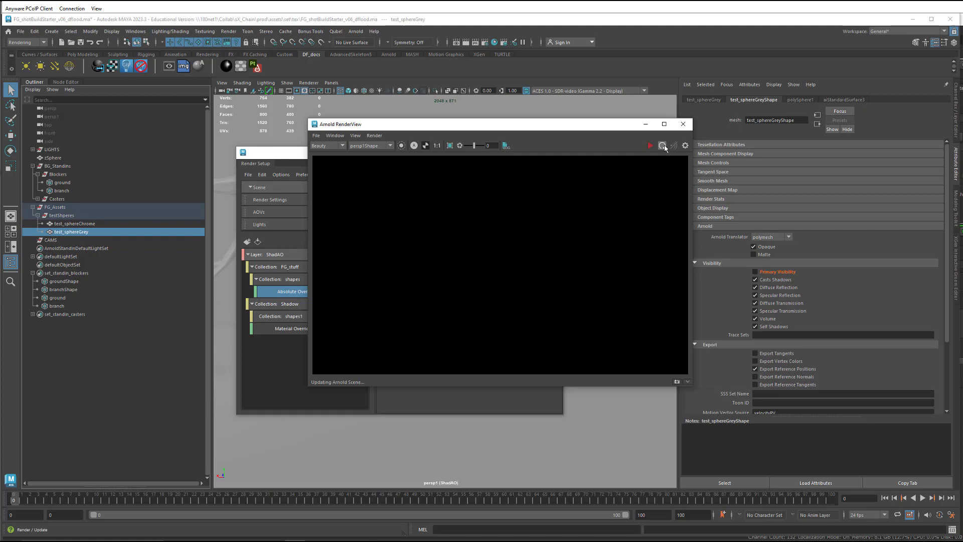
Step: Render the ShadAO layer in Arnold RenderView, then select the ground stand-in
{"action": "left_click", "coordinate": [650, 145]}
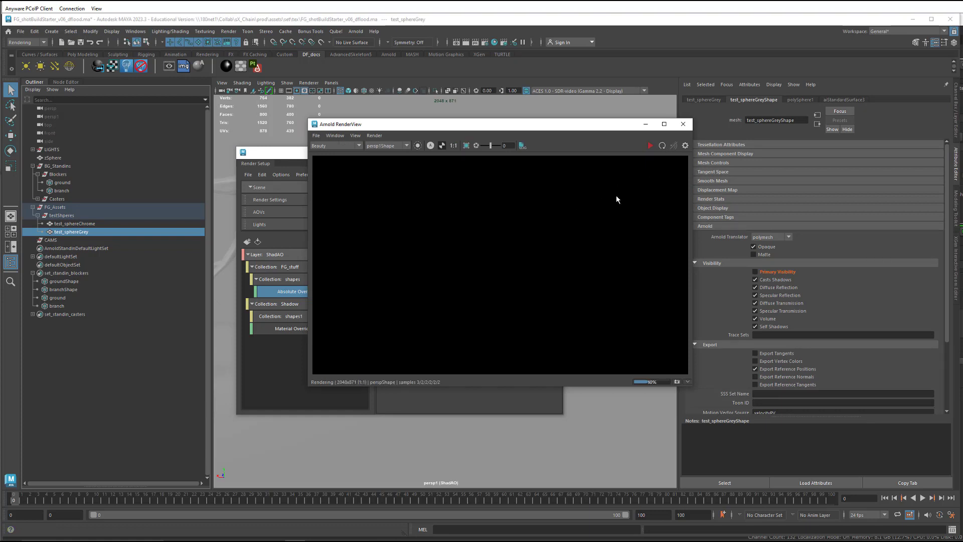
{"action": "mouse_move", "coordinate": [442, 146]}
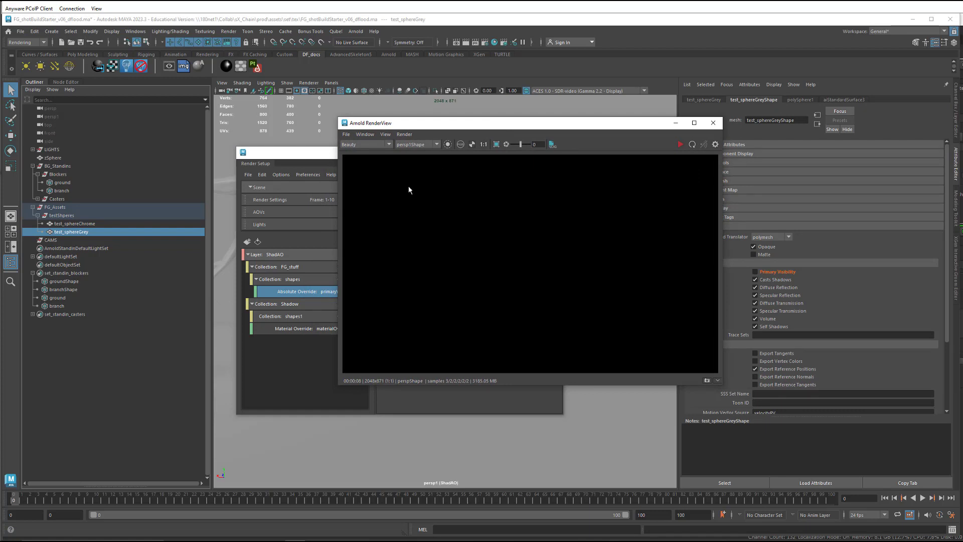
{"action": "mouse_move", "coordinate": [69, 191]}
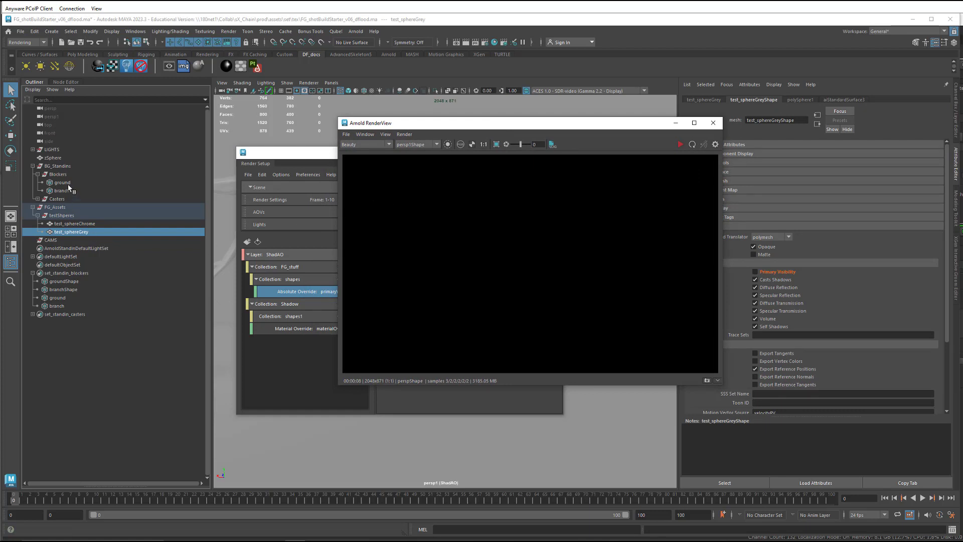
{"action": "left_click", "coordinate": [63, 182]}
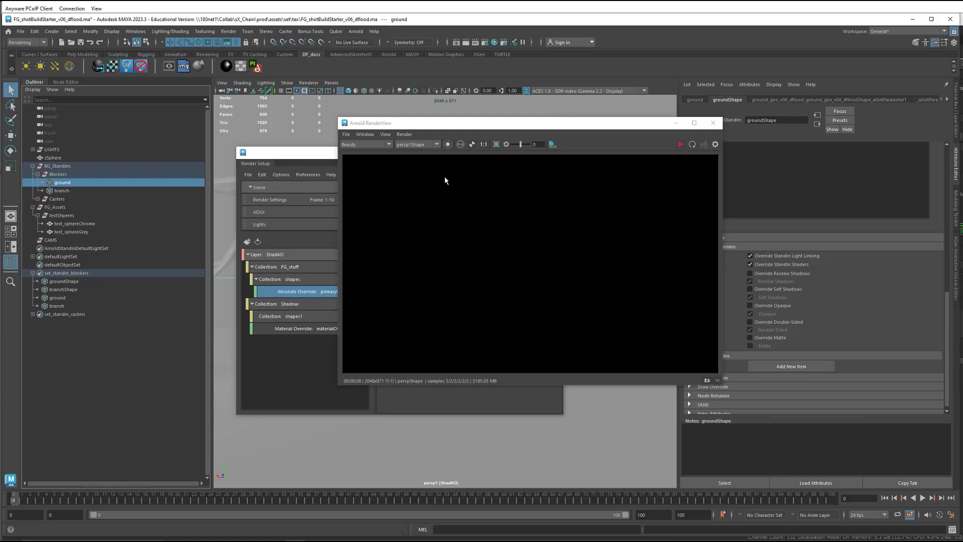
{"action": "left_click", "coordinate": [299, 291]}
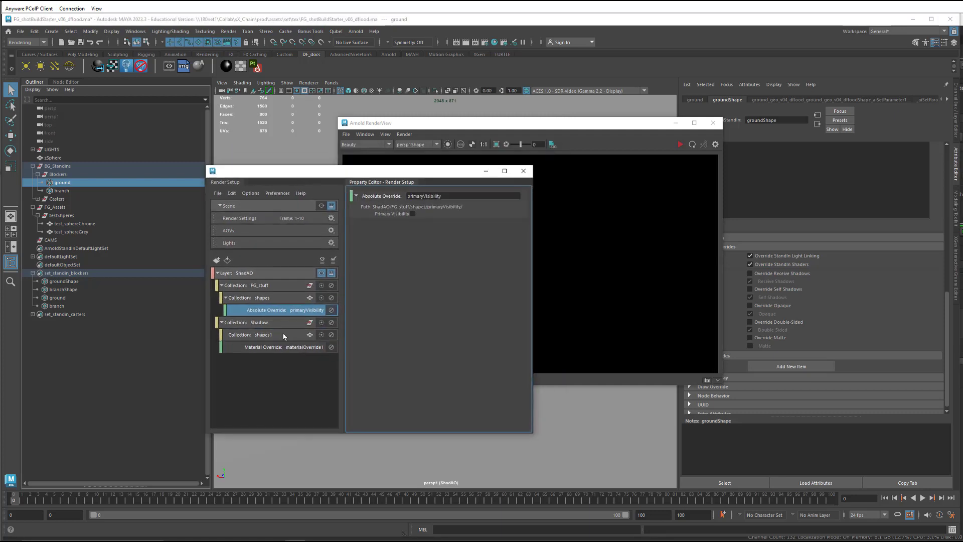
Step: Add an absolute aiMatte override for set_standin_blockers under the shapes1 collection
{"action": "left_click", "coordinate": [263, 334]}
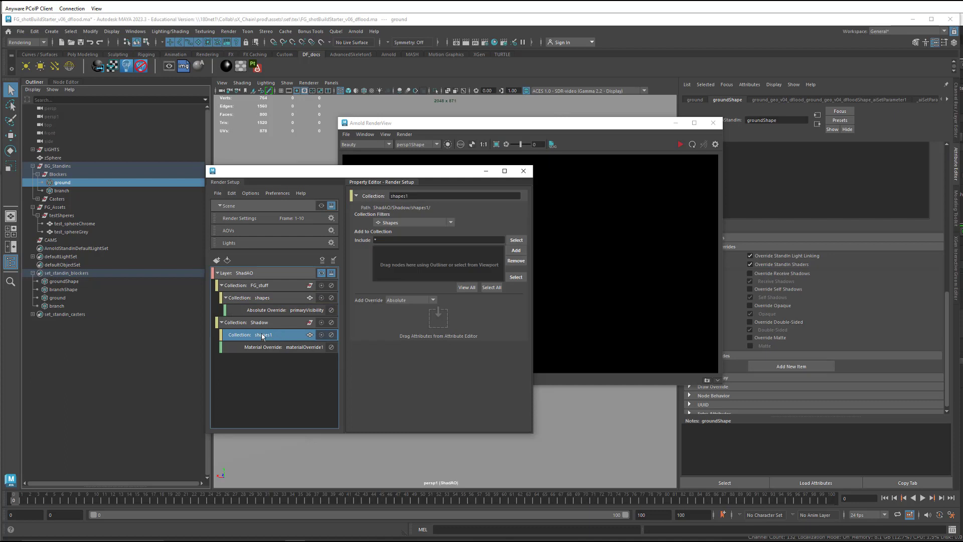
{"action": "left_click", "coordinate": [66, 273]}
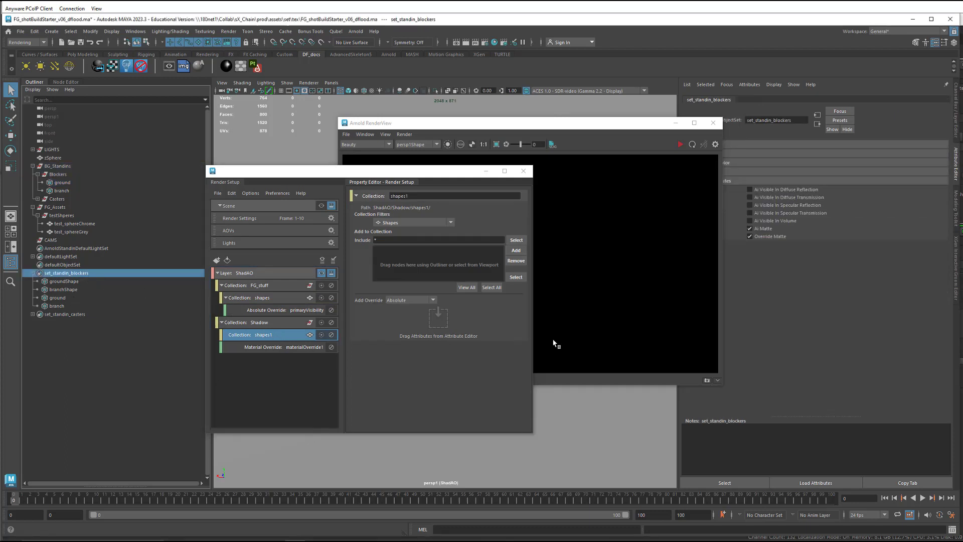
{"action": "mouse_move", "coordinate": [769, 236]}
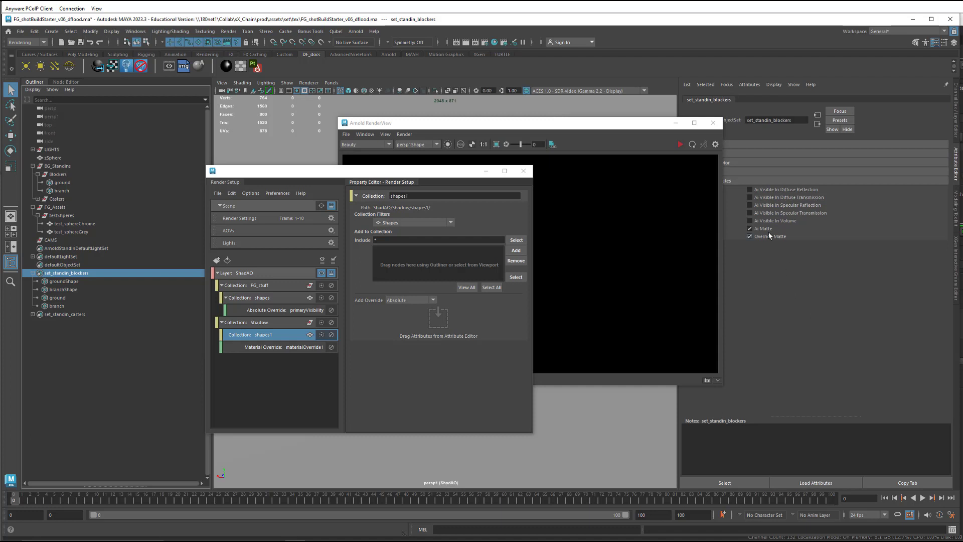
{"action": "right_click", "coordinate": [763, 227]}
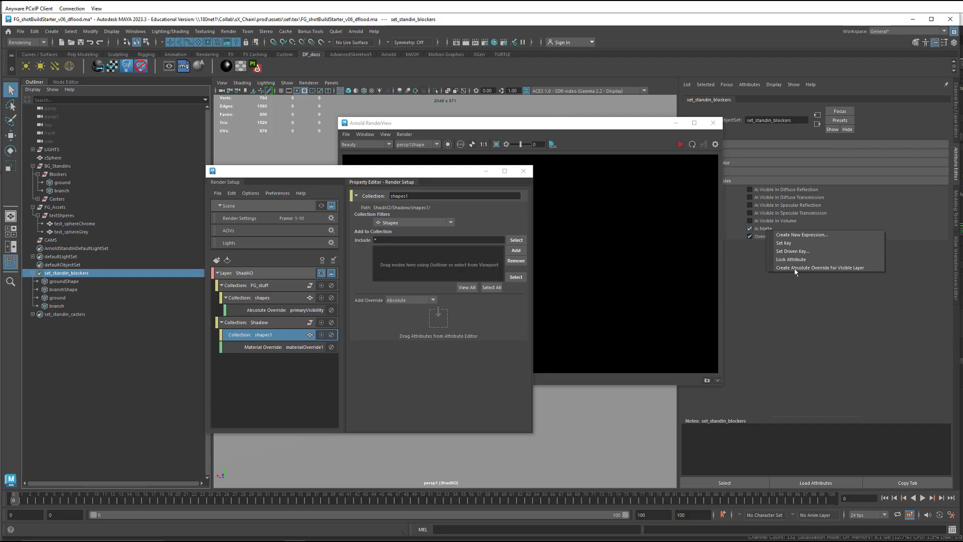
{"action": "left_click", "coordinate": [819, 268]}
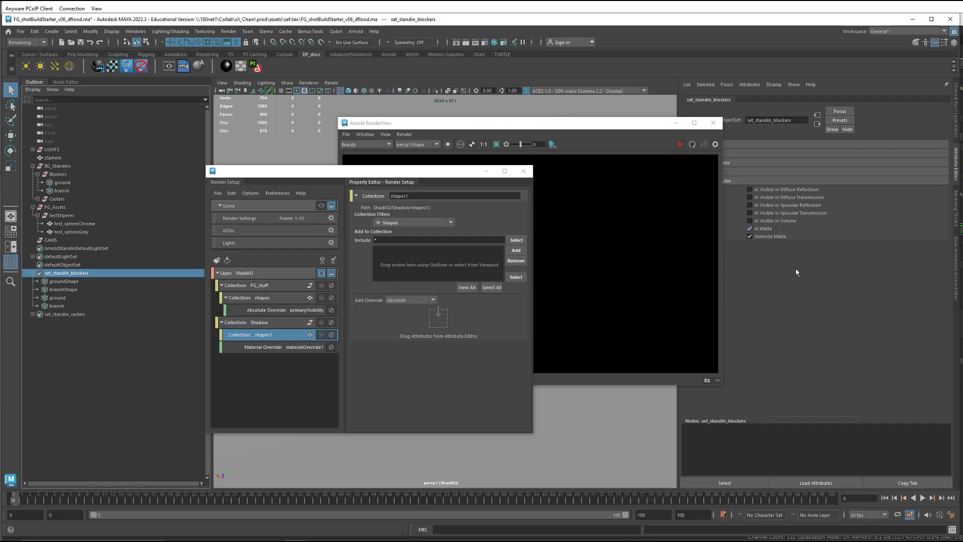
{"action": "left_click", "coordinate": [750, 227]}
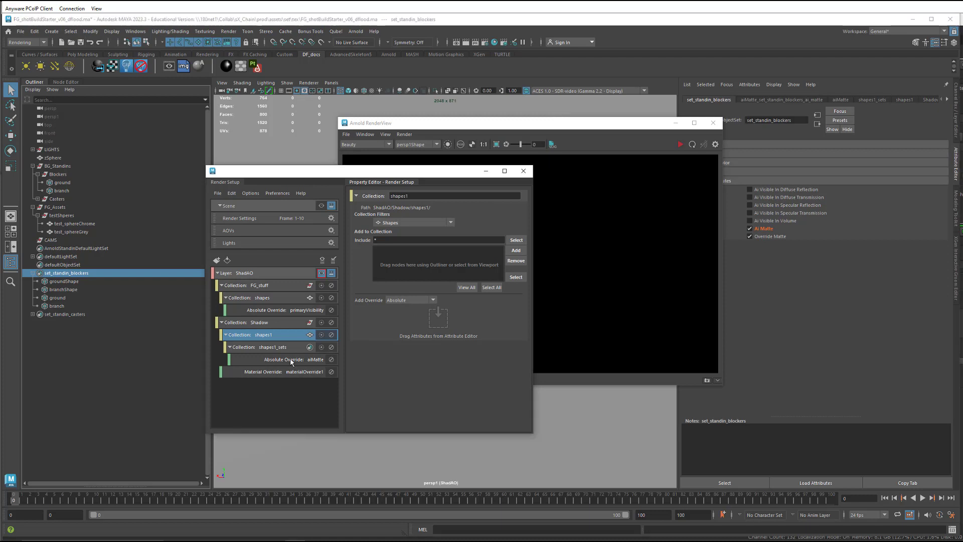
{"action": "left_click", "coordinate": [285, 360]}
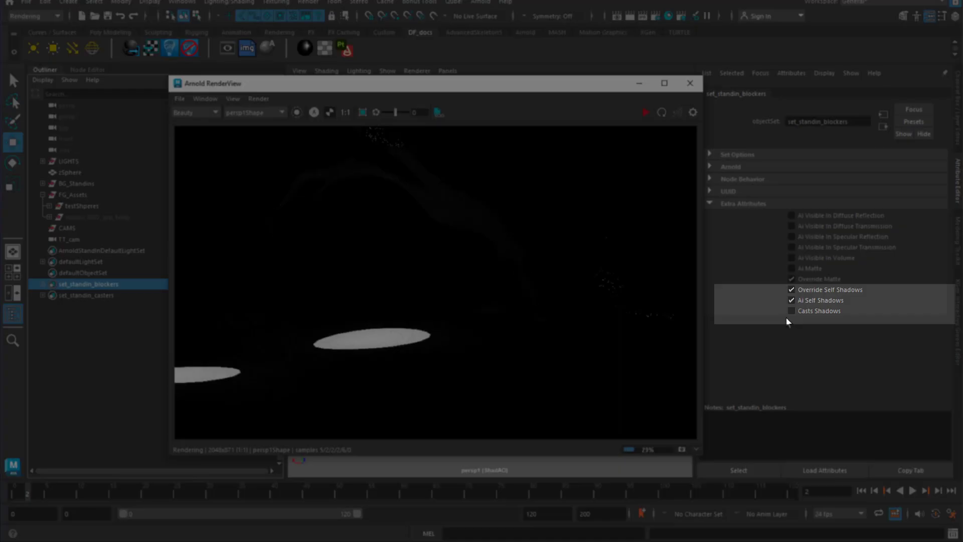
Step: Adjust a blocker set shadow attribute and re-render ShadAO in Arnold RenderView
{"action": "left_click", "coordinate": [791, 310]}
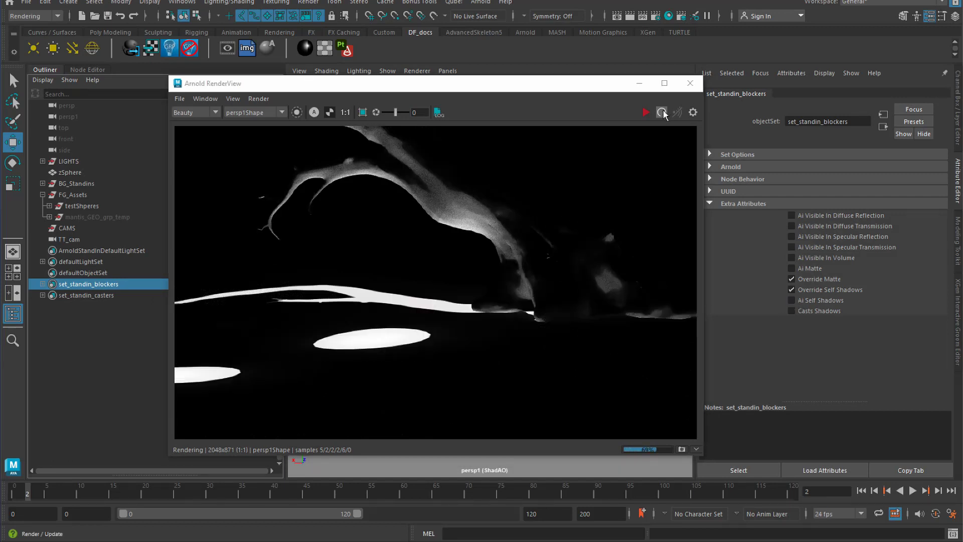
{"action": "left_click", "coordinate": [662, 113]}
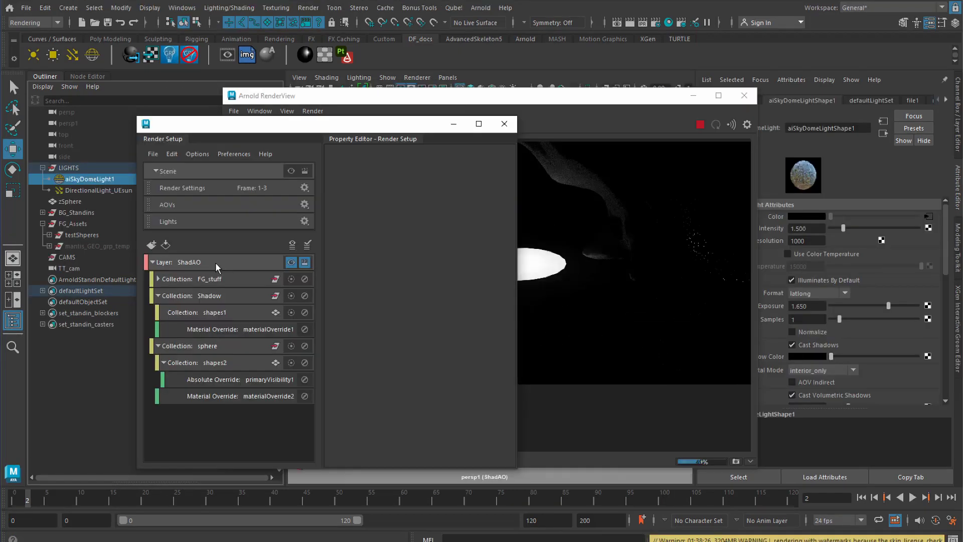
Step: Create an absolute intensity override of 0 for aiSkyDomeLight1 on ShadAO
{"action": "left_click", "coordinate": [197, 153]}
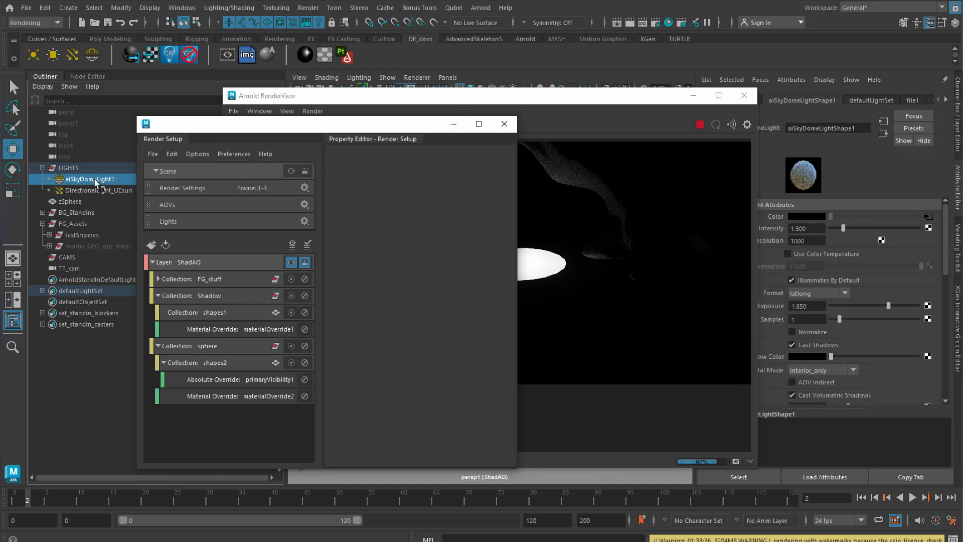
{"action": "mouse_move", "coordinate": [619, 125]}
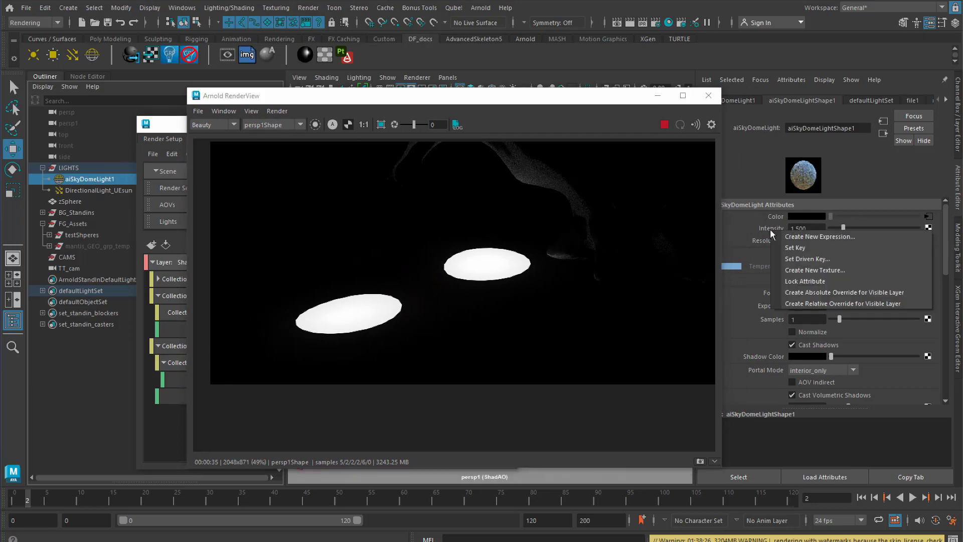
{"action": "mouse_move", "coordinate": [821, 292]}
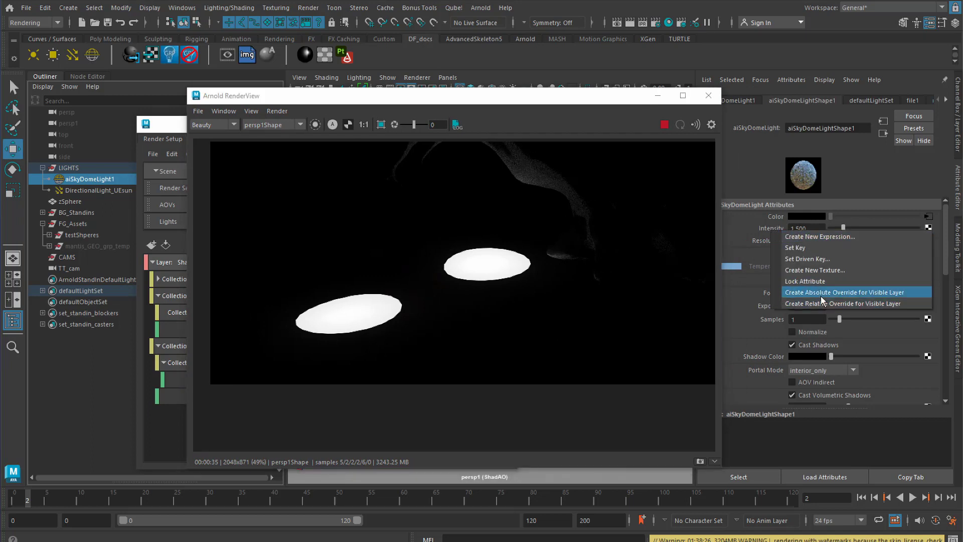
{"action": "left_click", "coordinate": [835, 292]}
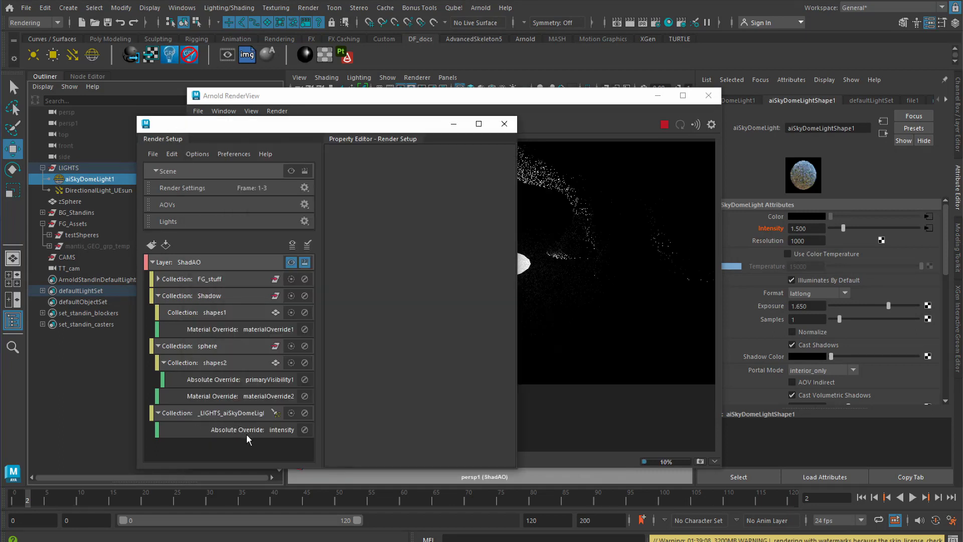
{"action": "mouse_move", "coordinate": [262, 435]}
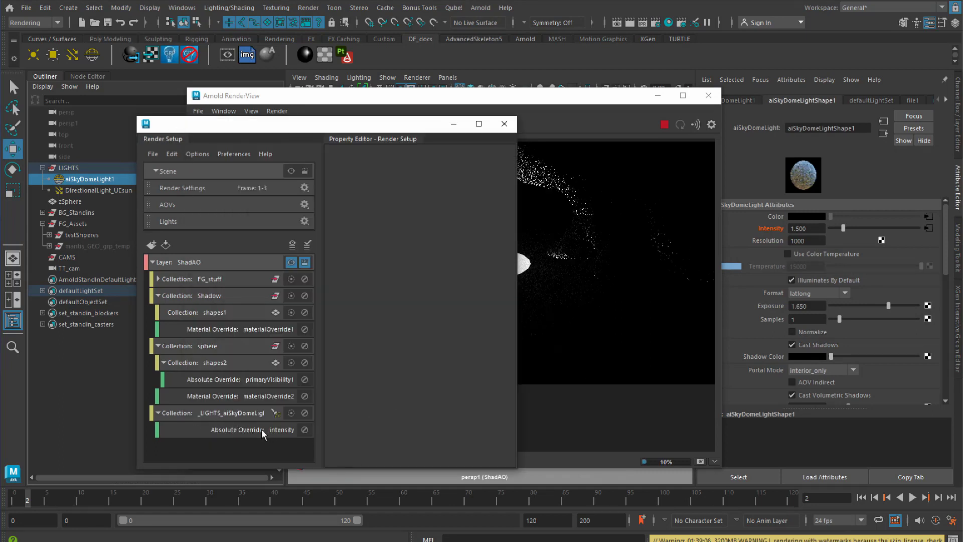
{"action": "left_click", "coordinate": [236, 430]}
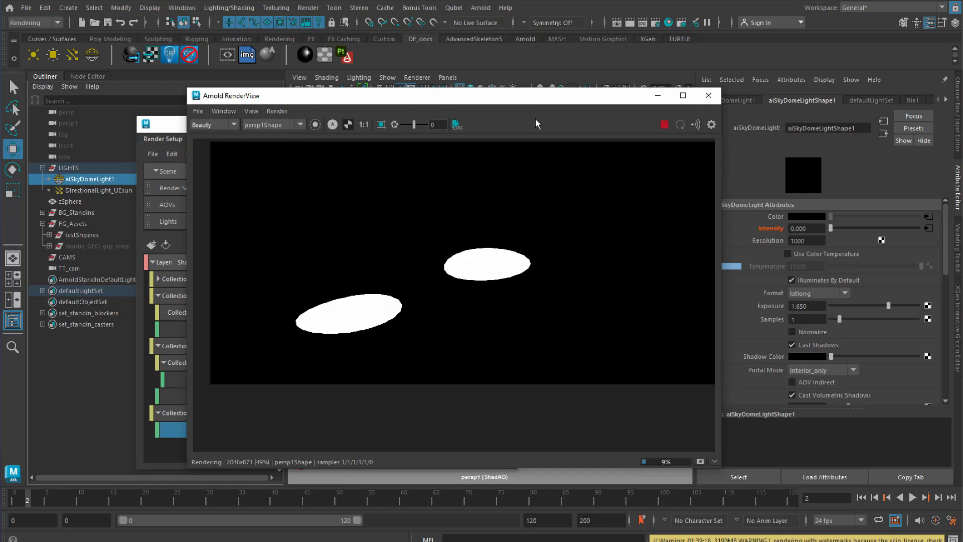
{"action": "mouse_move", "coordinate": [572, 205]}
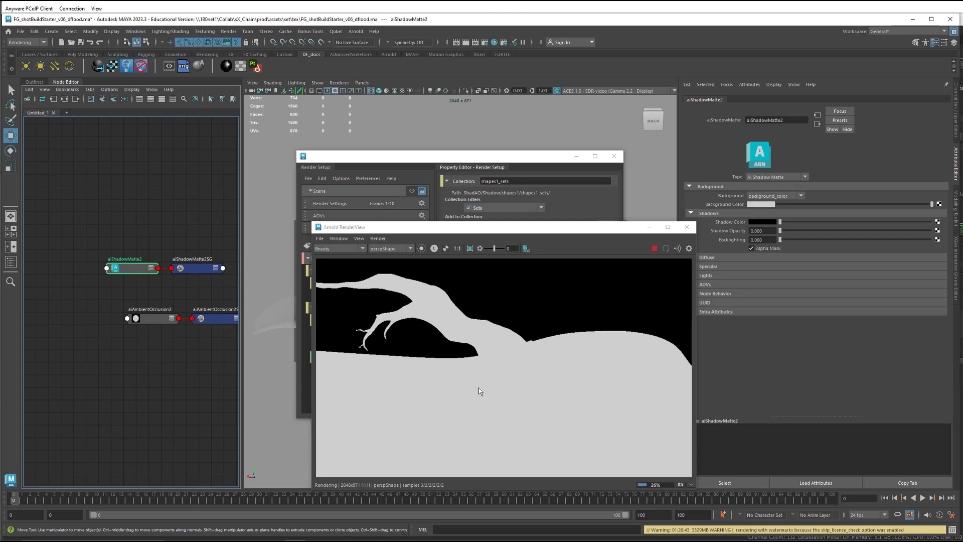
{"action": "mouse_move", "coordinate": [446, 252]}
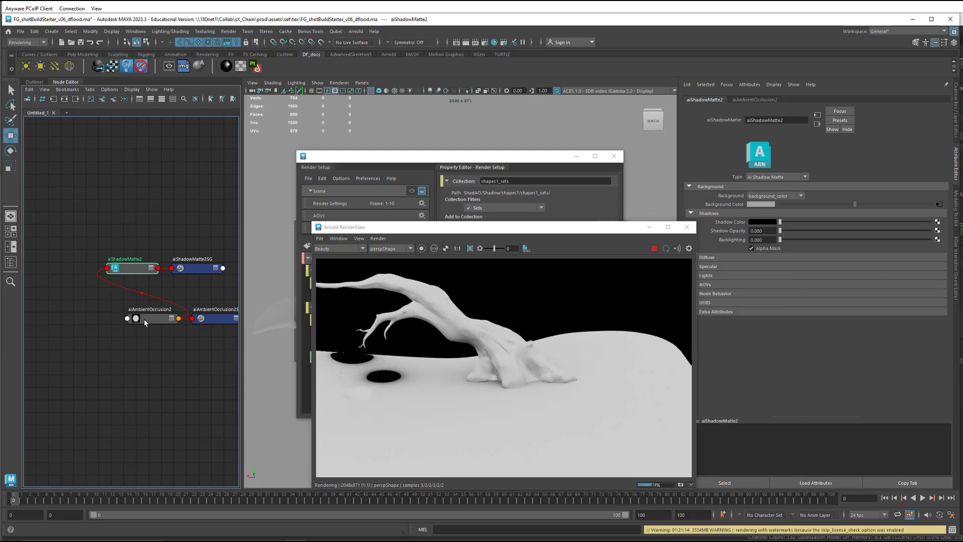
{"action": "mouse_move", "coordinate": [159, 363]}
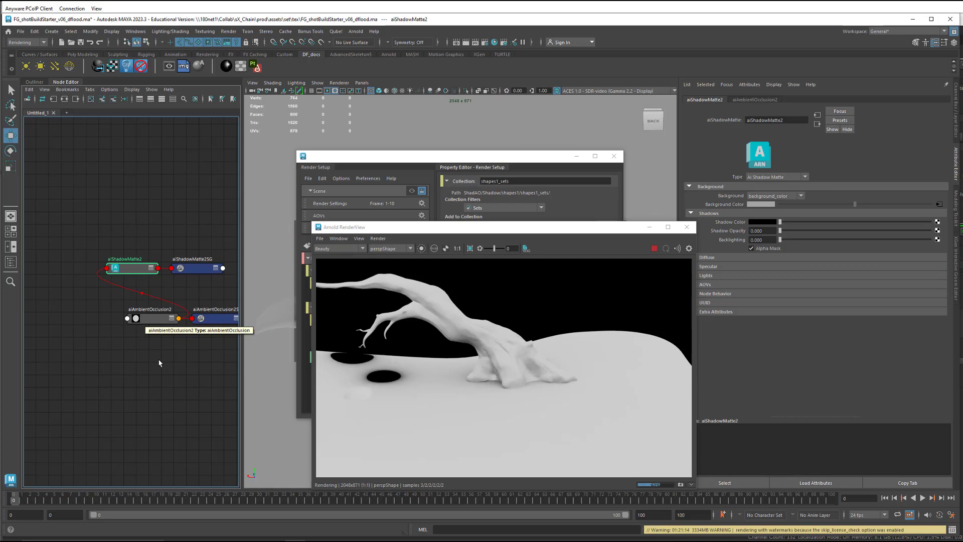
Step: Select the aiAmbientOcclusion2 node in the Node Editor to show its settings
{"action": "left_click", "coordinate": [151, 318]}
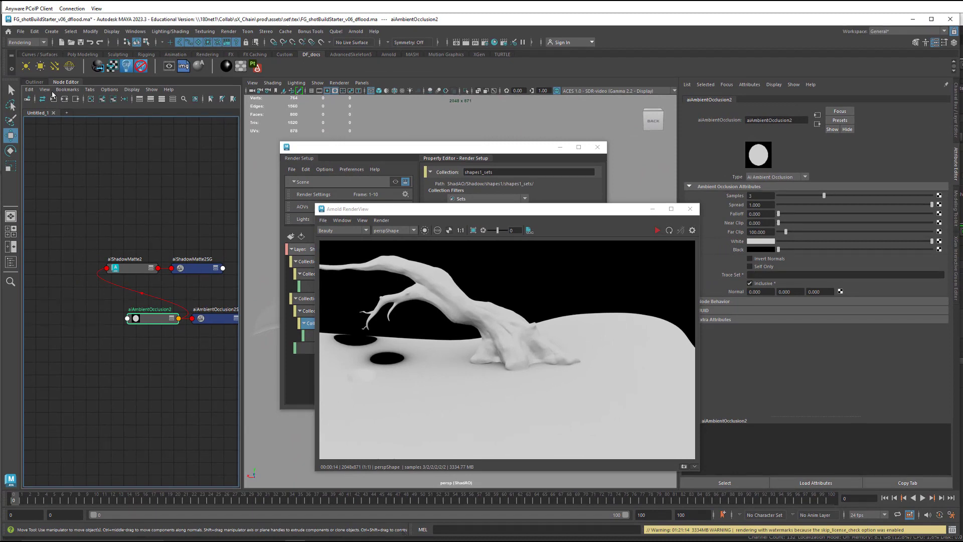
Step: Select test_sphereGrey in the Outliner to show its Arnold visibility attributes
{"action": "left_click", "coordinate": [35, 82]}
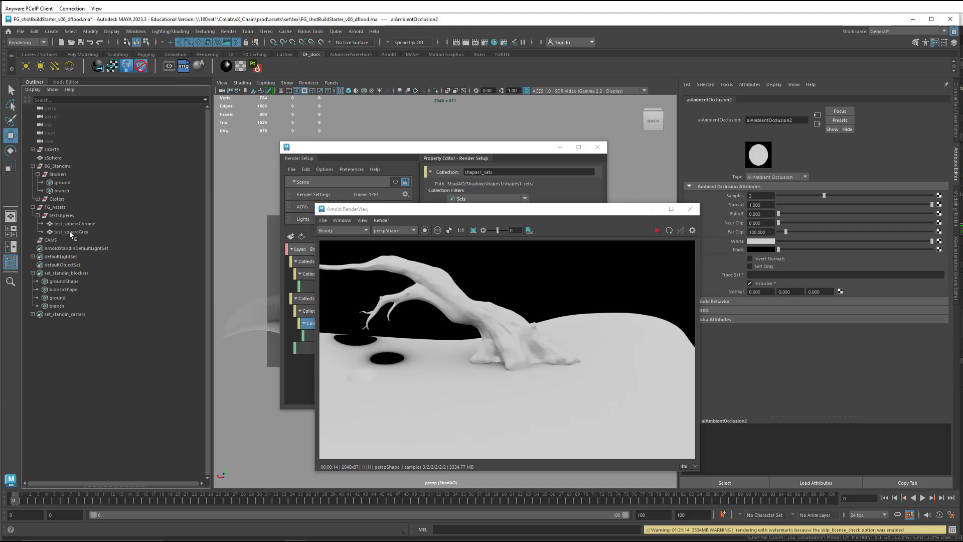
{"action": "left_click", "coordinate": [69, 232]}
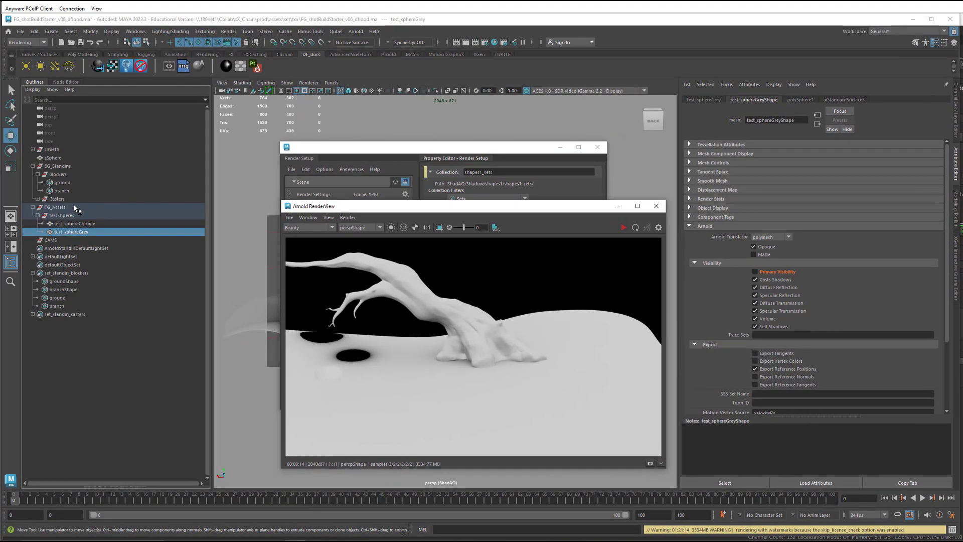
{"action": "mouse_move", "coordinate": [63, 186]}
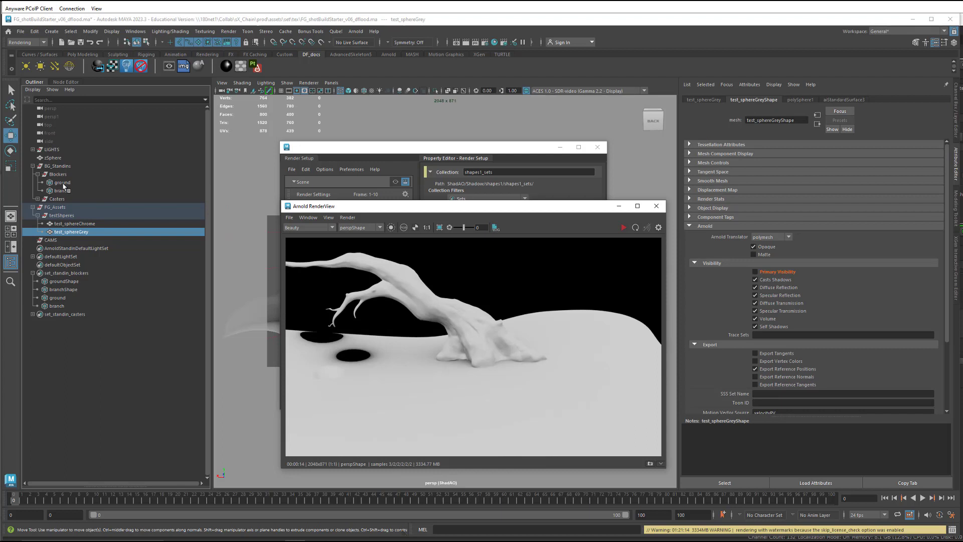
Step: Assign a polymesh trace_sets value of noSelfAO to the ground standin's geo shape
{"action": "left_click", "coordinate": [61, 183]}
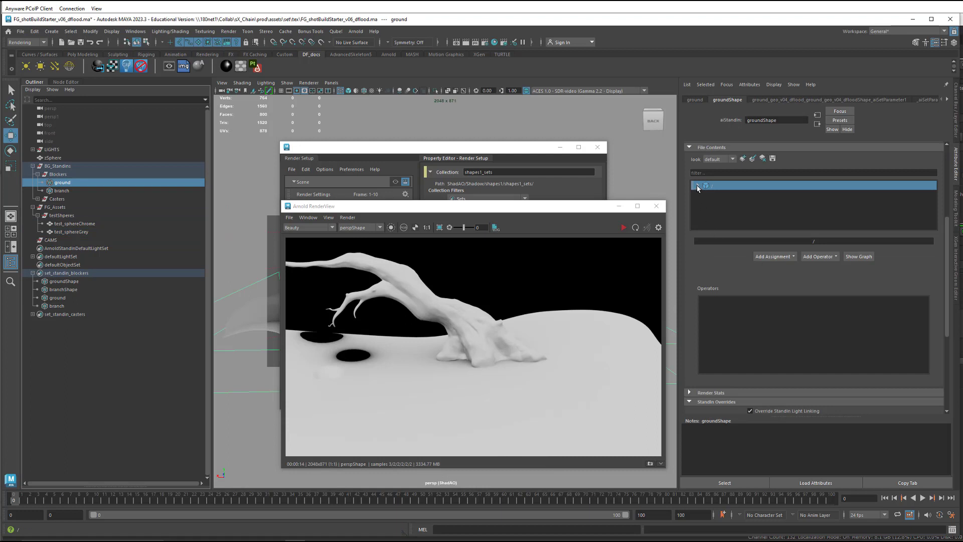
{"action": "left_click", "coordinate": [698, 185]}
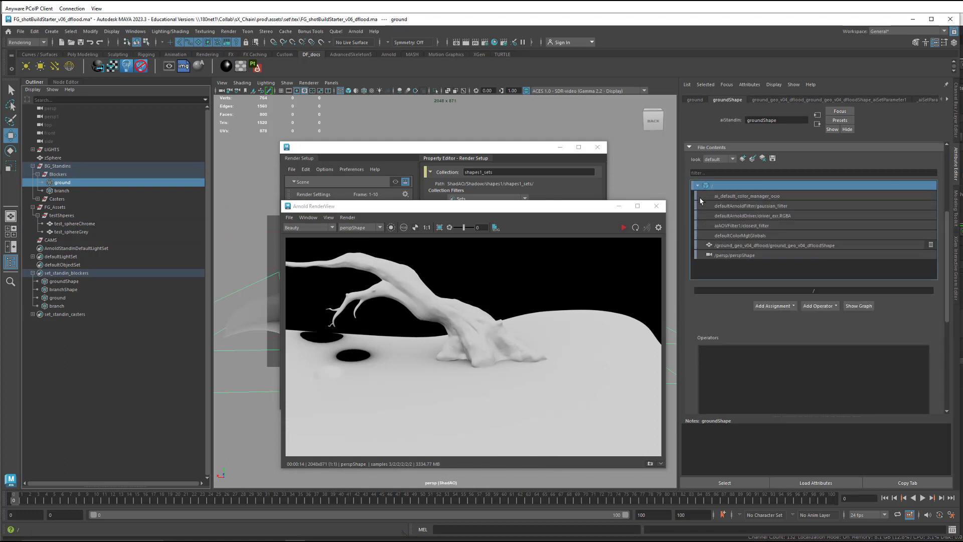
{"action": "left_click", "coordinate": [762, 245]}
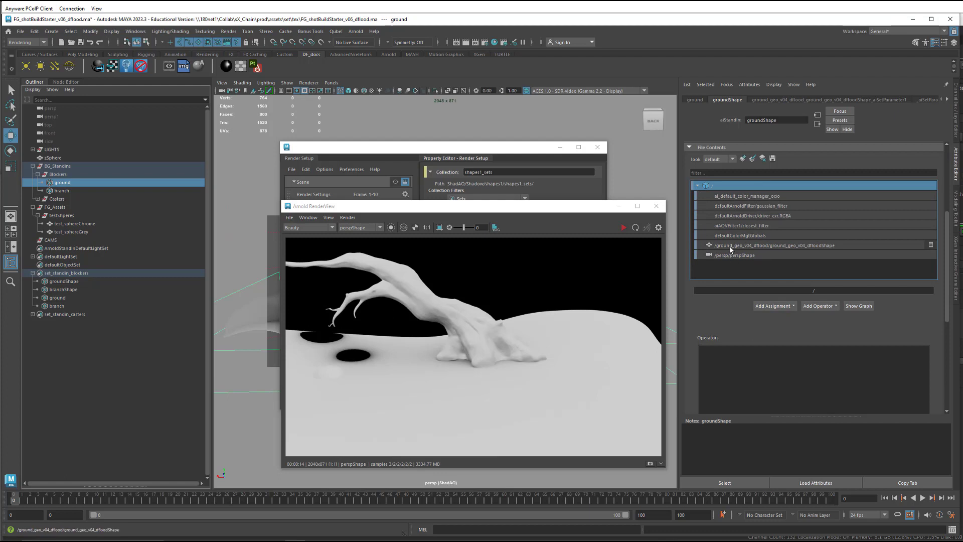
{"action": "left_click", "coordinate": [768, 245]}
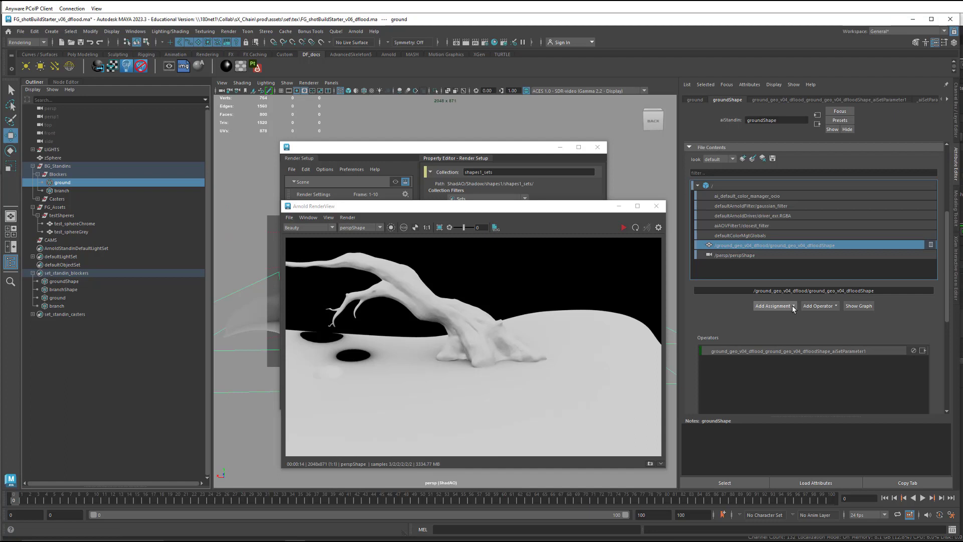
{"action": "left_click", "coordinate": [773, 306]}
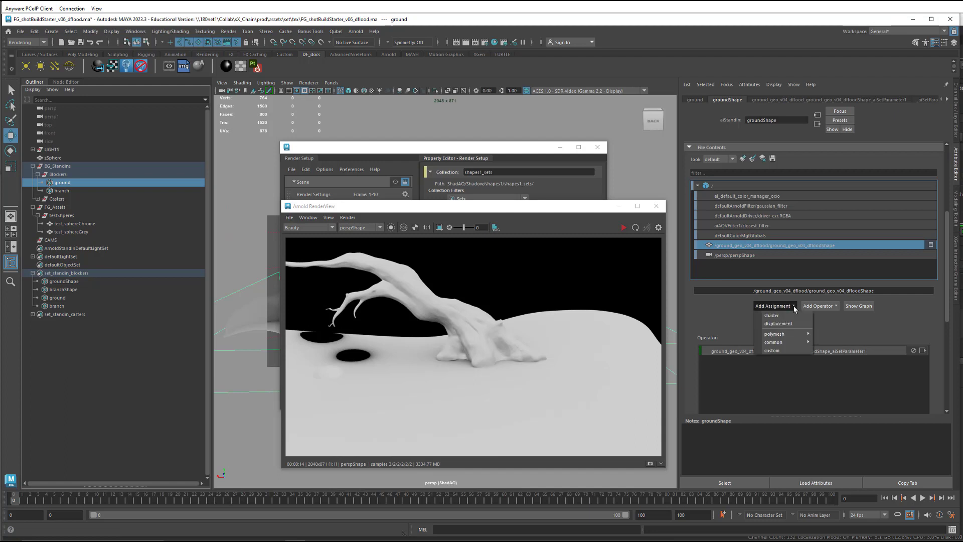
{"action": "mouse_move", "coordinate": [775, 334]}
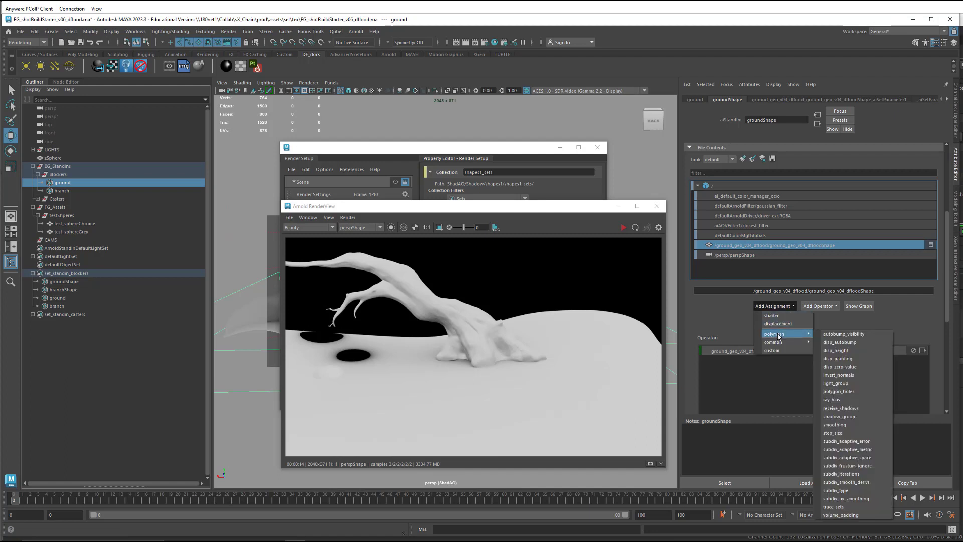
{"action": "mouse_move", "coordinate": [838, 507]}
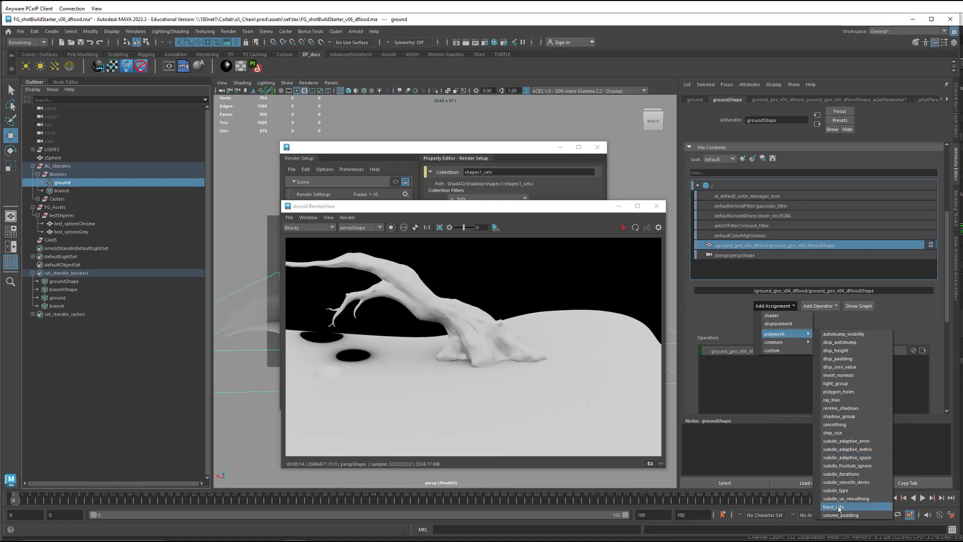
{"action": "left_click", "coordinate": [837, 506]}
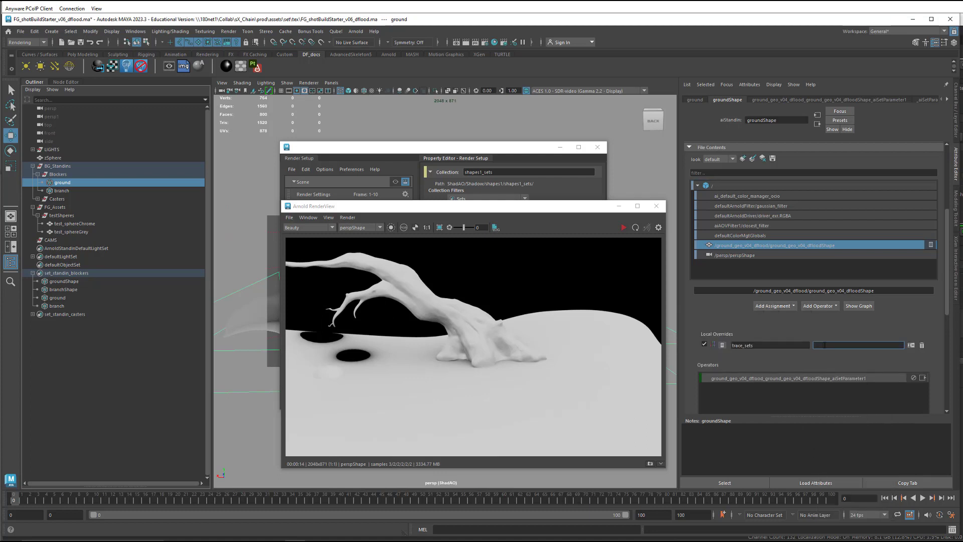
{"action": "type", "text": "noSelfAO"}
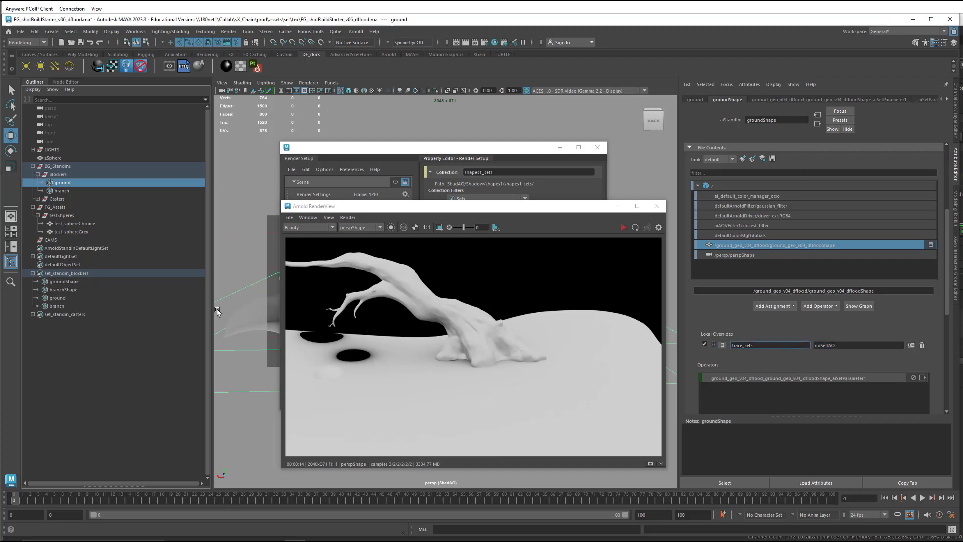
Step: Give the branch standin's geo shape a noSelfAO trace_sets assignment
{"action": "left_click", "coordinate": [60, 191]}
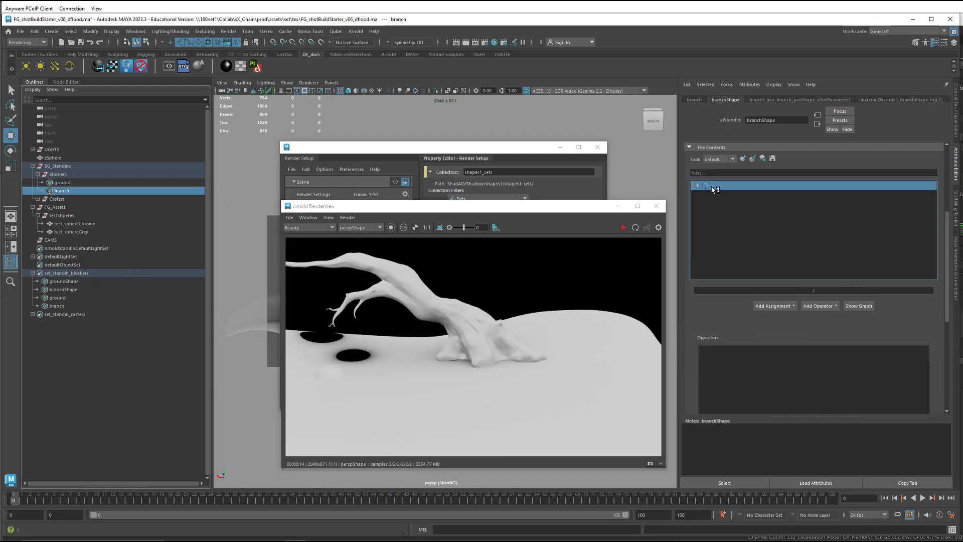
{"action": "left_click", "coordinate": [698, 185]}
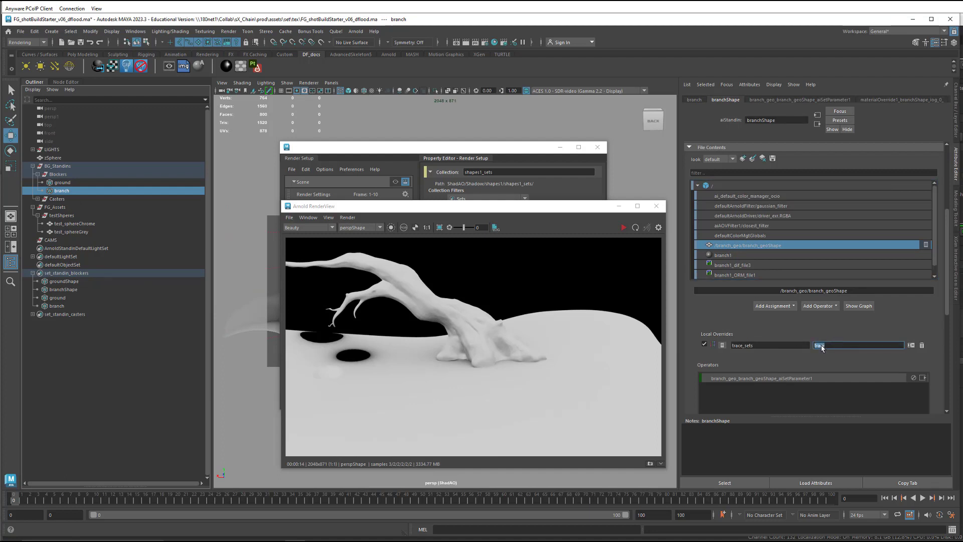
{"action": "type", "text": "noSelfAO"}
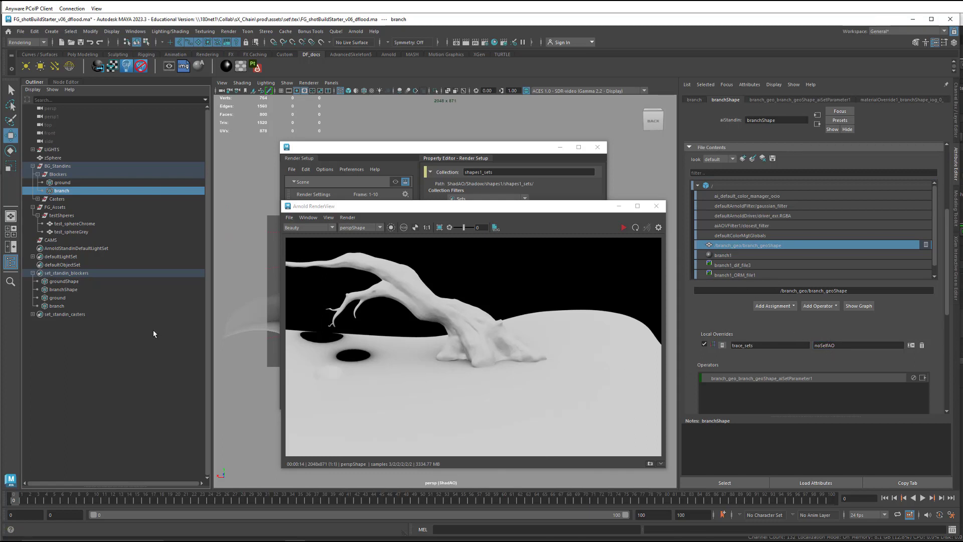
{"action": "left_click", "coordinate": [65, 82]}
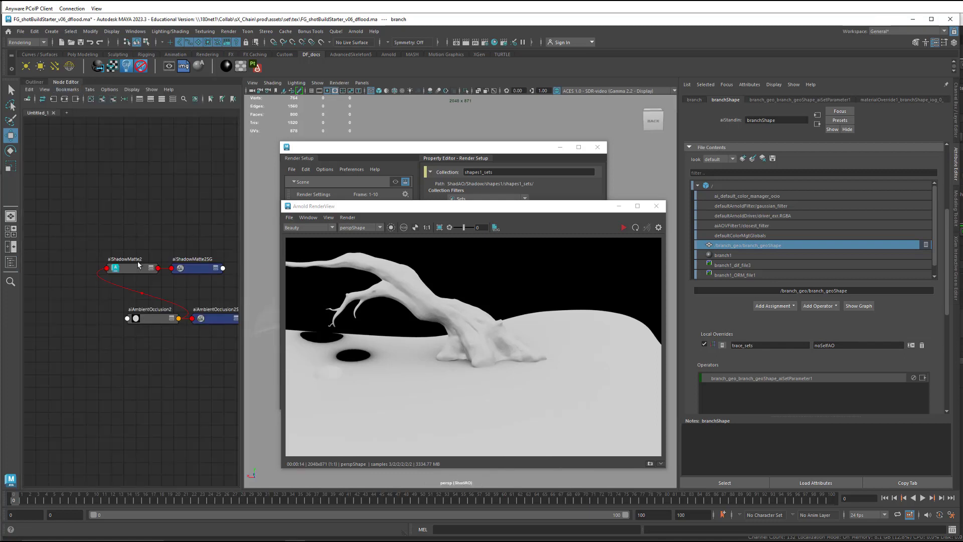
Step: Set aiAmbientOcclusion2 Trace Set to noSelfAO with Inclusive off, and re-render ShadAO
{"action": "left_click", "coordinate": [150, 318]}
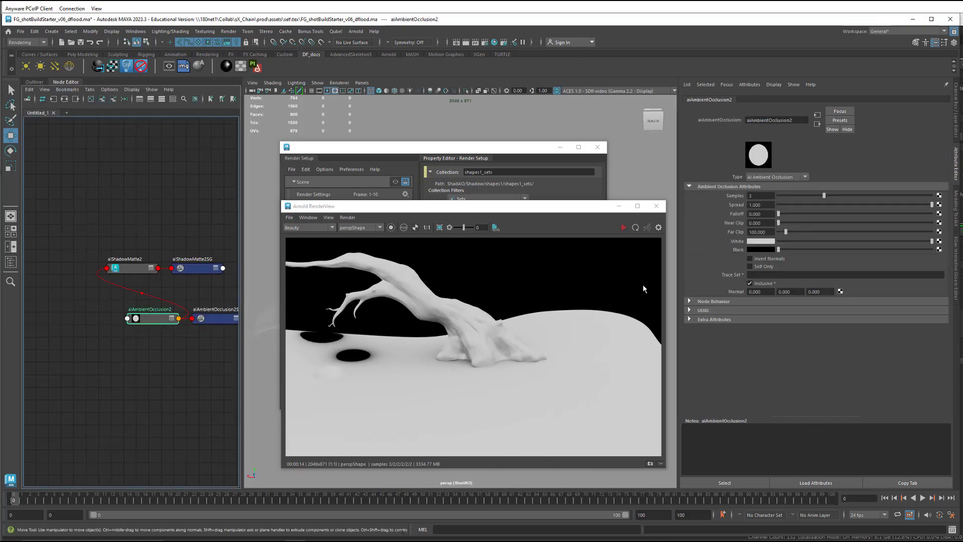
{"action": "left_click", "coordinate": [845, 275]}
{"action": "type", "text": "noSelfAO"}
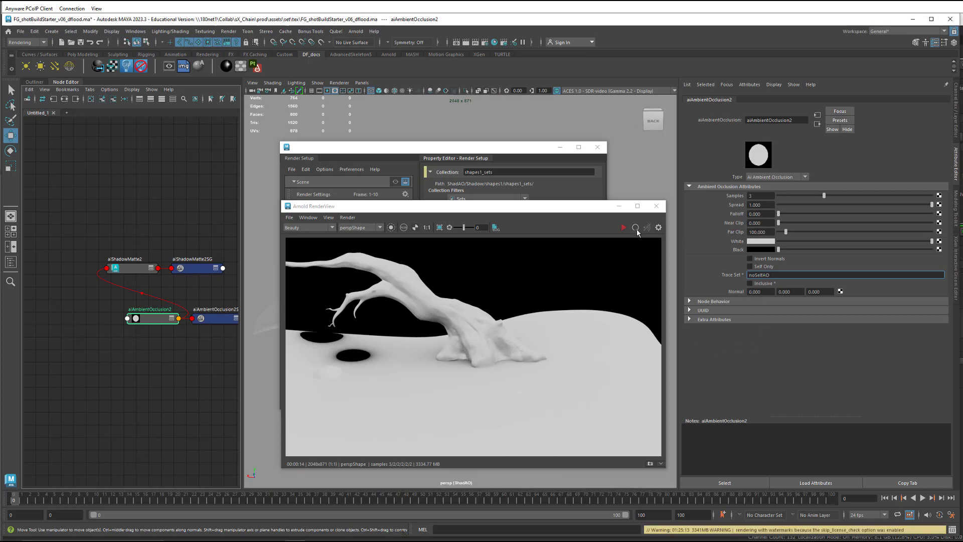
{"action": "mouse_move", "coordinate": [636, 227]}
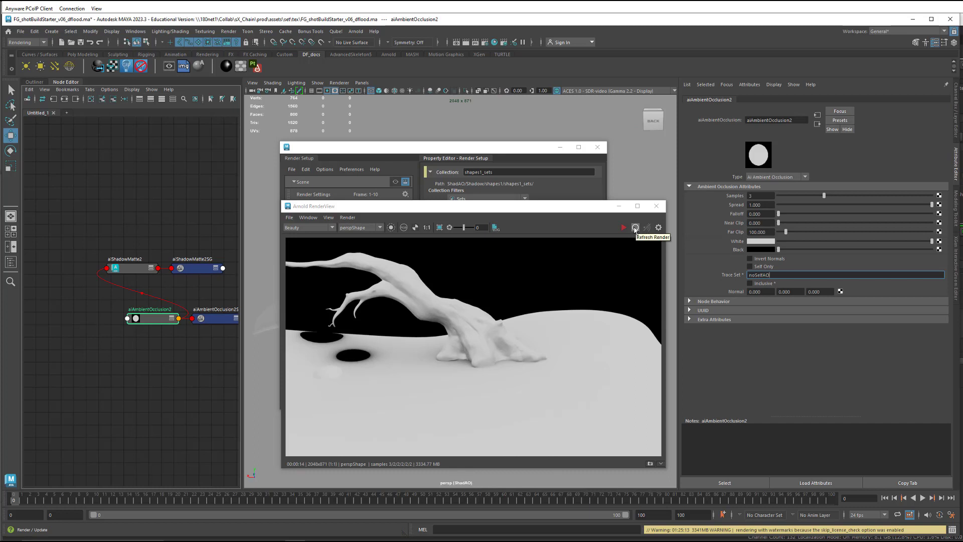
{"action": "left_click", "coordinate": [635, 227]}
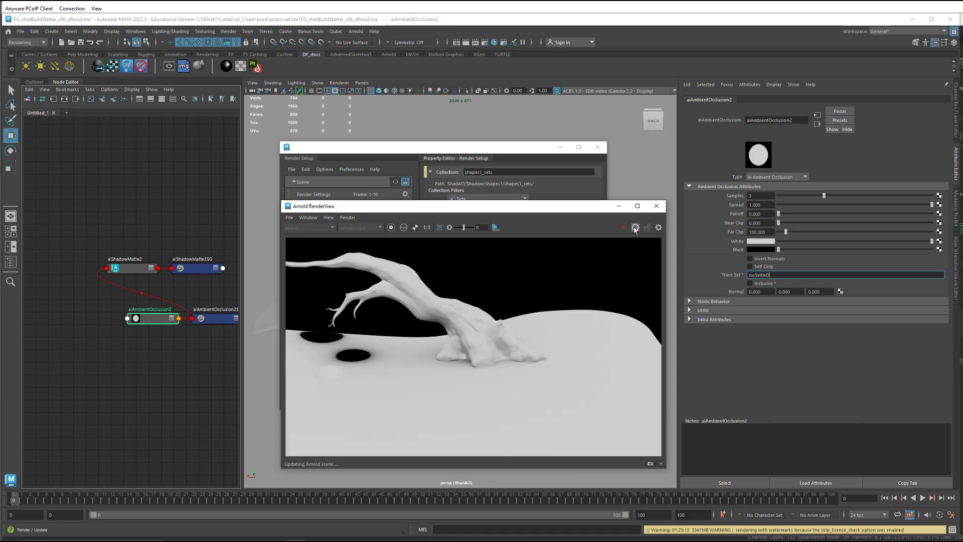
{"action": "left_click", "coordinate": [624, 227]}
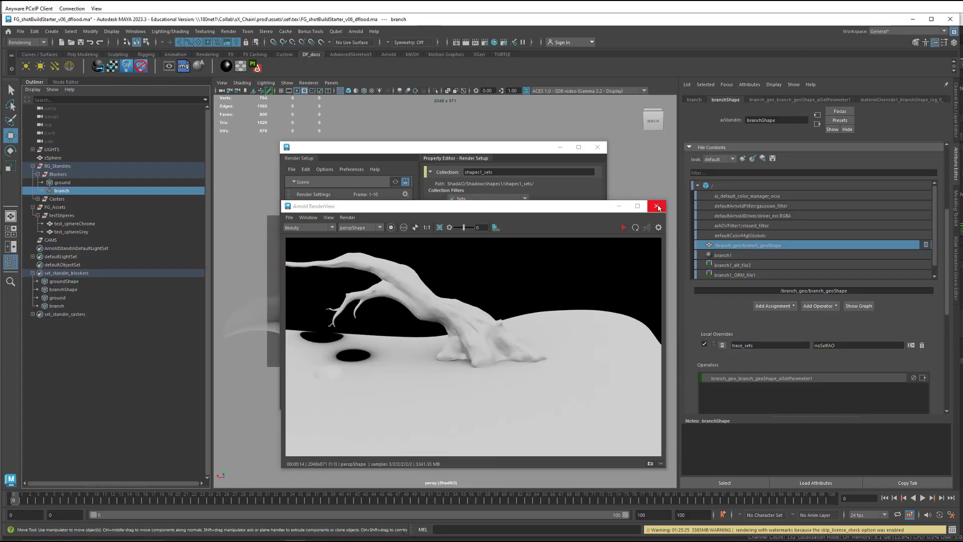
{"action": "left_click", "coordinate": [657, 206]}
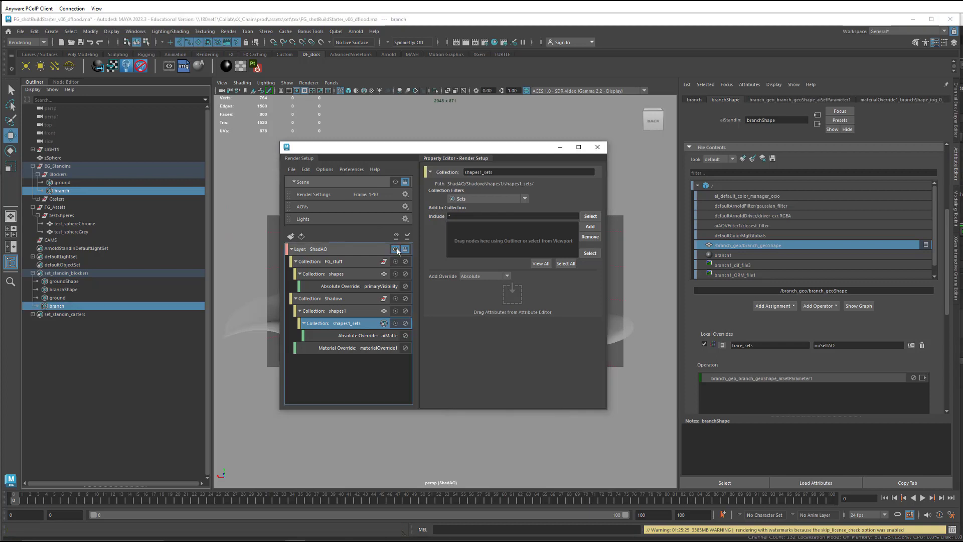
{"action": "left_click", "coordinate": [396, 249]}
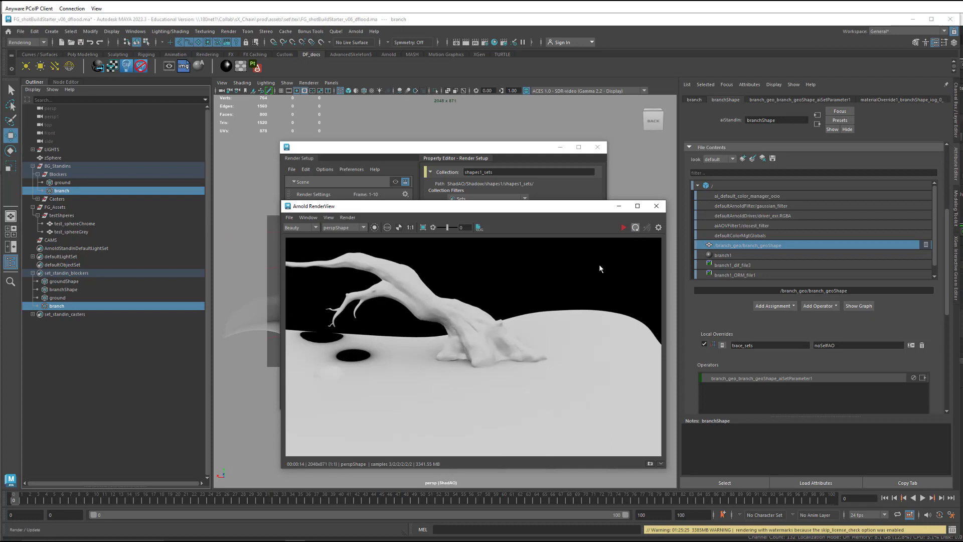
{"action": "left_click", "coordinate": [624, 227]}
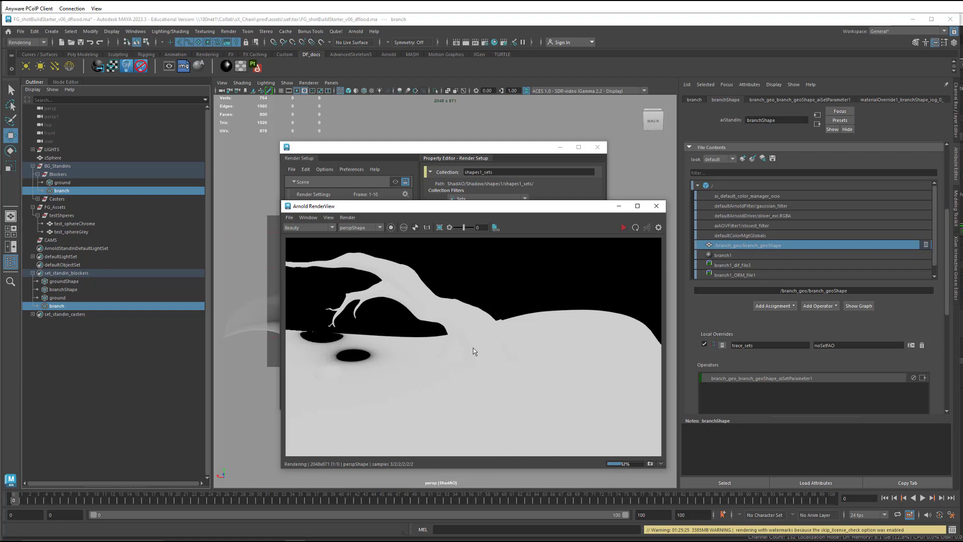
{"action": "mouse_move", "coordinate": [431, 164]}
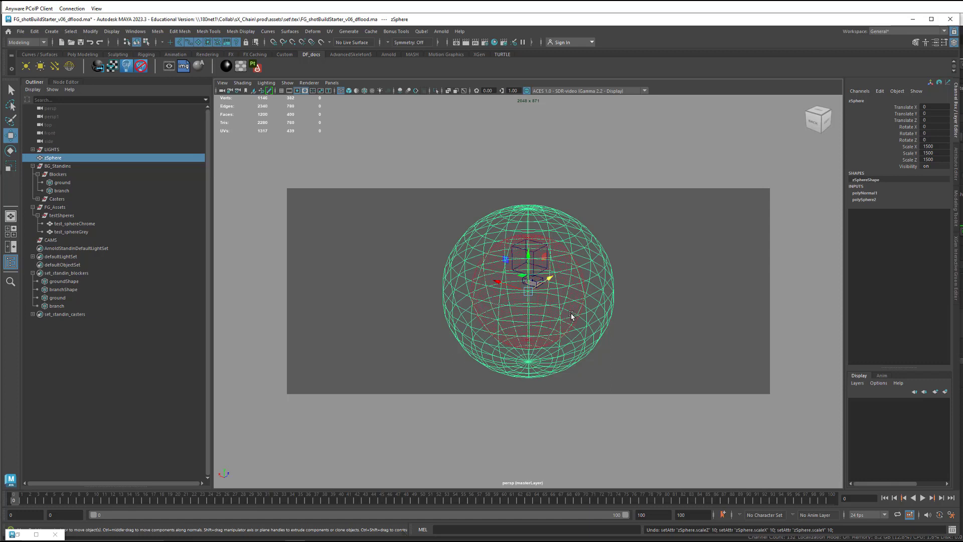
{"action": "mouse_move", "coordinate": [876, 219]}
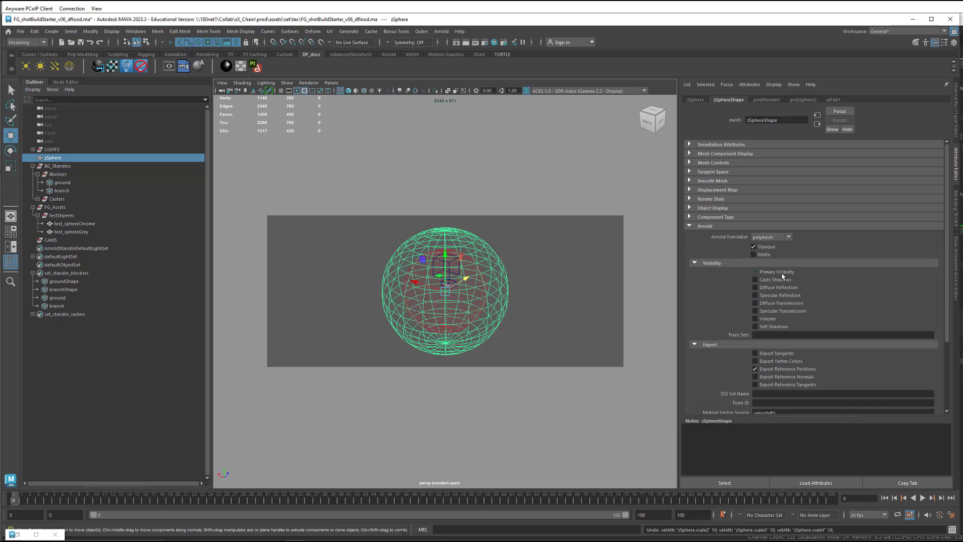
{"action": "mouse_move", "coordinate": [604, 360]}
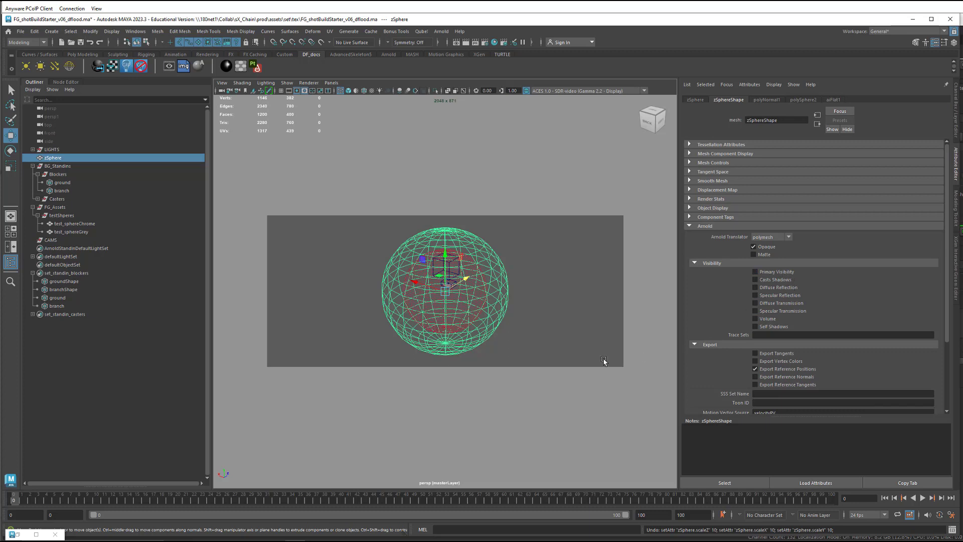
Step: Select zSphere on the master layer to show its Arnold visibility settings
{"action": "left_click", "coordinate": [54, 157]}
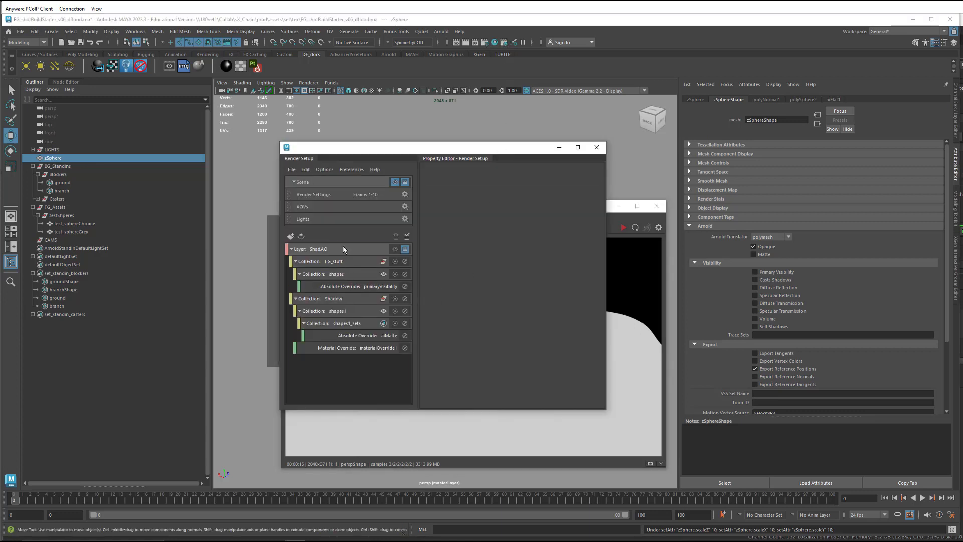
Step: Create a 'sphere' collection in ShadAO holding zSphere, plus sub-collection collection6
{"action": "right_click", "coordinate": [318, 249]}
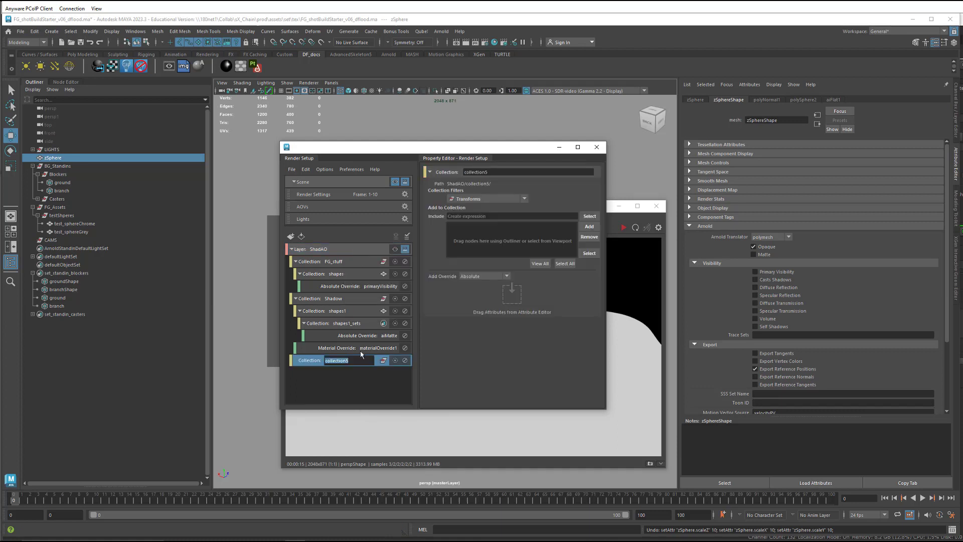
{"action": "type", "text": "s"}
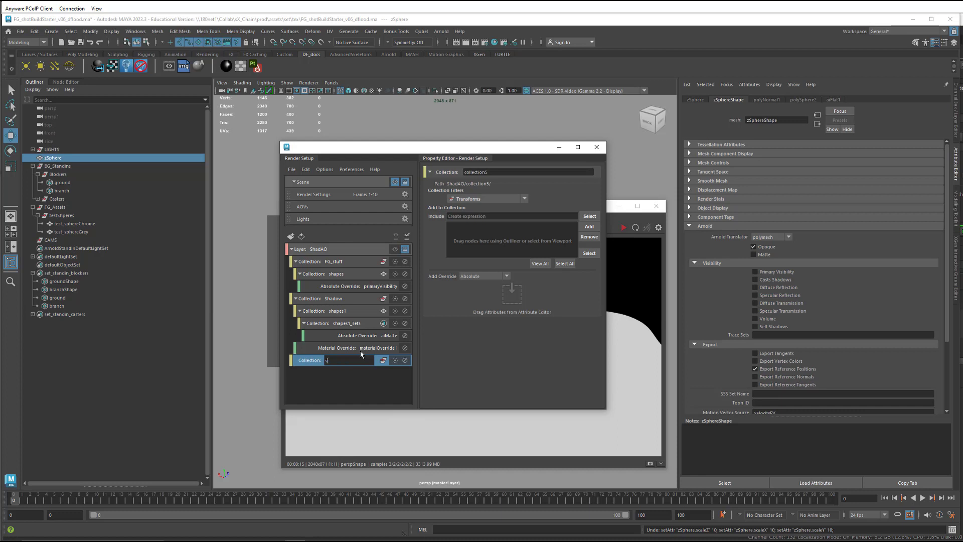
{"action": "type", "text": "phere"}
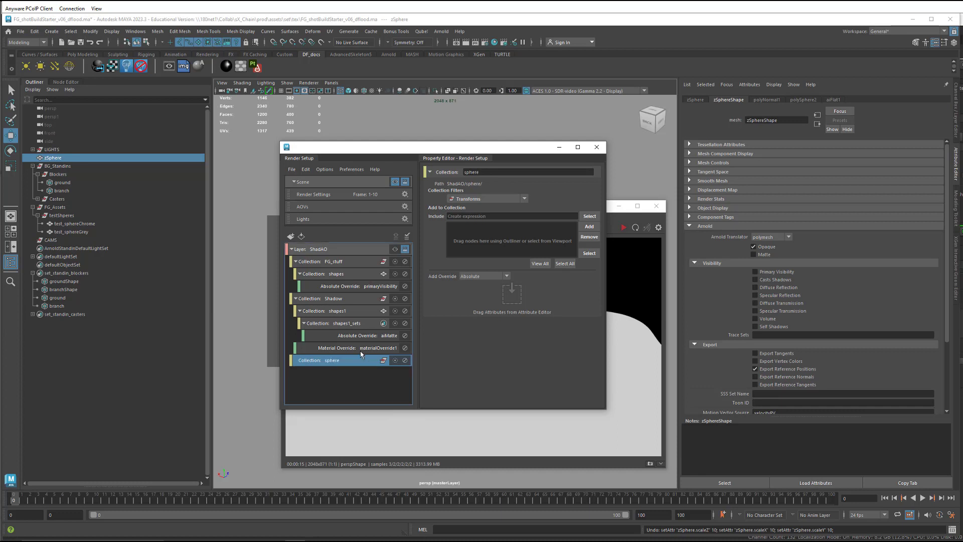
{"action": "mouse_move", "coordinate": [567, 280]}
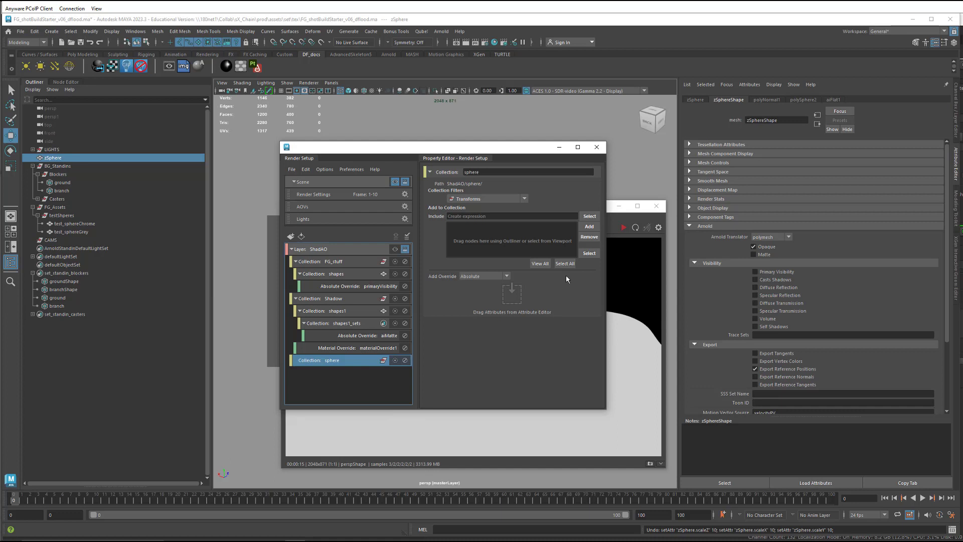
{"action": "left_click", "coordinate": [588, 226]}
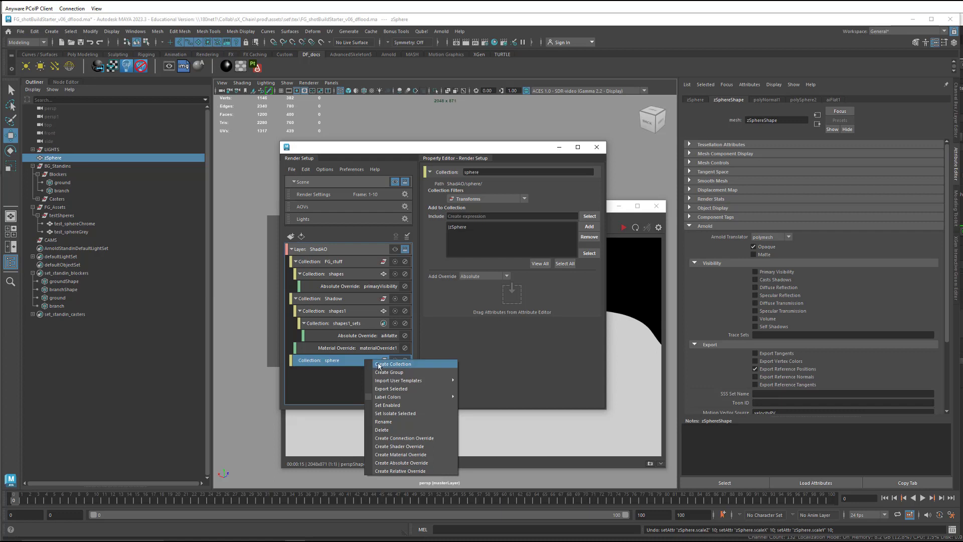
{"action": "left_click", "coordinate": [394, 363]}
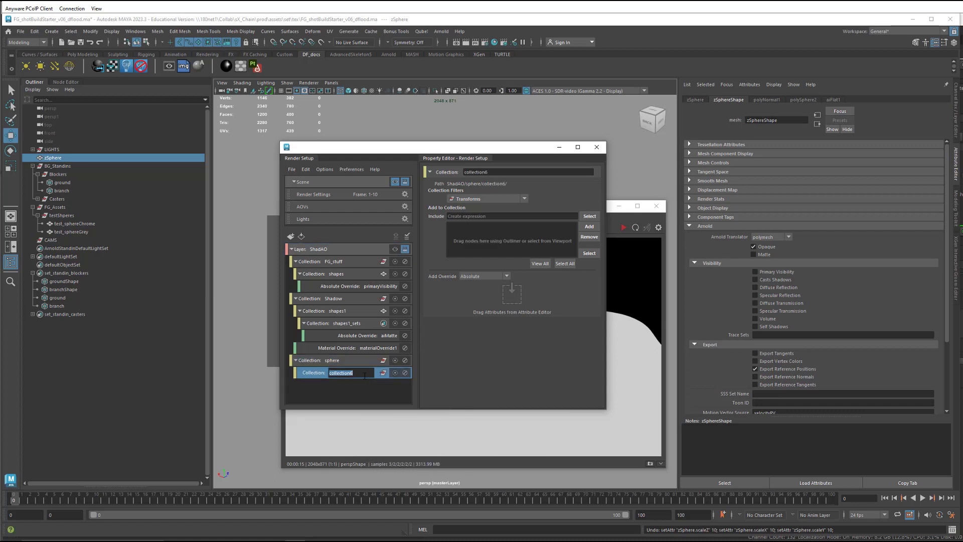
Step: Rename the sub-collection shapes2, filter it to Shapes, and include *
{"action": "type", "text": "shapes2"}
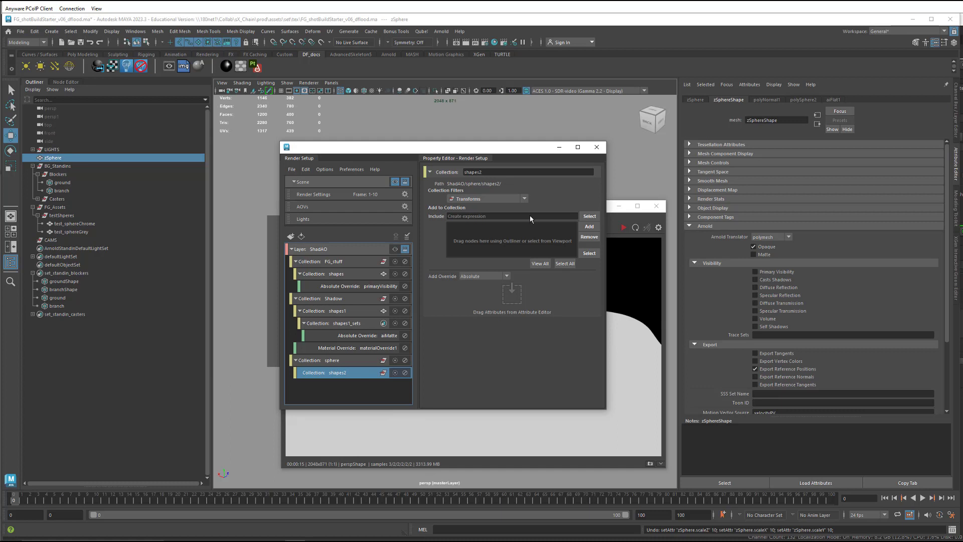
{"action": "left_click", "coordinate": [522, 199]}
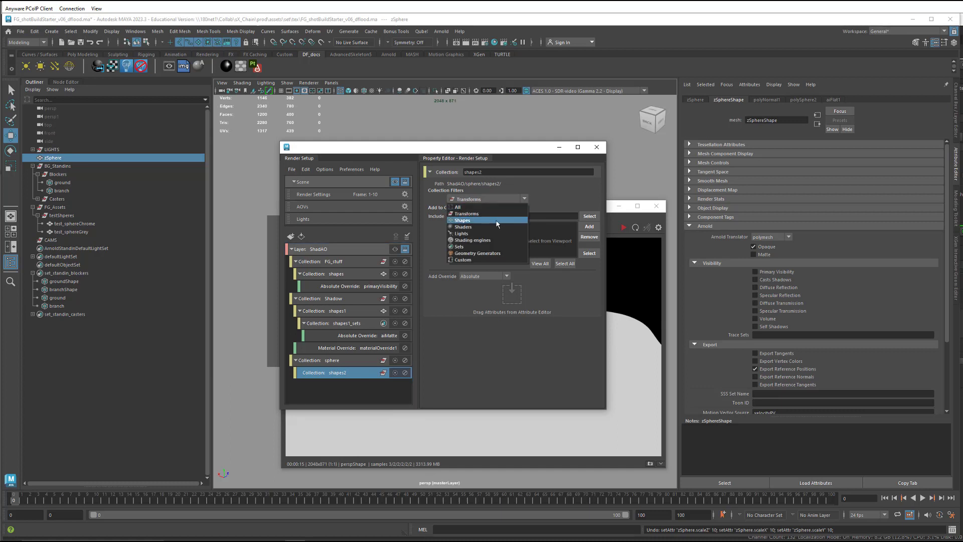
{"action": "left_click", "coordinate": [462, 220]}
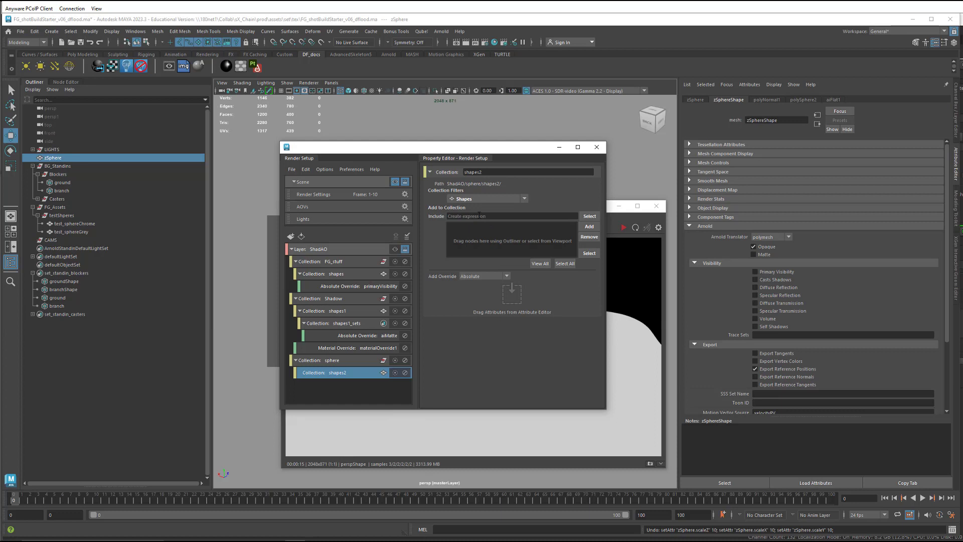
{"action": "left_click", "coordinate": [512, 216]}
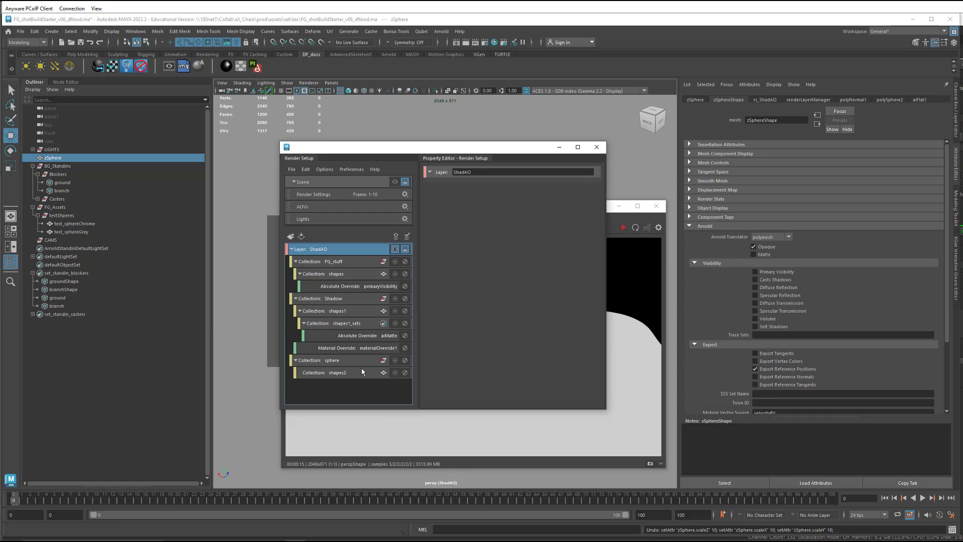
Step: Give shapes2 an absolute Primary Visibility override
{"action": "left_click", "coordinate": [337, 372]}
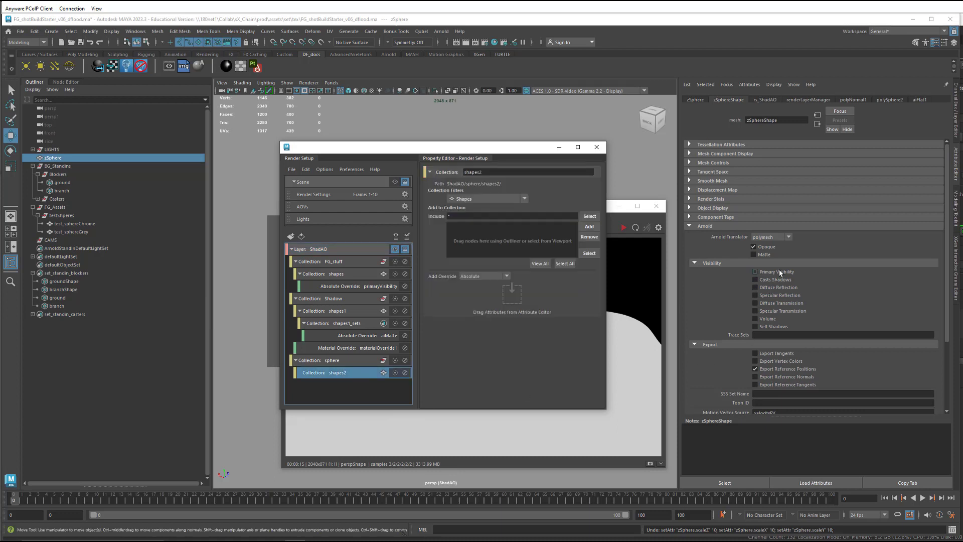
{"action": "right_click", "coordinate": [780, 272]}
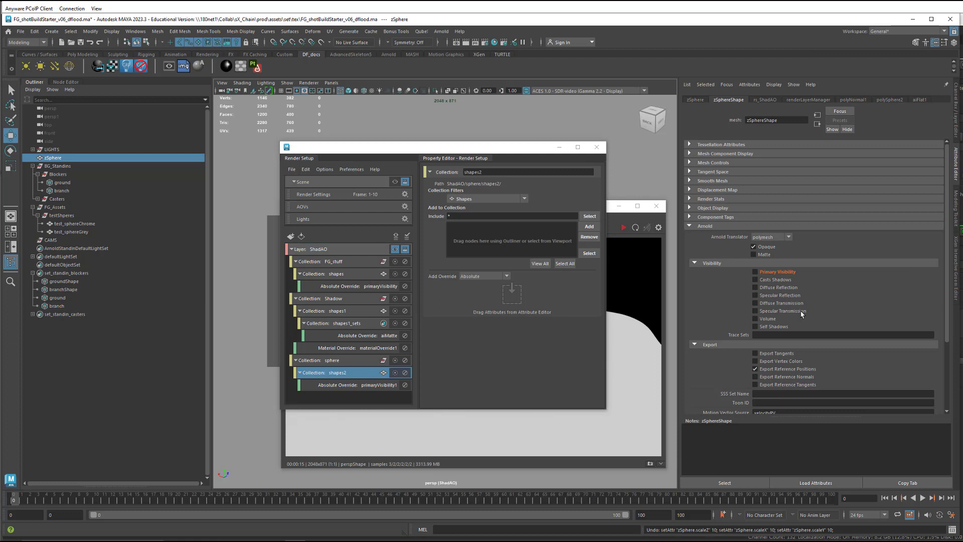
{"action": "left_click", "coordinate": [344, 385]}
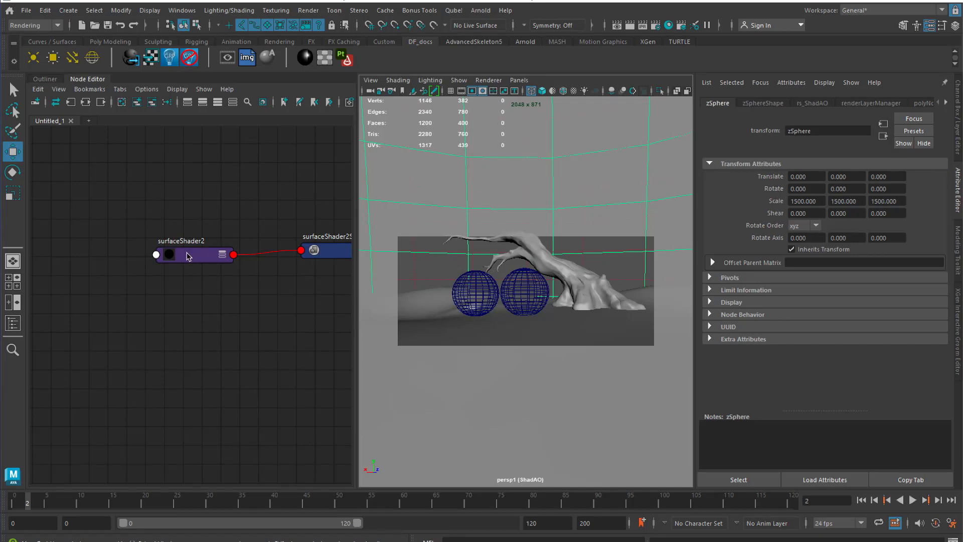
Step: Assign surfaceShader2 to the selected spheres and render ShadAO, toggling the alpha view
{"action": "right_click", "coordinate": [187, 255]}
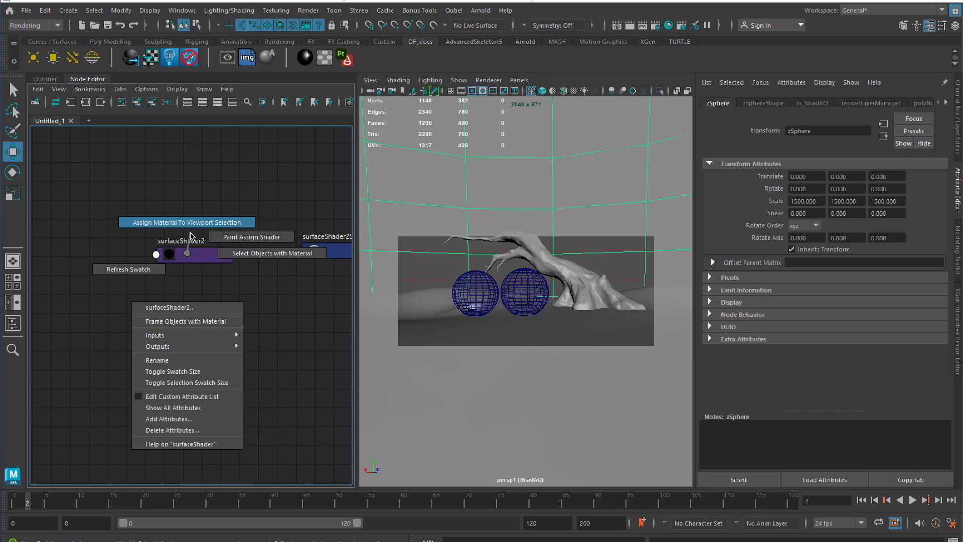
{"action": "left_click", "coordinate": [204, 289]}
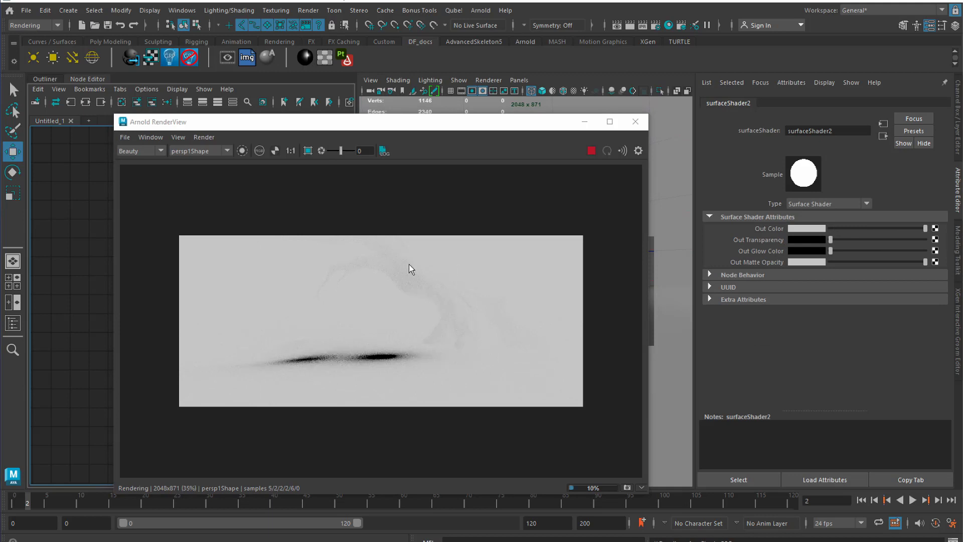
{"action": "left_click", "coordinate": [259, 151]}
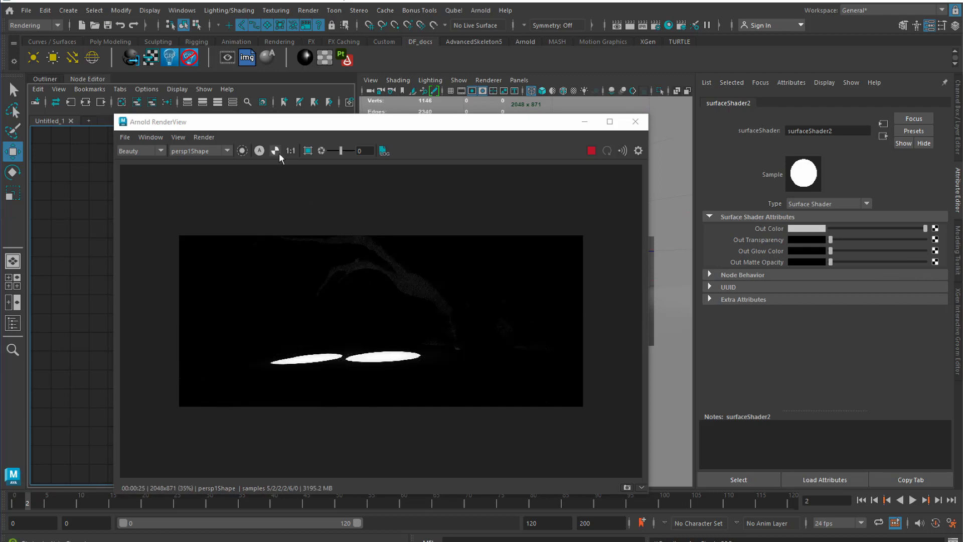
{"action": "mouse_move", "coordinate": [276, 150]}
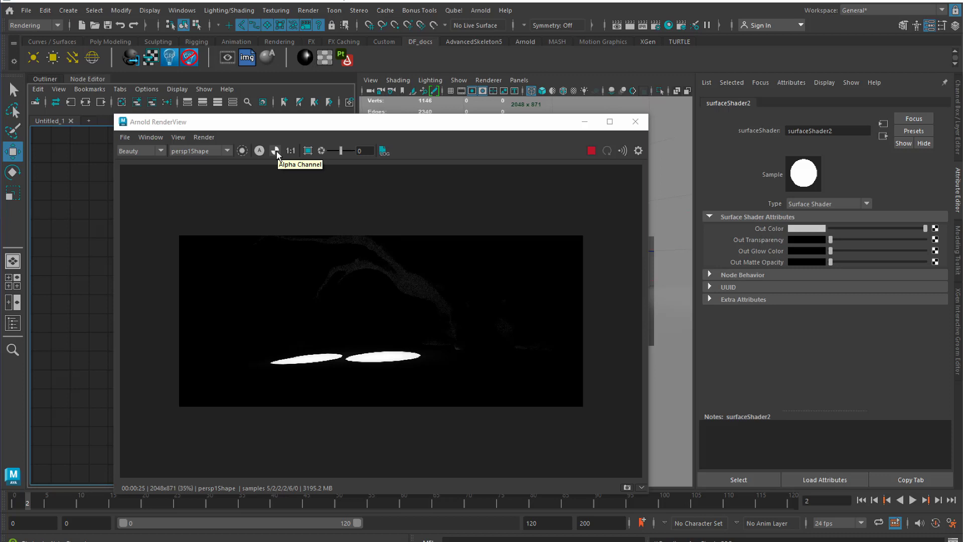
{"action": "left_click", "coordinate": [276, 150]}
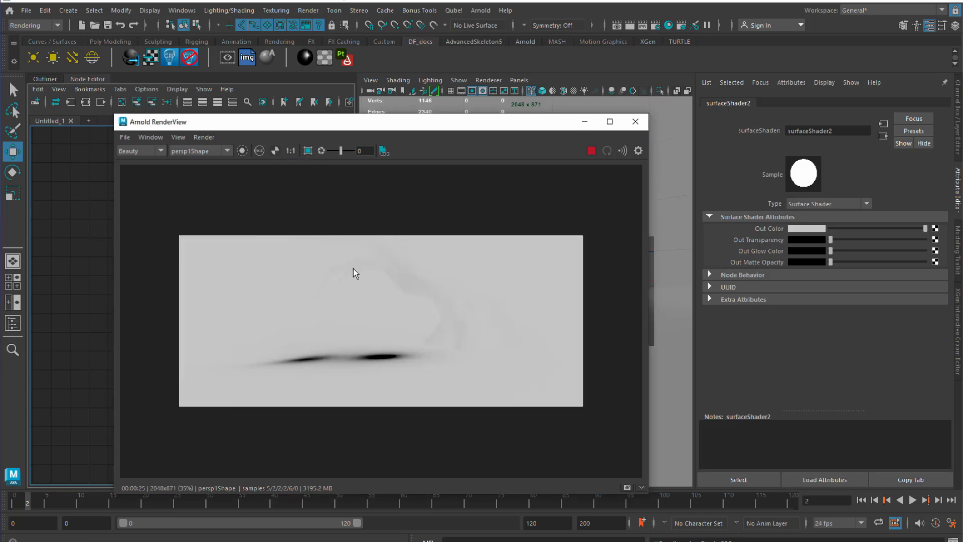
{"action": "mouse_move", "coordinate": [594, 282]}
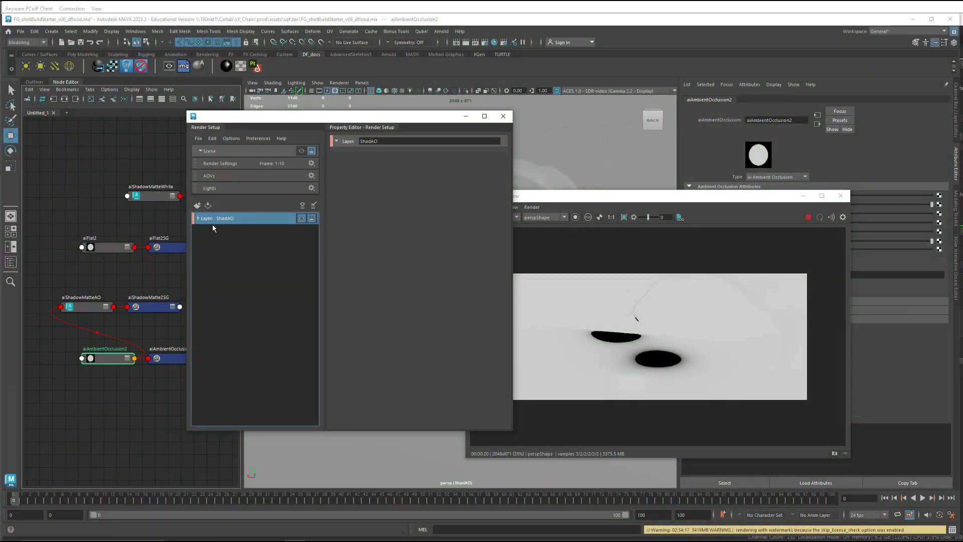
{"action": "mouse_move", "coordinate": [197, 208]}
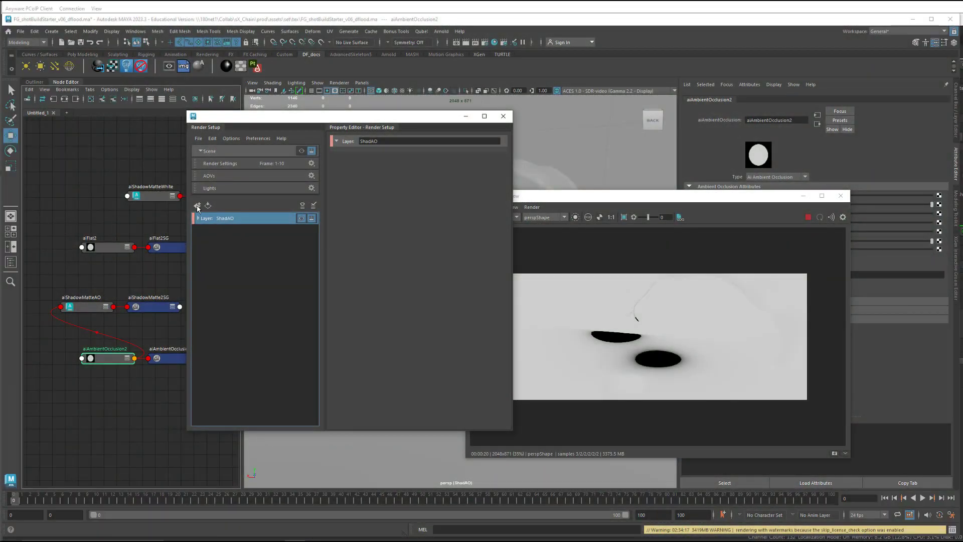
Step: Create a new render layer named Main
{"action": "left_click", "coordinate": [197, 206]}
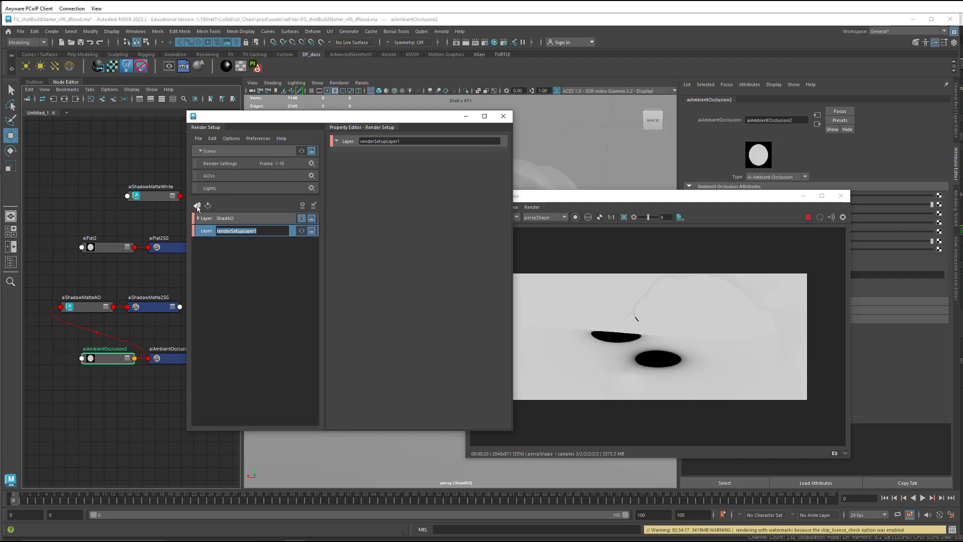
{"action": "mouse_move", "coordinate": [222, 250]}
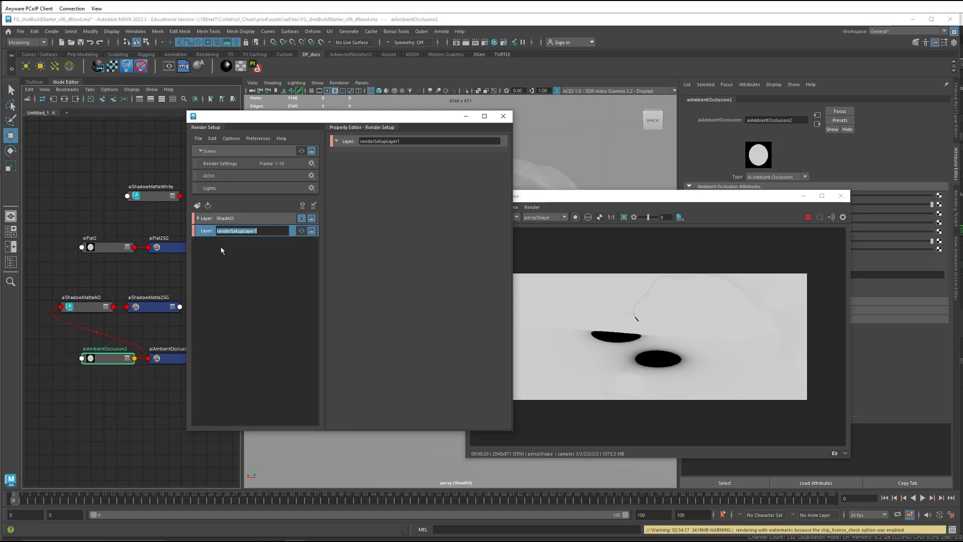
{"action": "type", "text": "Main"}
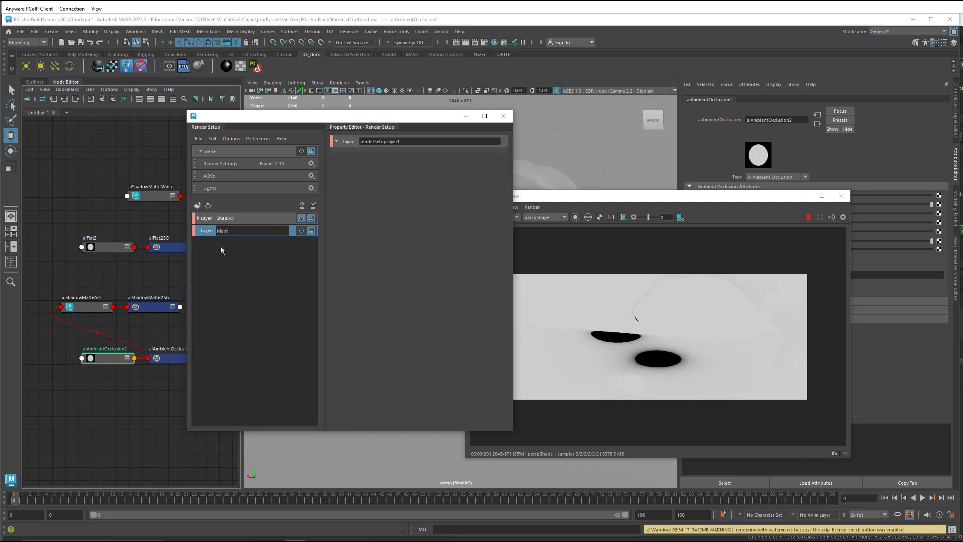
{"action": "key", "text": "Return"}
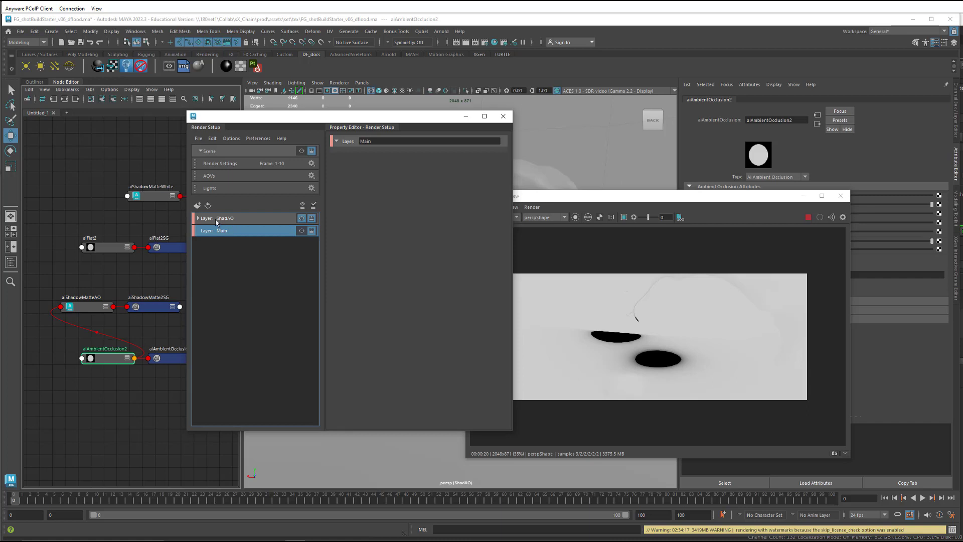
Step: Create a second render layer named Crypto and add a collection to it
{"action": "left_click", "coordinate": [198, 205]}
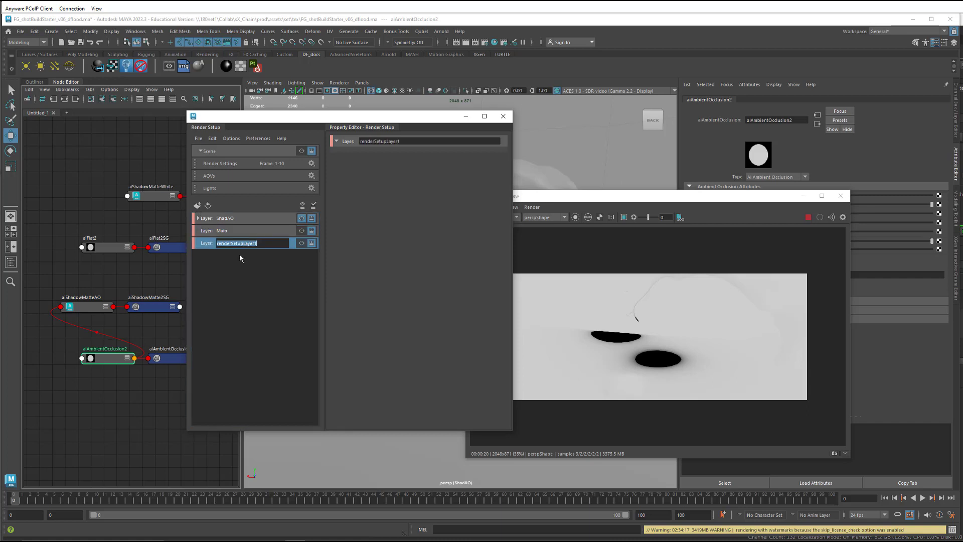
{"action": "type", "text": "c"}
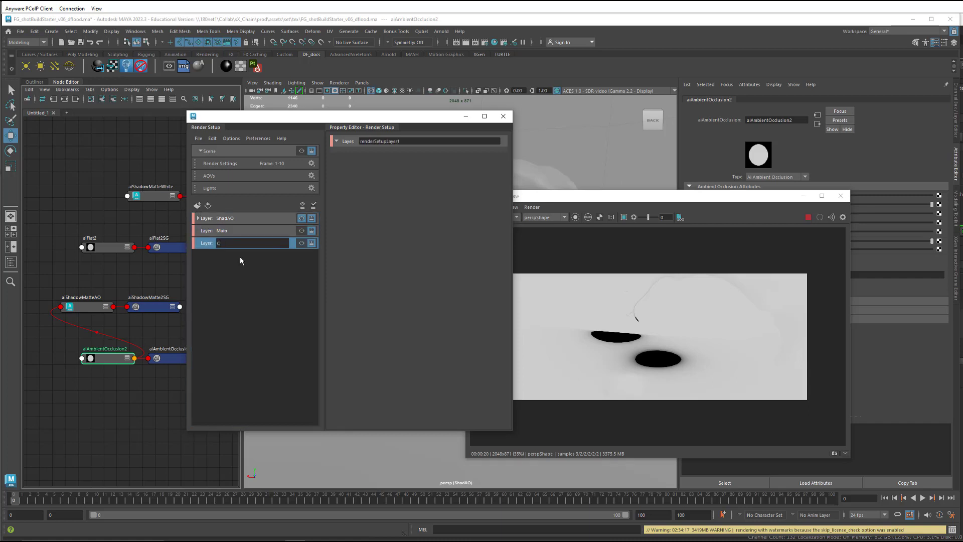
{"action": "type", "text": "rypt"}
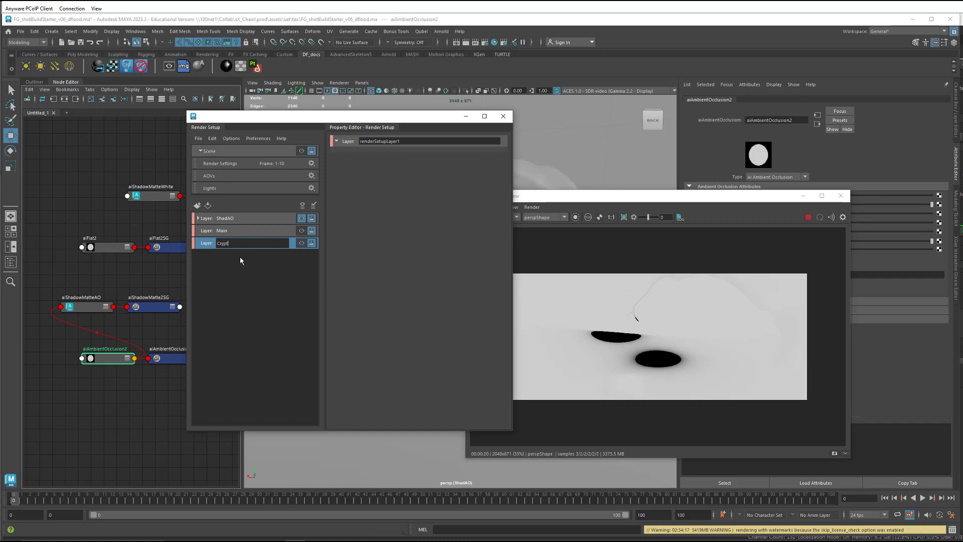
{"action": "left_click", "coordinate": [198, 243]}
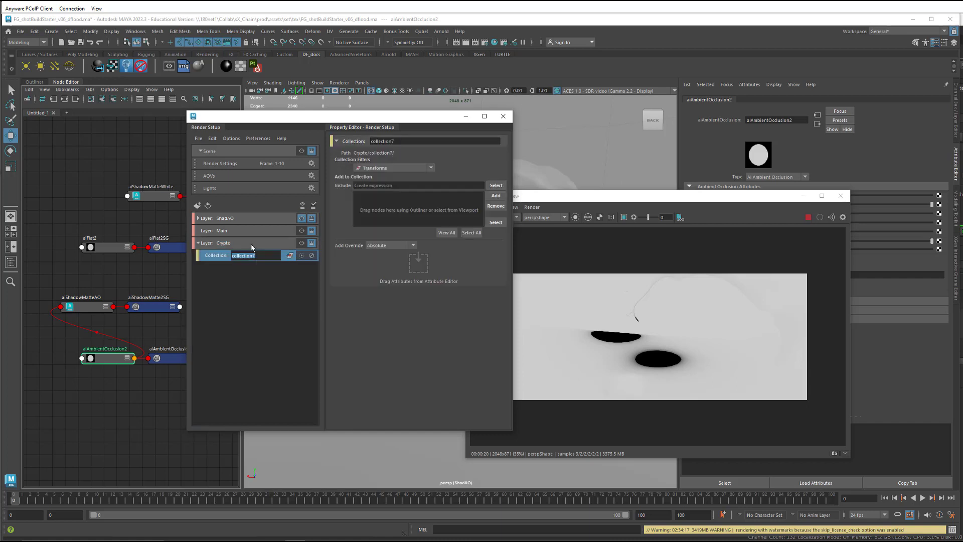
Step: Name the collection FG, pick the FG_Assets group, and inspect the shapes3 sub-collection
{"action": "type", "text": "FG"}
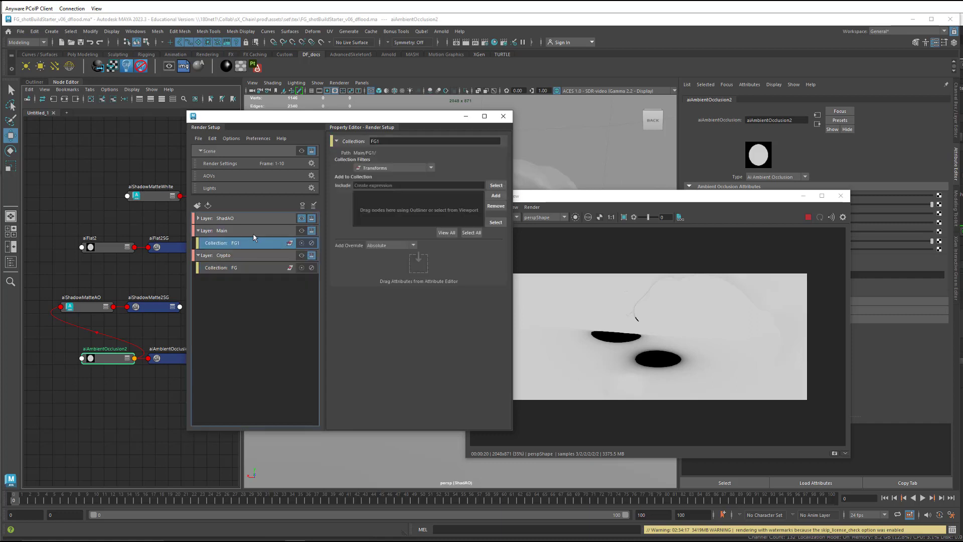
{"action": "left_click", "coordinate": [33, 82]}
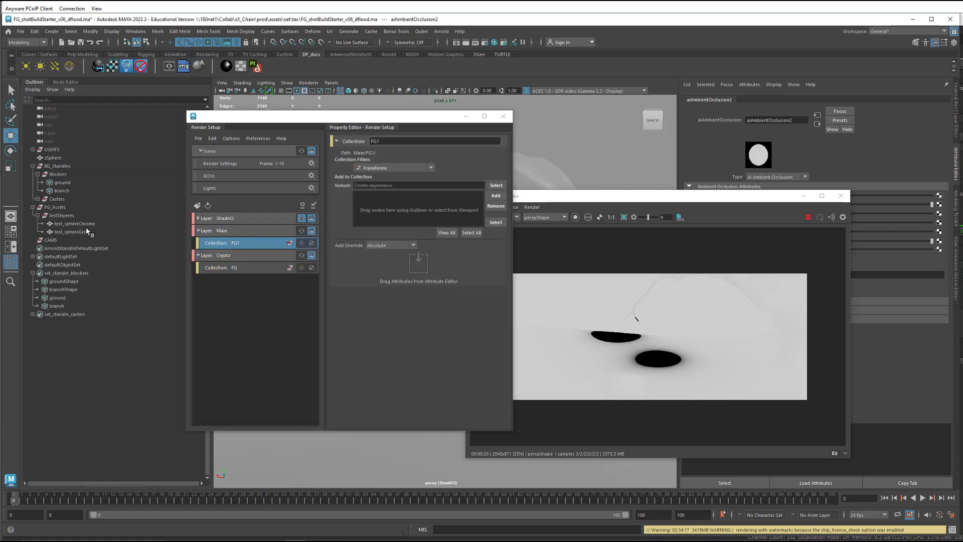
{"action": "left_click", "coordinate": [233, 268]}
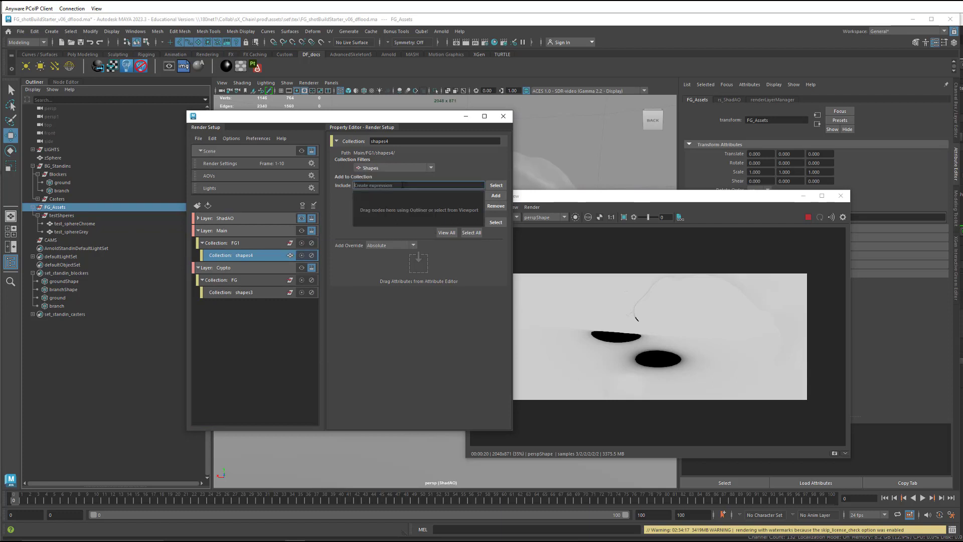
{"action": "left_click", "coordinate": [235, 292]}
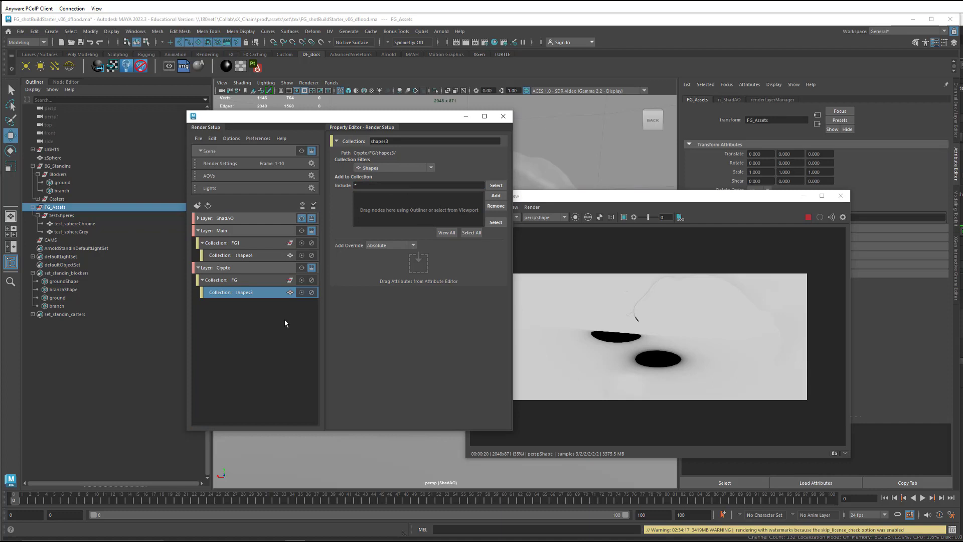
{"action": "mouse_move", "coordinate": [256, 271]}
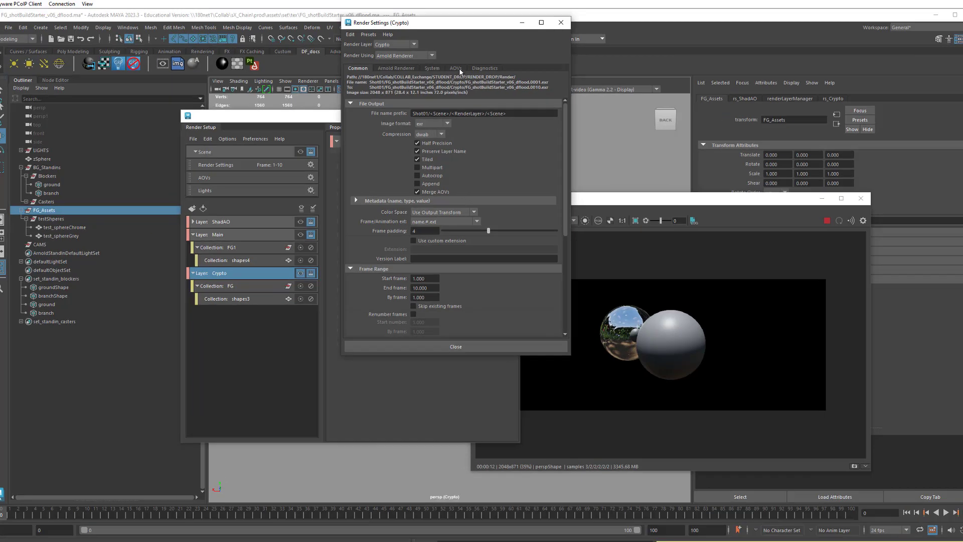
Step: Add enabled Crypto-layer absolute overrides for the crypto_material and crypto_object AOVs
{"action": "left_click", "coordinate": [457, 69]}
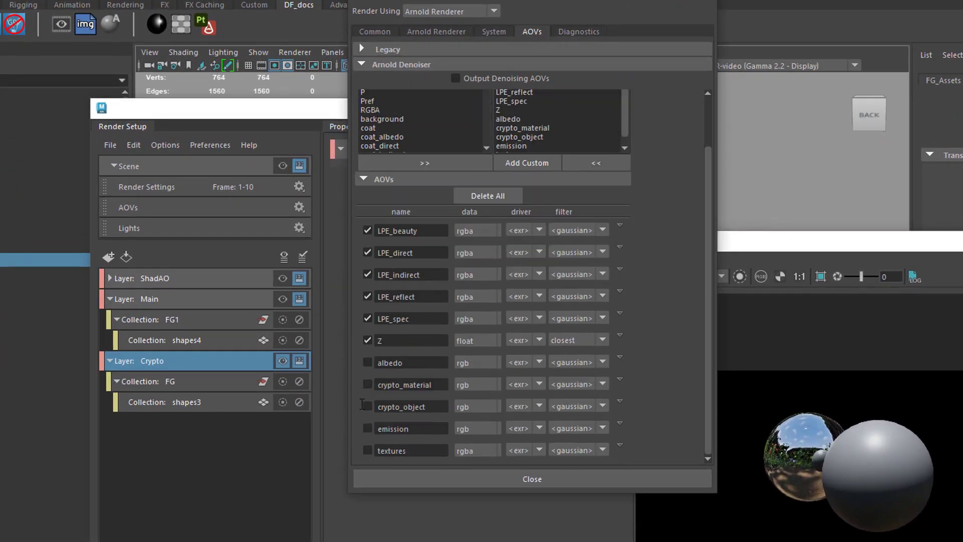
{"action": "right_click", "coordinate": [369, 384]}
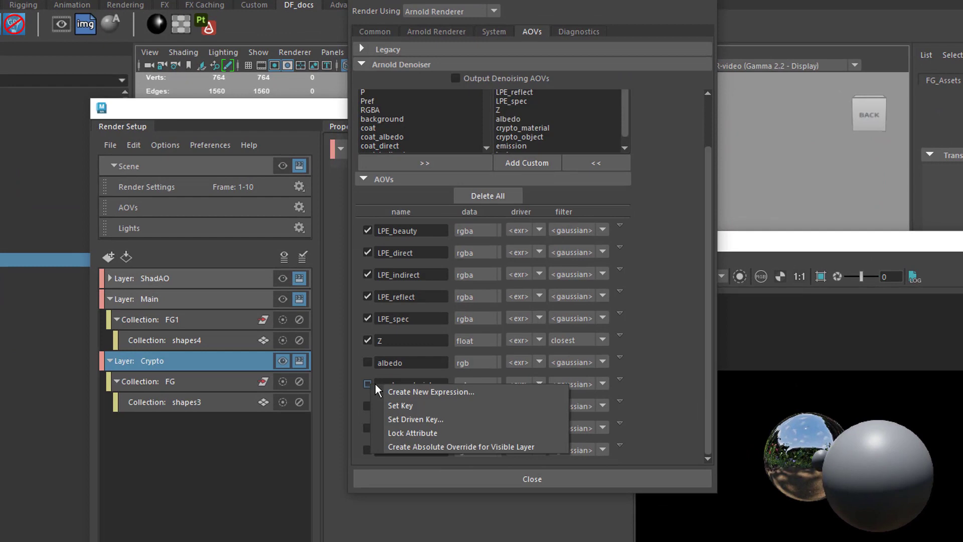
{"action": "left_click", "coordinate": [461, 447]}
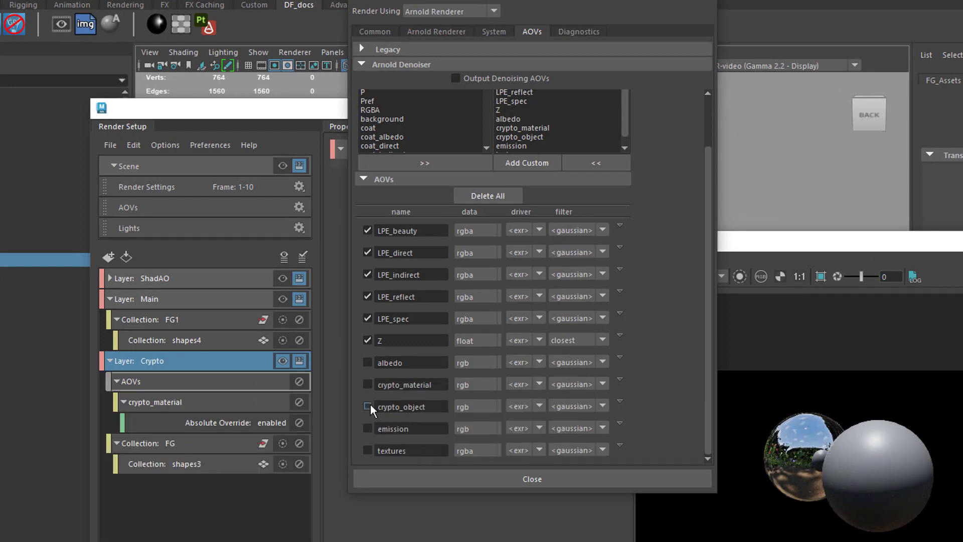
{"action": "left_click", "coordinate": [368, 406]}
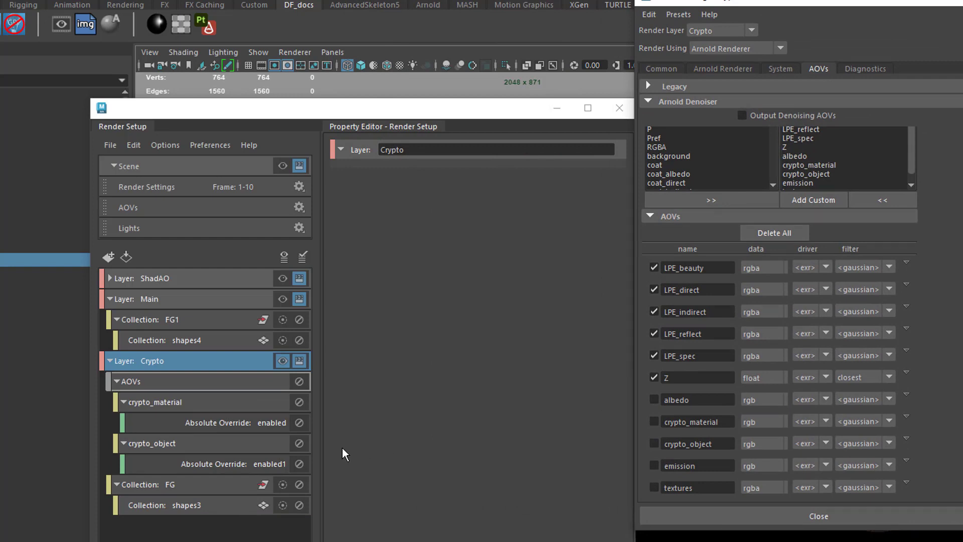
{"action": "left_click", "coordinate": [217, 423]}
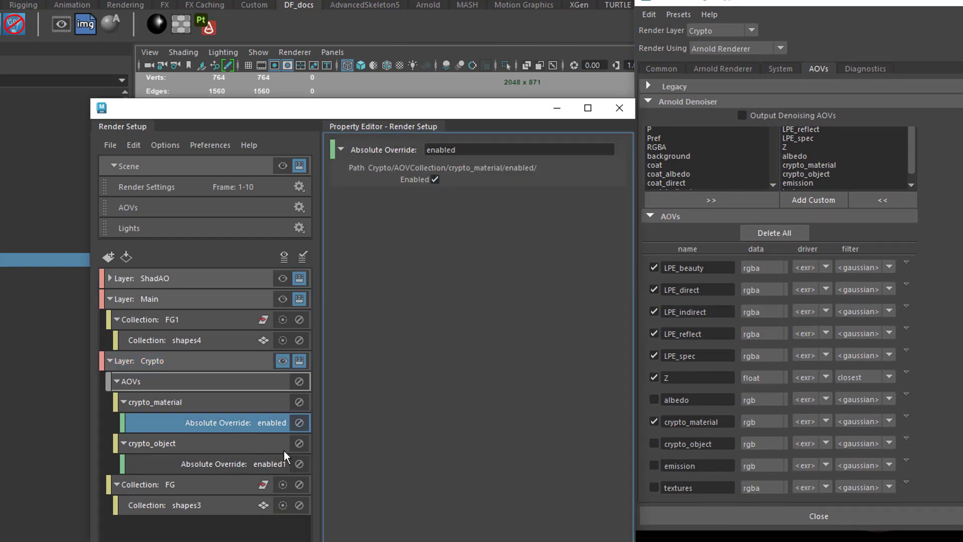
{"action": "left_click", "coordinate": [221, 463]}
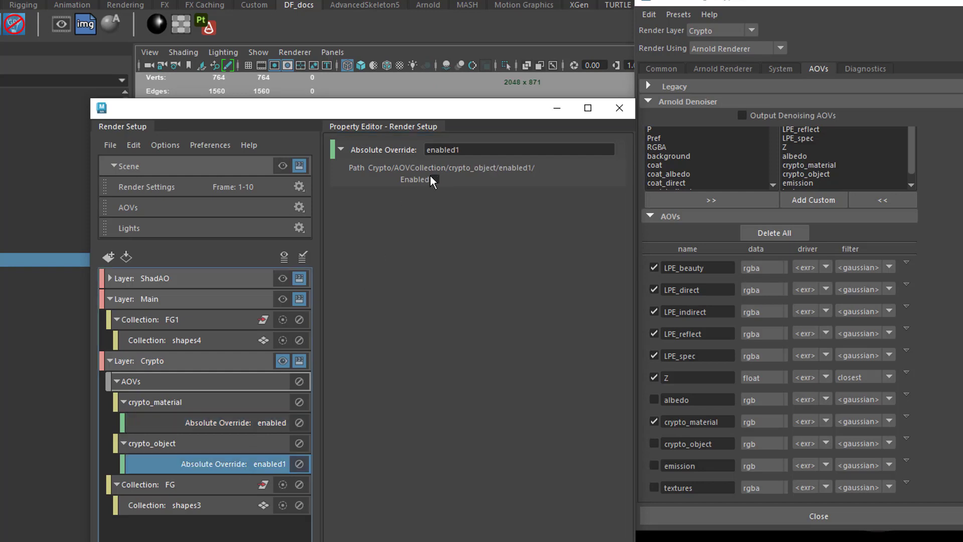
{"action": "left_click", "coordinate": [433, 180]}
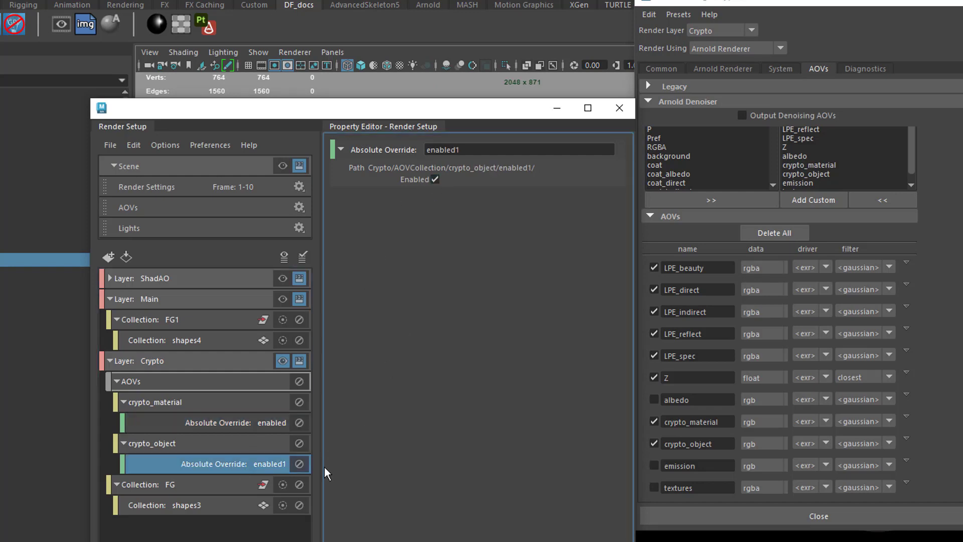
{"action": "mouse_move", "coordinate": [296, 439]}
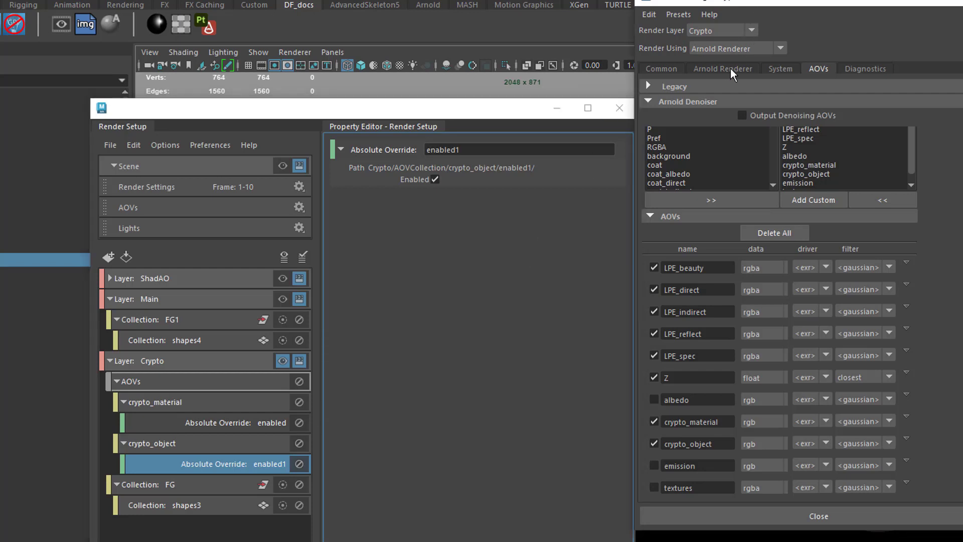
Step: Override diffuse, specular, transmission, SSS and volume samples to 0 on the Crypto layer
{"action": "left_click", "coordinate": [723, 69]}
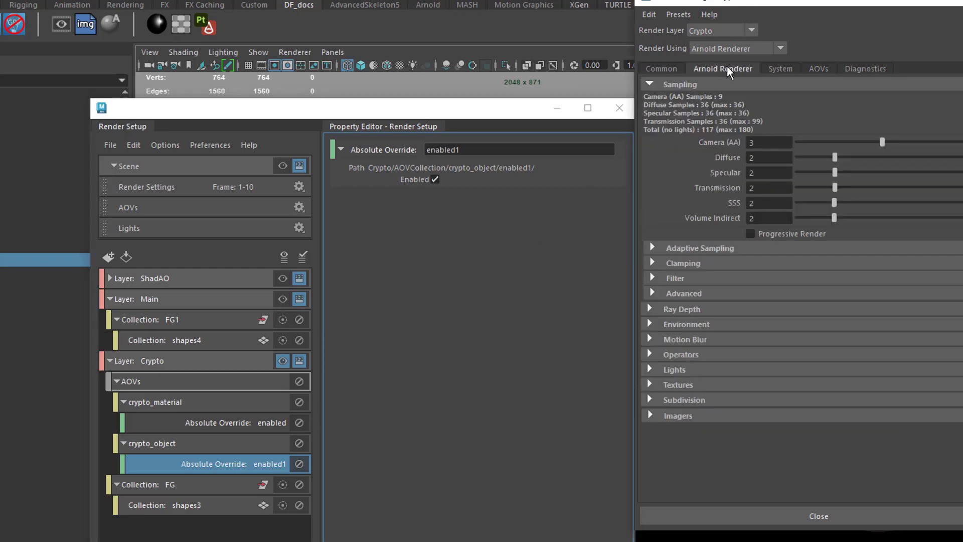
{"action": "right_click", "coordinate": [769, 157]}
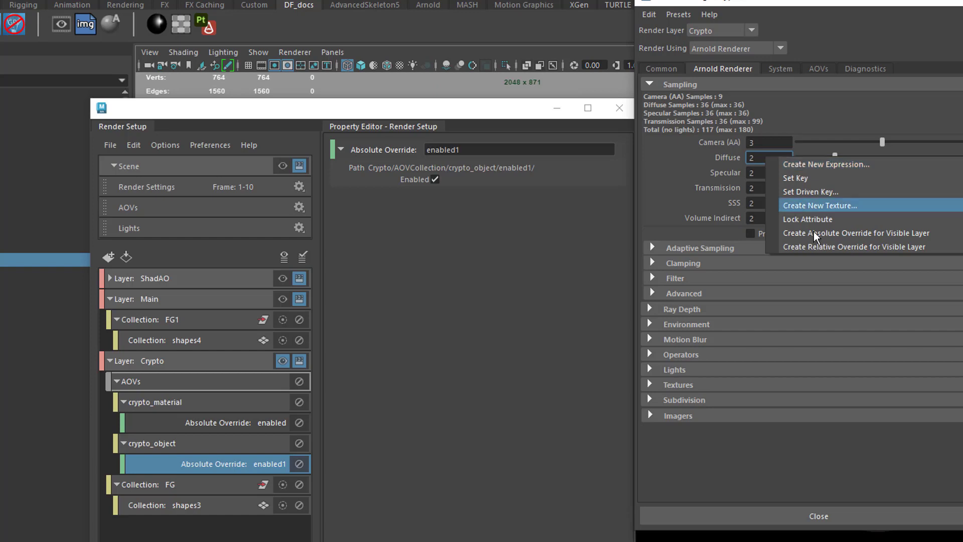
{"action": "left_click", "coordinate": [856, 233]}
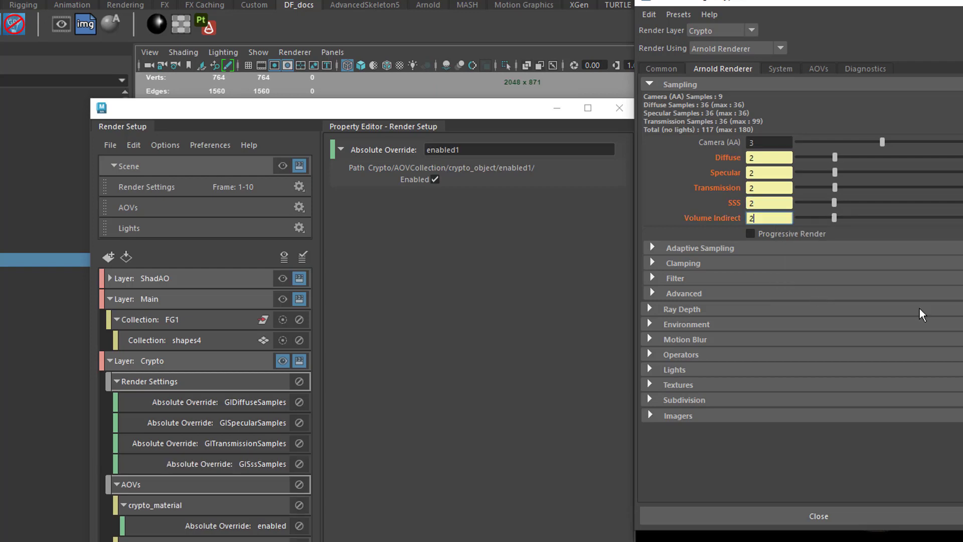
{"action": "scroll", "scroll_direction": "down", "scroll_amount": 3}
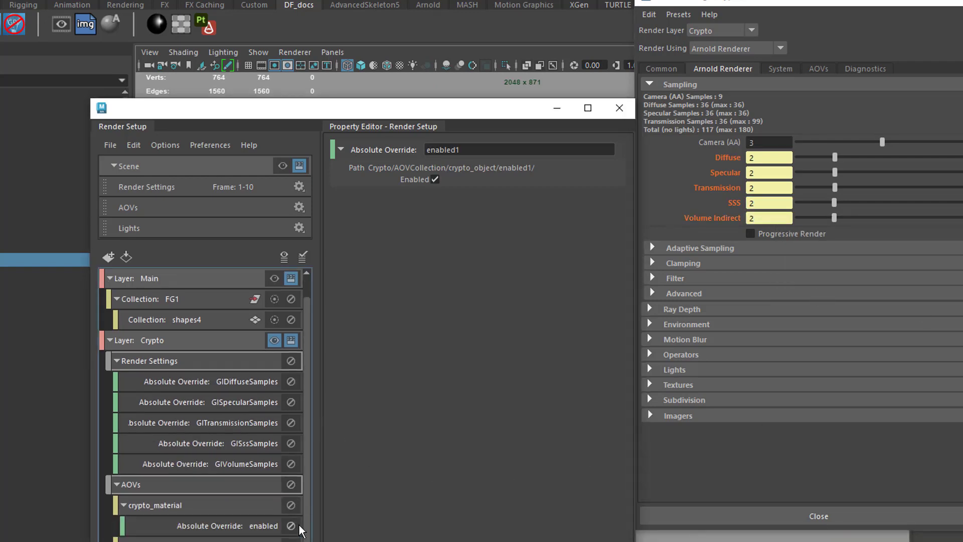
{"action": "left_click", "coordinate": [203, 381]}
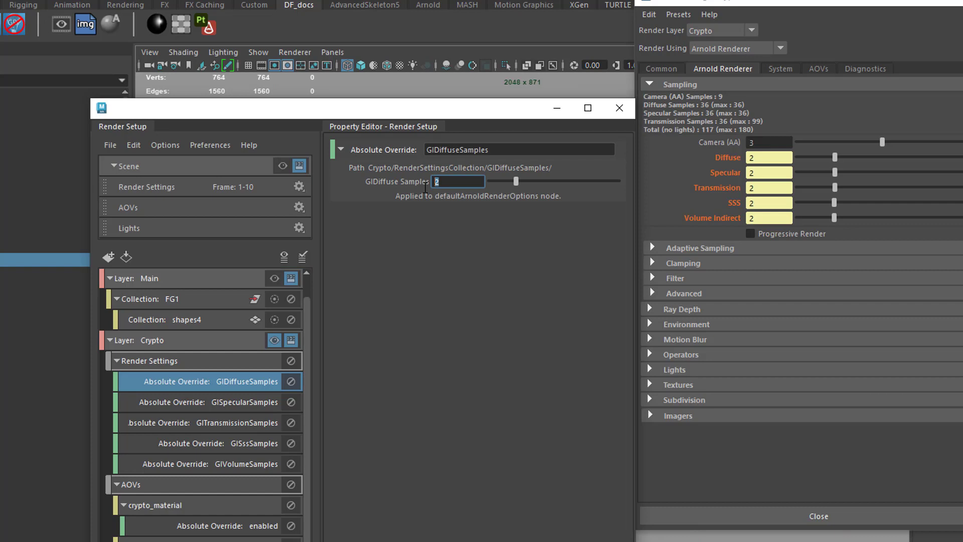
{"action": "left_click", "coordinate": [202, 423]}
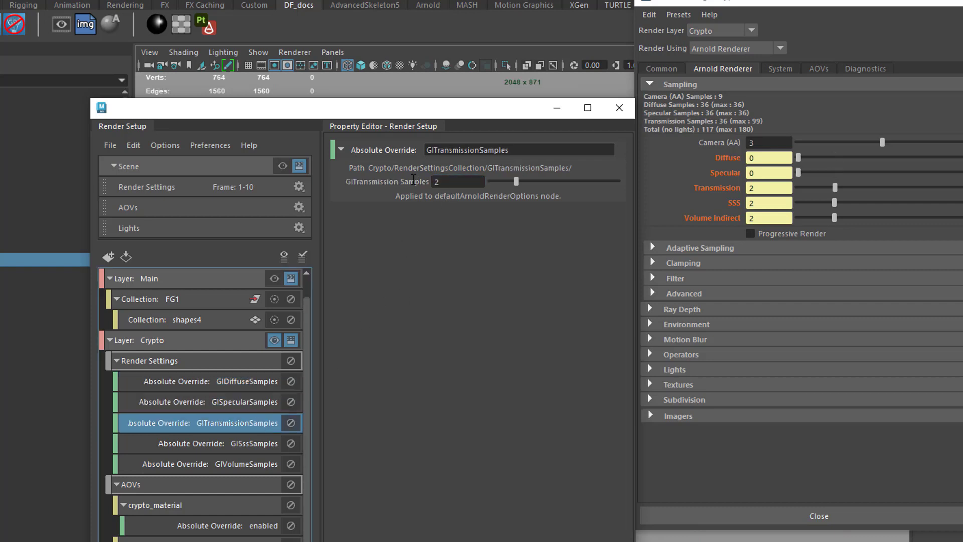
{"action": "left_click", "coordinate": [209, 463]}
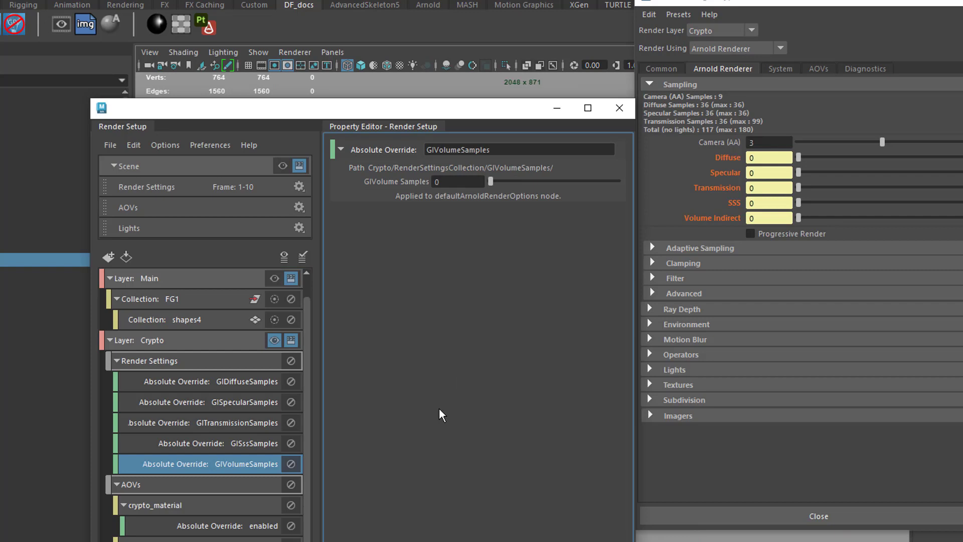
{"action": "mouse_move", "coordinate": [178, 391]}
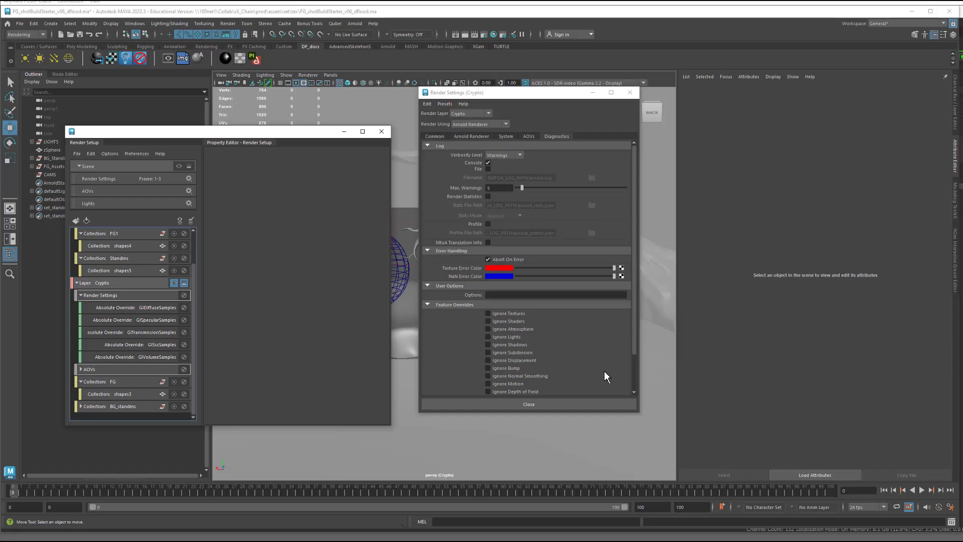
Step: Make Crypto the visible layer and add an enabled Ignore Lights absolute override
{"action": "left_click", "coordinate": [102, 283]}
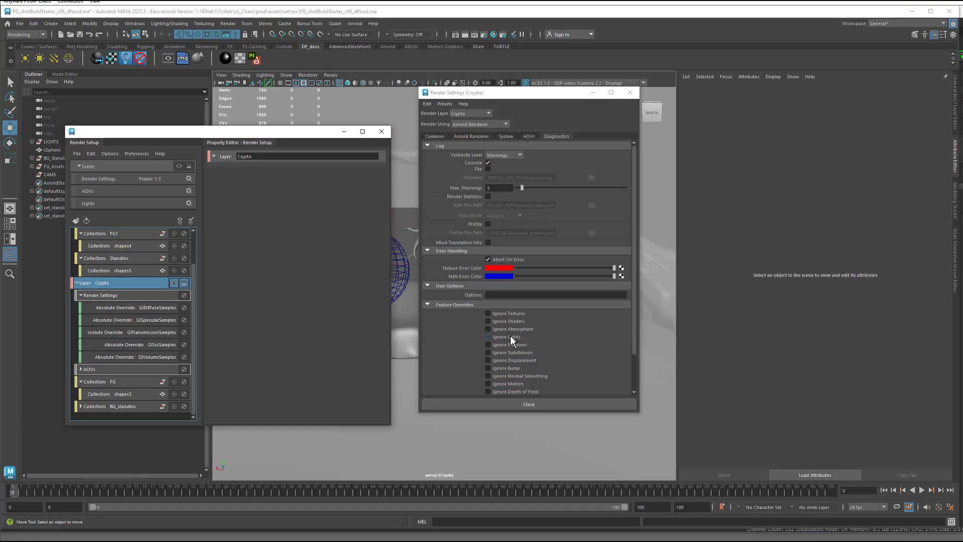
{"action": "right_click", "coordinate": [504, 337]}
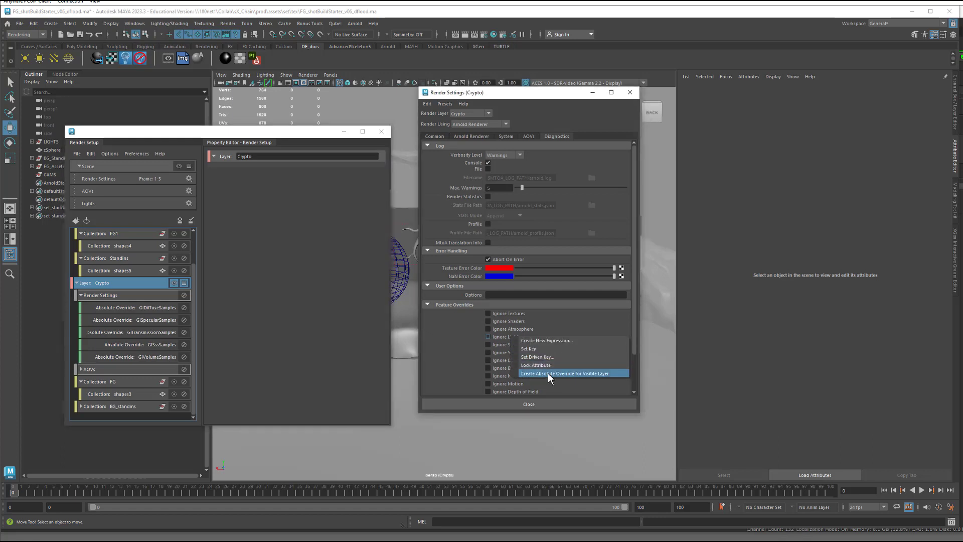
{"action": "left_click", "coordinate": [565, 373]}
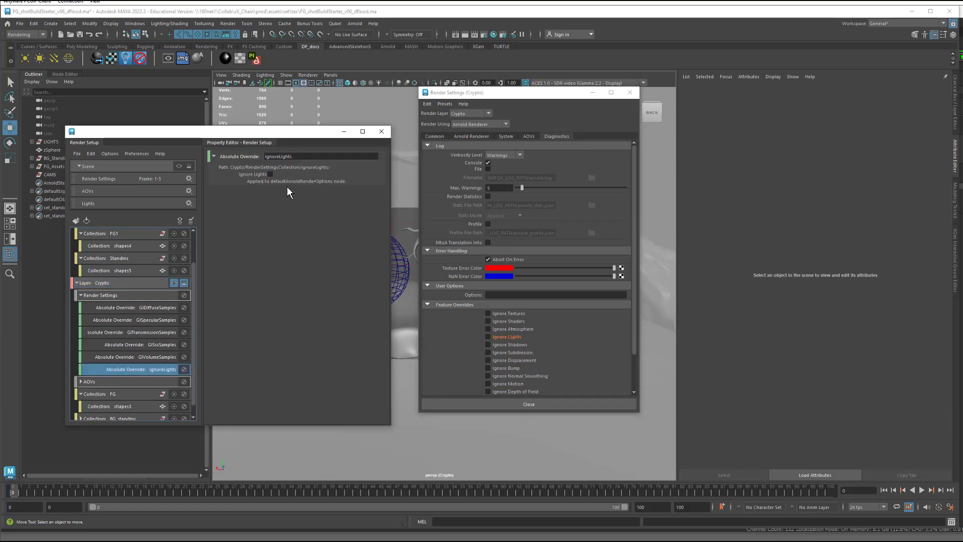
{"action": "left_click", "coordinate": [488, 337]}
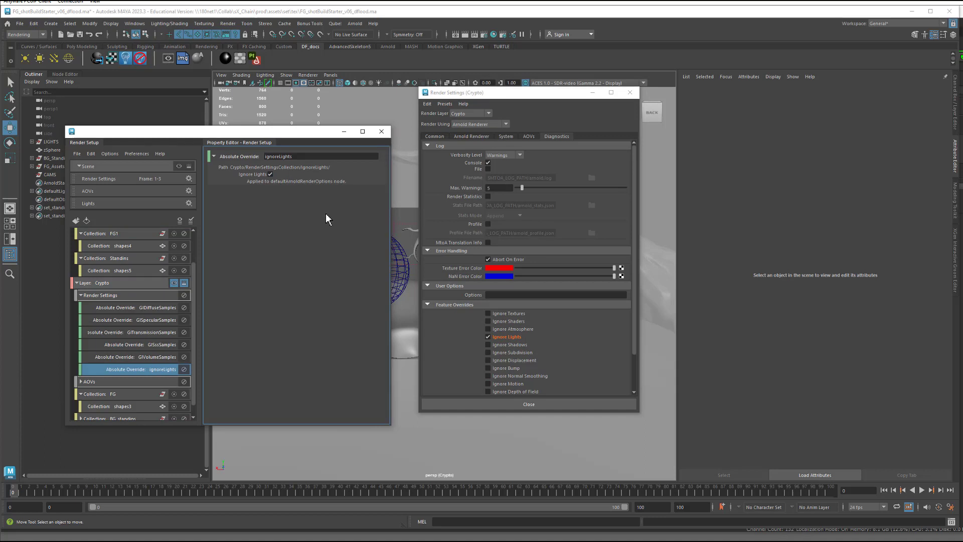
{"action": "mouse_move", "coordinate": [260, 351]}
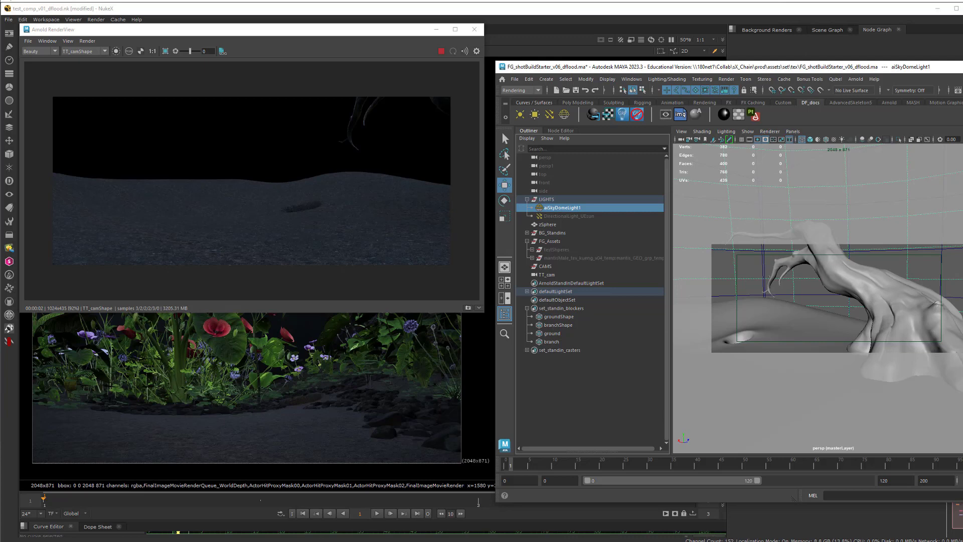
Step: Show the Main layer's Render Settings and its FG1 collection
{"action": "left_click", "coordinate": [547, 216]}
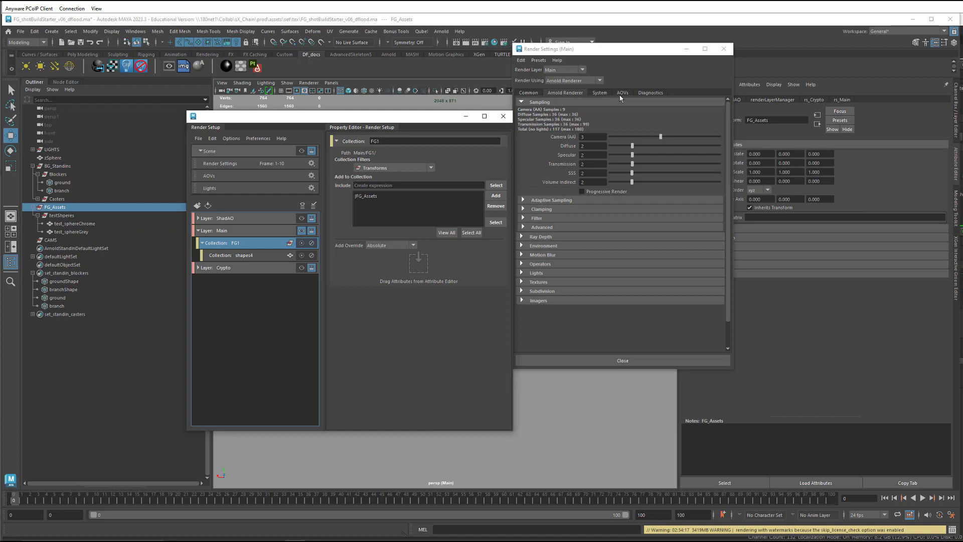
Step: Add Main-layer overrides for the LPE beauty, direct, indirect, reflect, spec AOVs and Z
{"action": "left_click", "coordinate": [623, 92]}
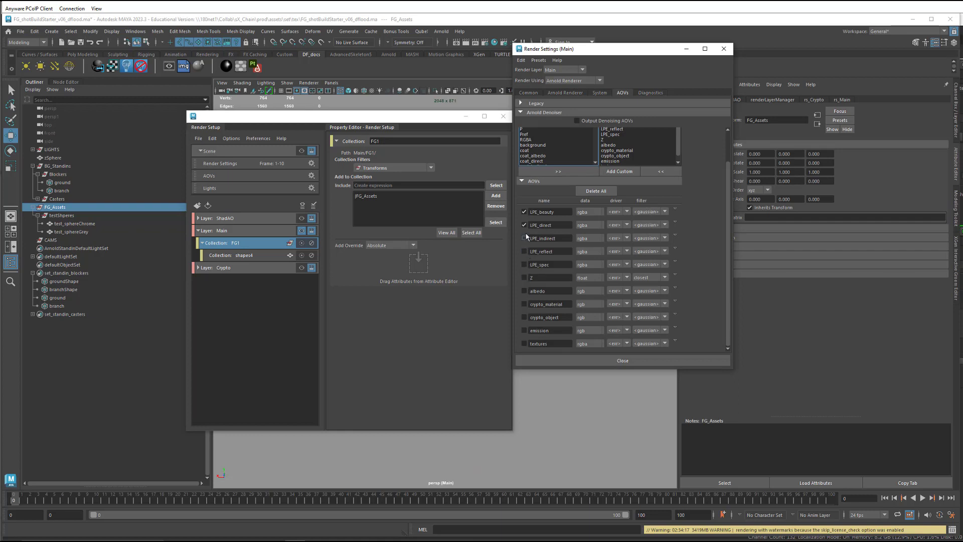
{"action": "left_click", "coordinate": [523, 212]}
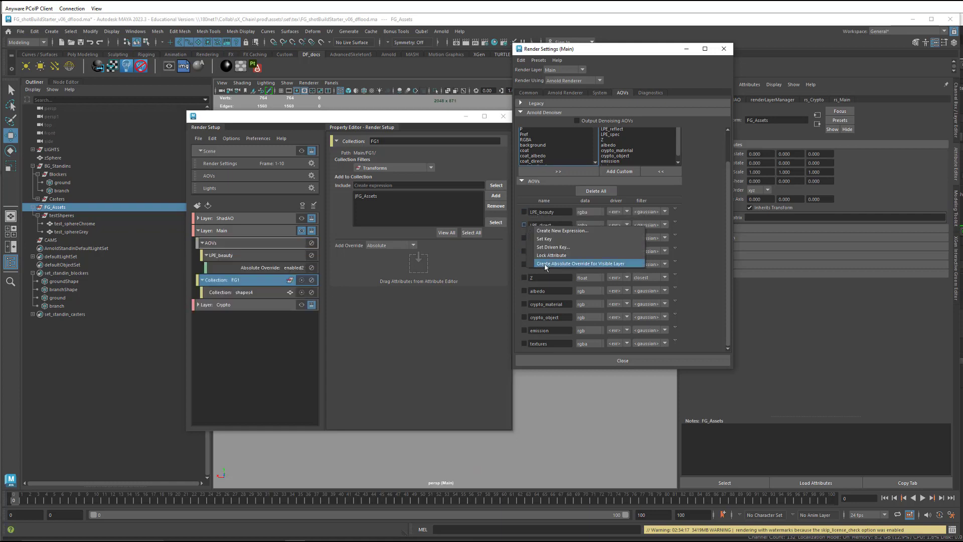
{"action": "left_click", "coordinate": [580, 263]}
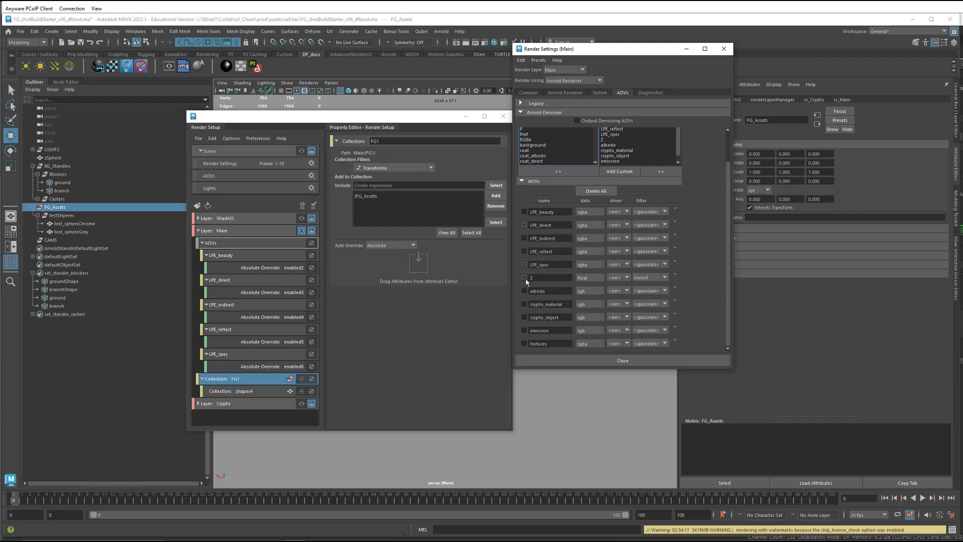
{"action": "right_click", "coordinate": [546, 277]}
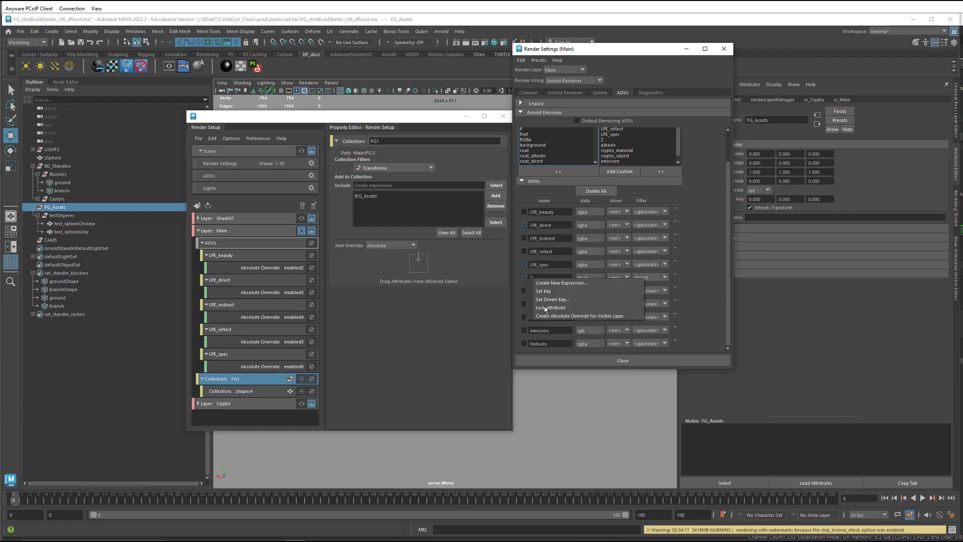
{"action": "left_click", "coordinate": [577, 315]}
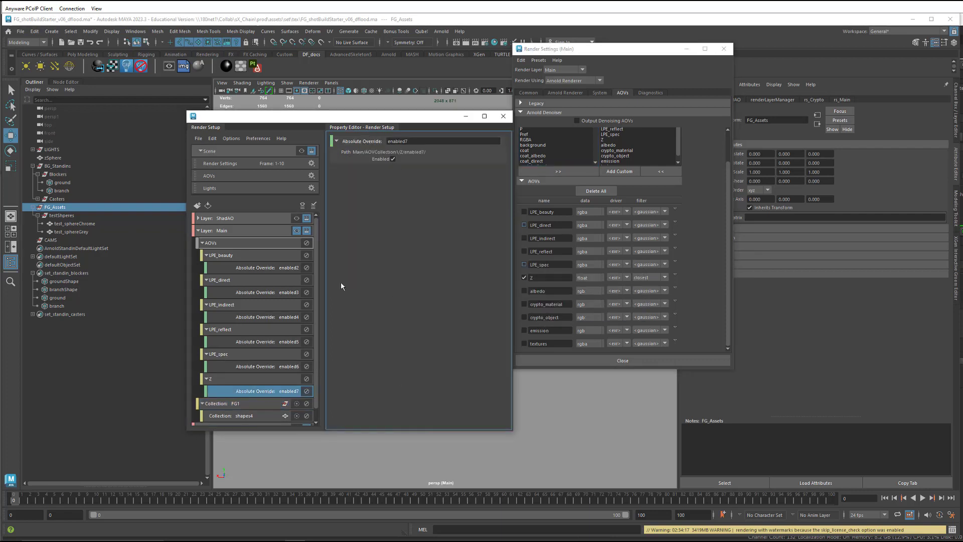
{"action": "left_click", "coordinate": [269, 317]}
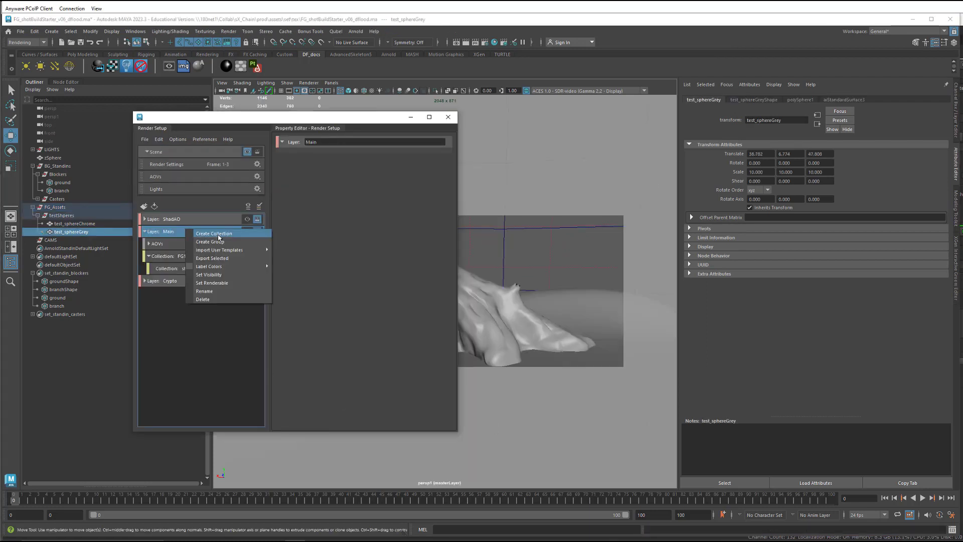
Step: Add a Standins collection to Main with a Shapes-filtered sub-collection shapes5
{"action": "left_click", "coordinate": [214, 233]}
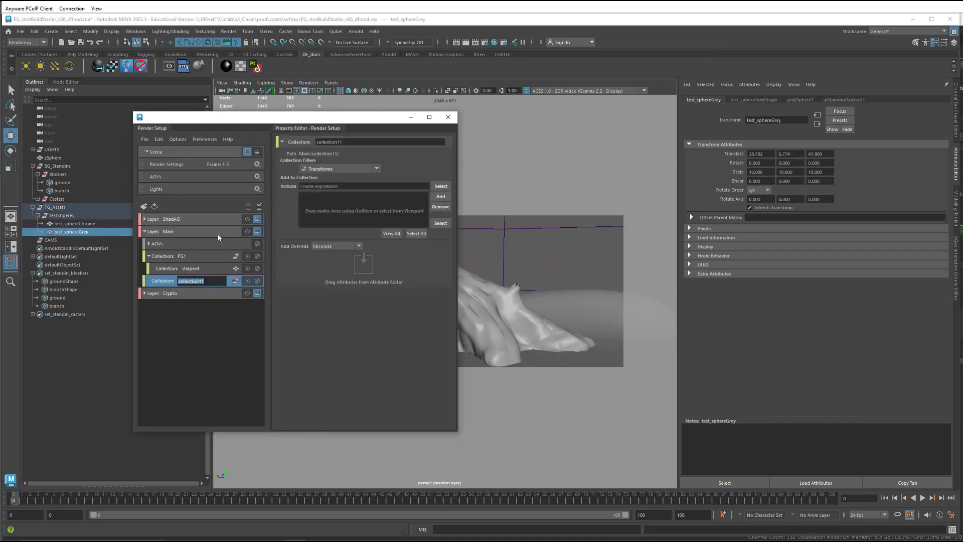
{"action": "type", "text": "Stan"}
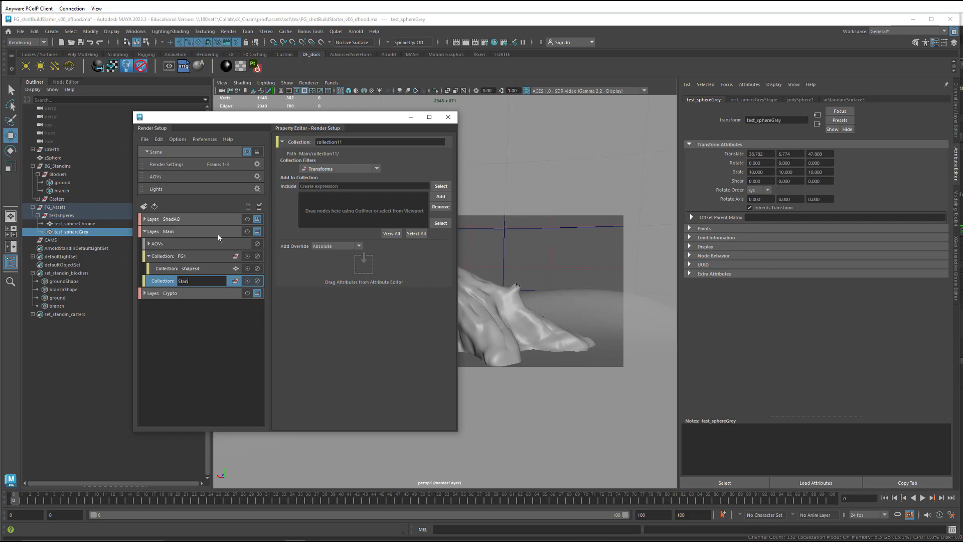
{"action": "type", "text": "Standins"}
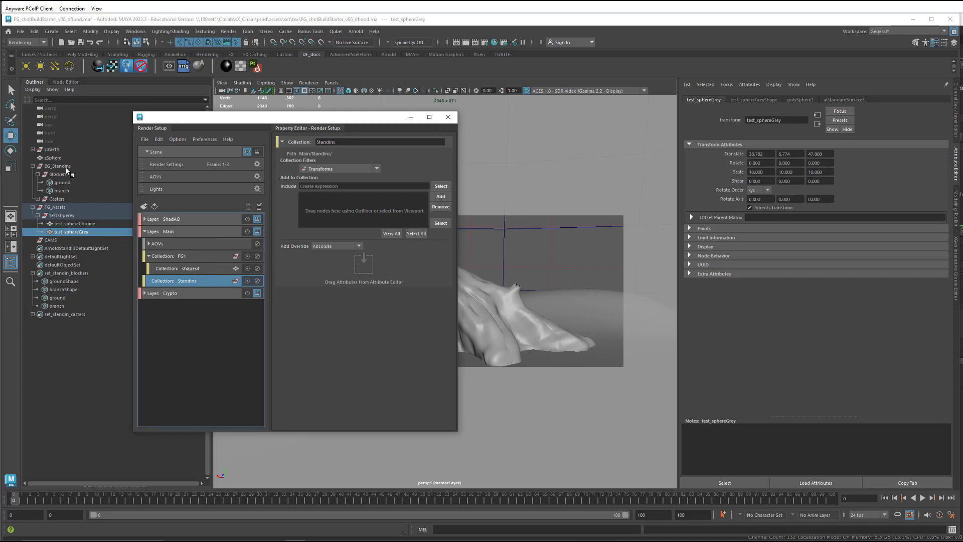
{"action": "right_click", "coordinate": [186, 280]}
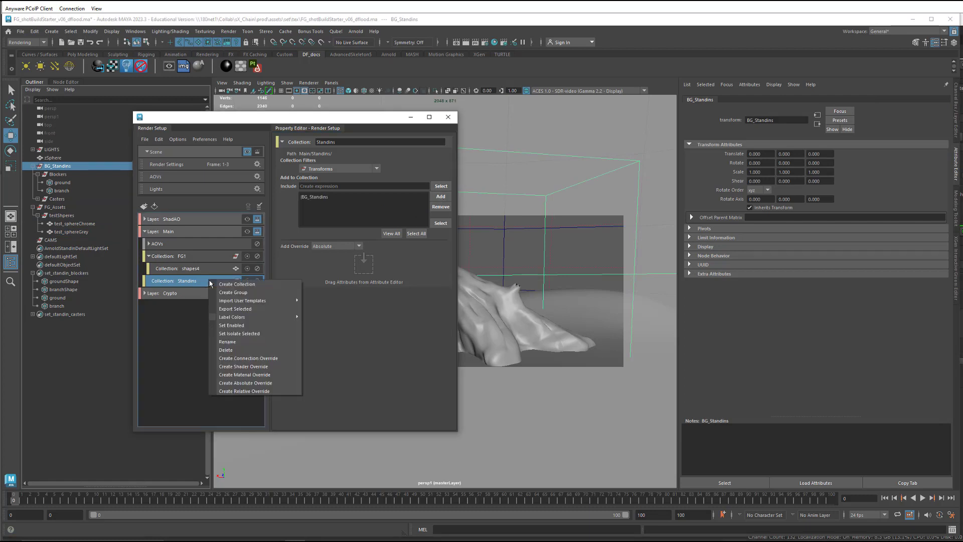
{"action": "left_click", "coordinate": [236, 284]}
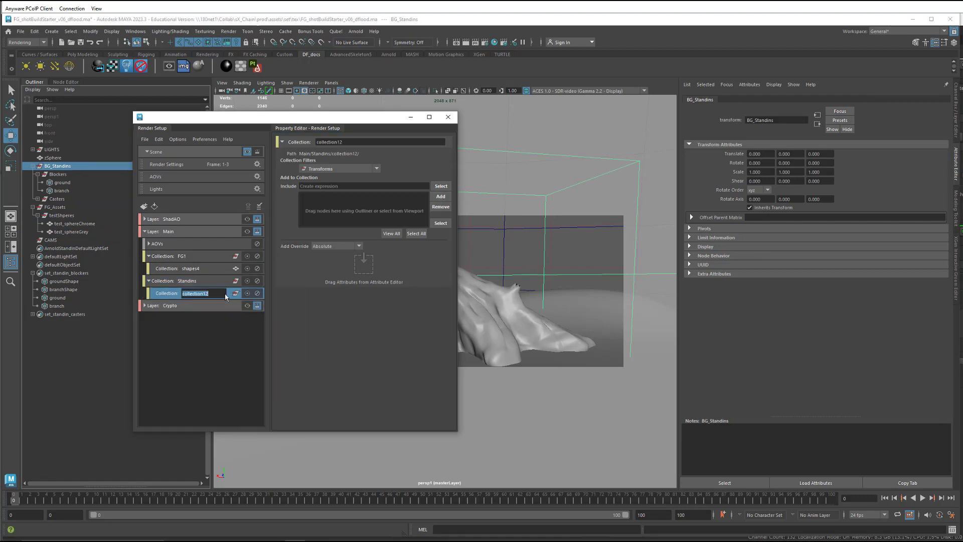
{"action": "left_click", "coordinate": [376, 169]}
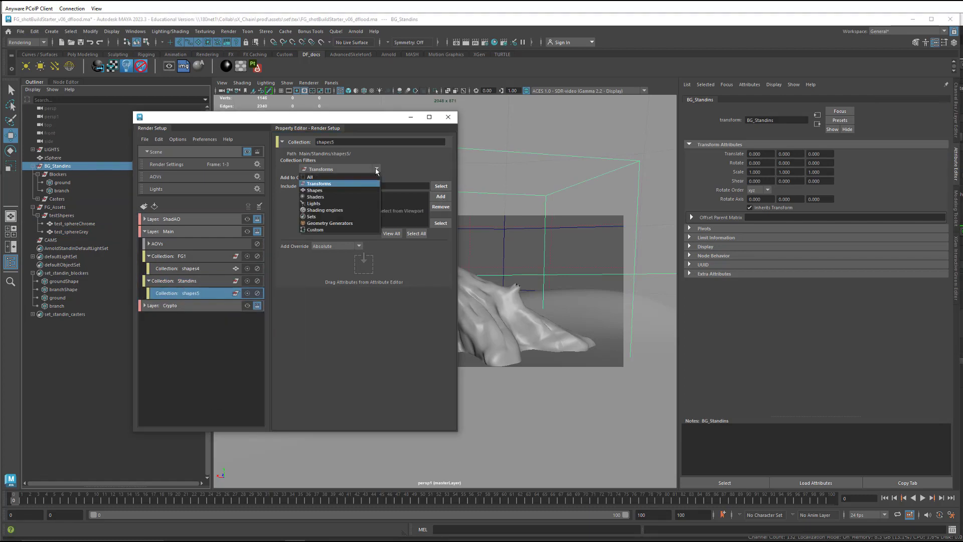
{"action": "left_click", "coordinate": [315, 190]}
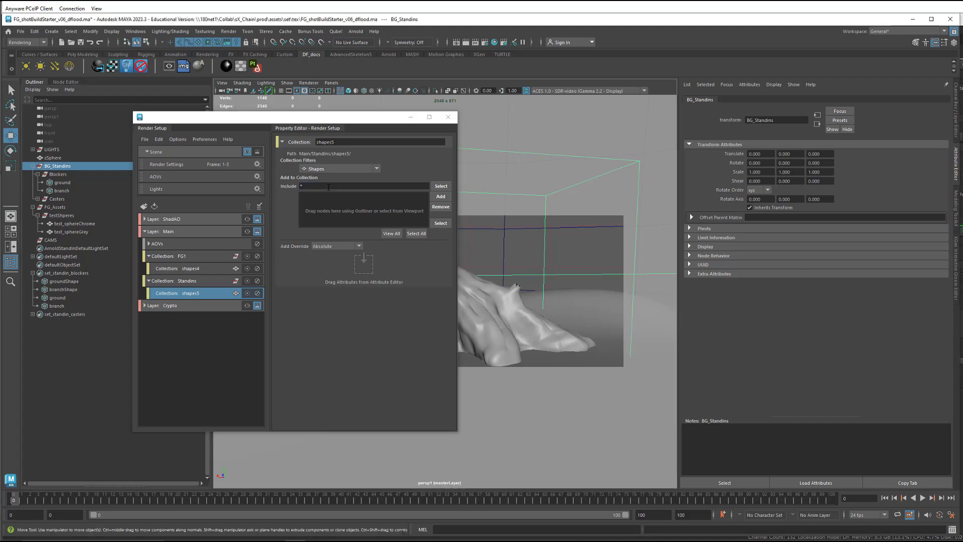
Step: Make Crypto the active layer and add a BG_blockers collection to it
{"action": "left_click", "coordinate": [171, 306]}
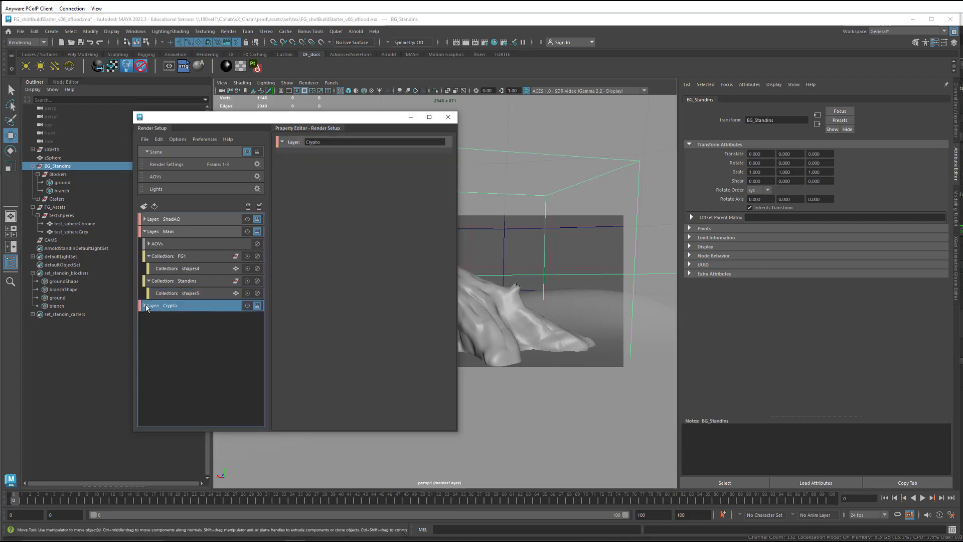
{"action": "left_click", "coordinate": [148, 305]}
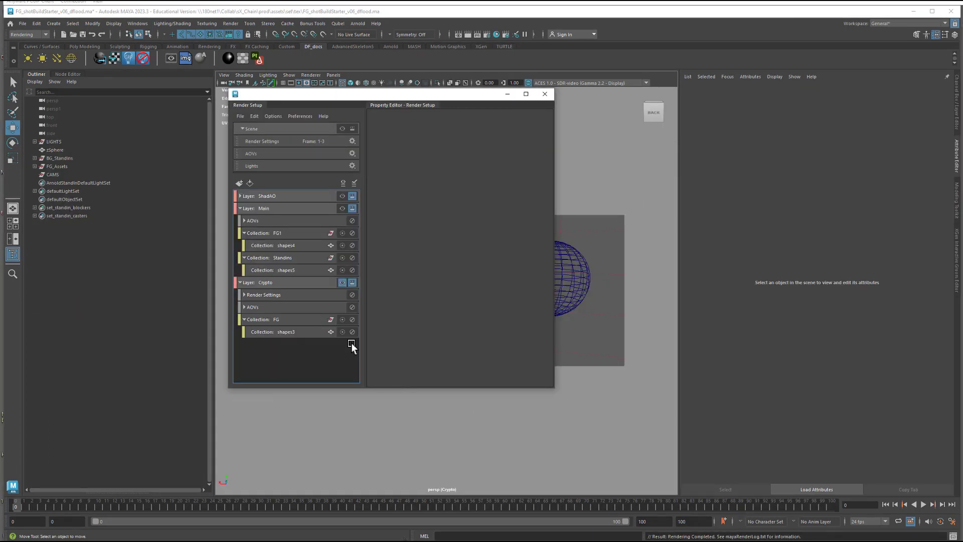
{"action": "left_click", "coordinate": [353, 343]}
{"action": "type", "text": "BG_blockers"}
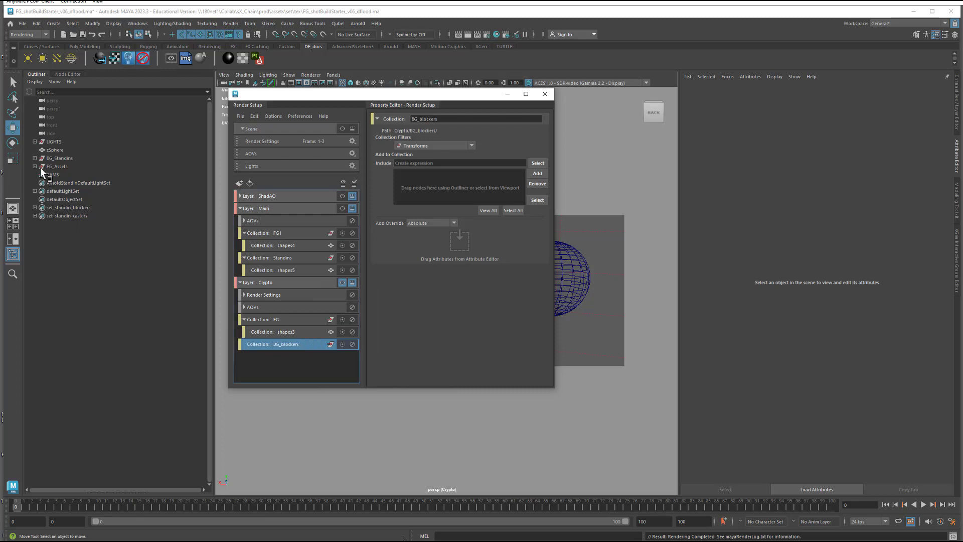
{"action": "left_click", "coordinate": [61, 166]}
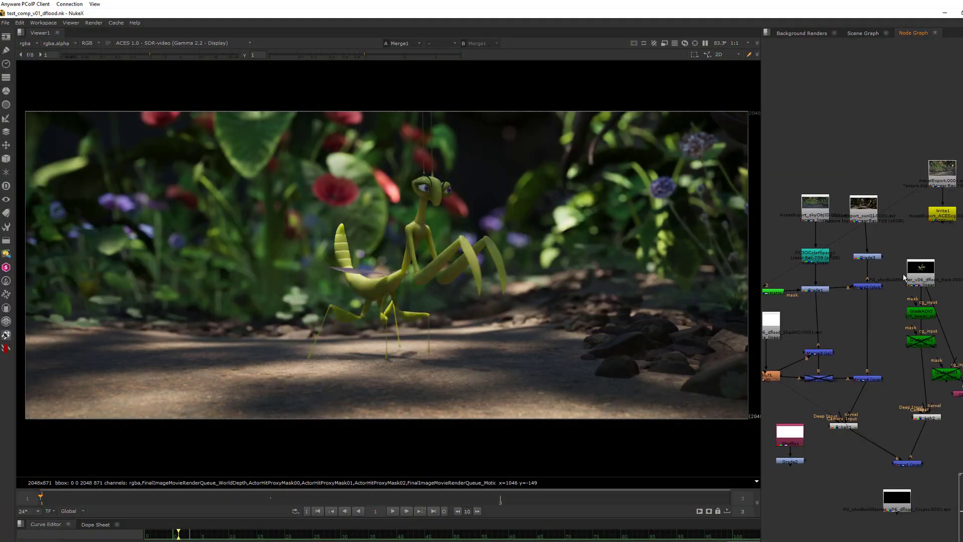
Step: View the mantis Main render alone and list its LPE beauty, direct, indirect, reflect and spec channels
{"action": "left_click", "coordinate": [920, 267]}
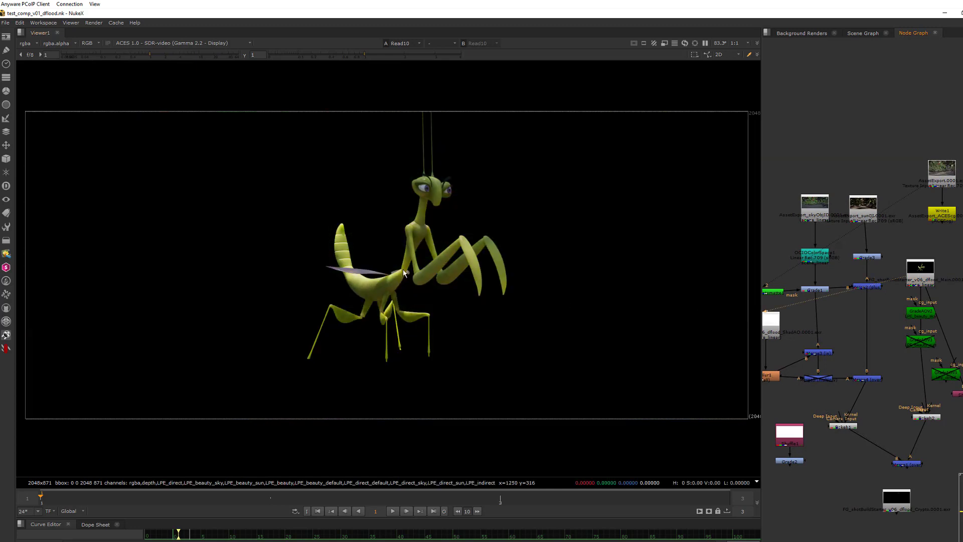
{"action": "mouse_move", "coordinate": [928, 272]}
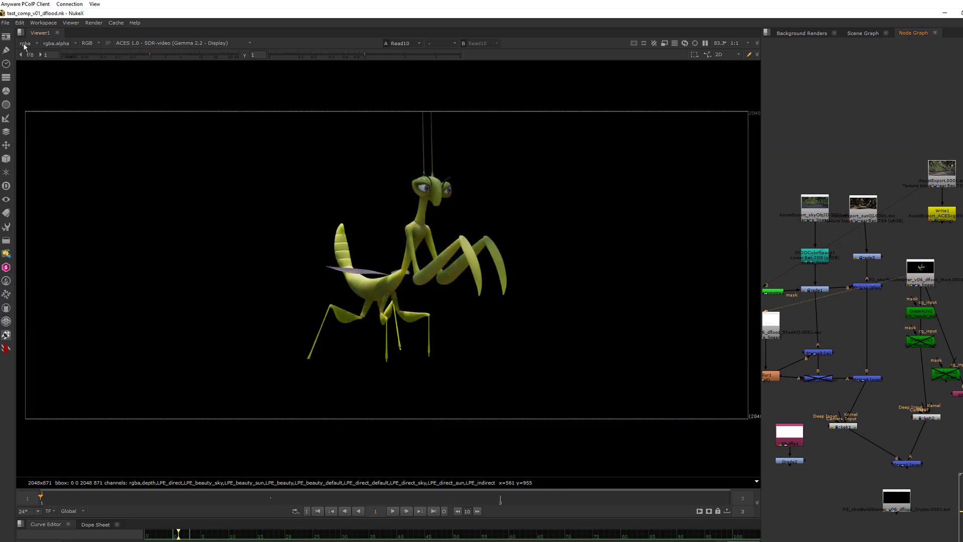
{"action": "left_click", "coordinate": [26, 43]}
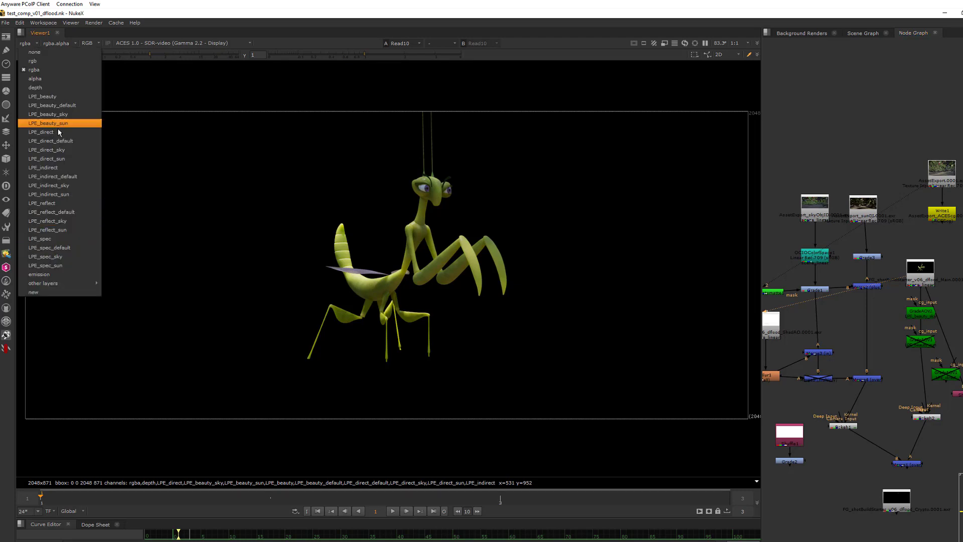
{"action": "mouse_move", "coordinate": [72, 249]}
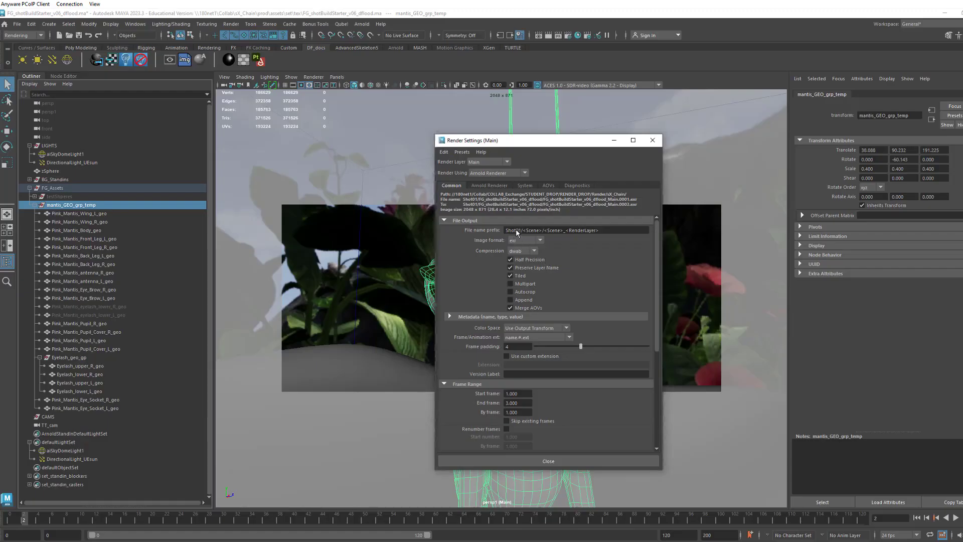
{"action": "mouse_move", "coordinate": [527, 235]}
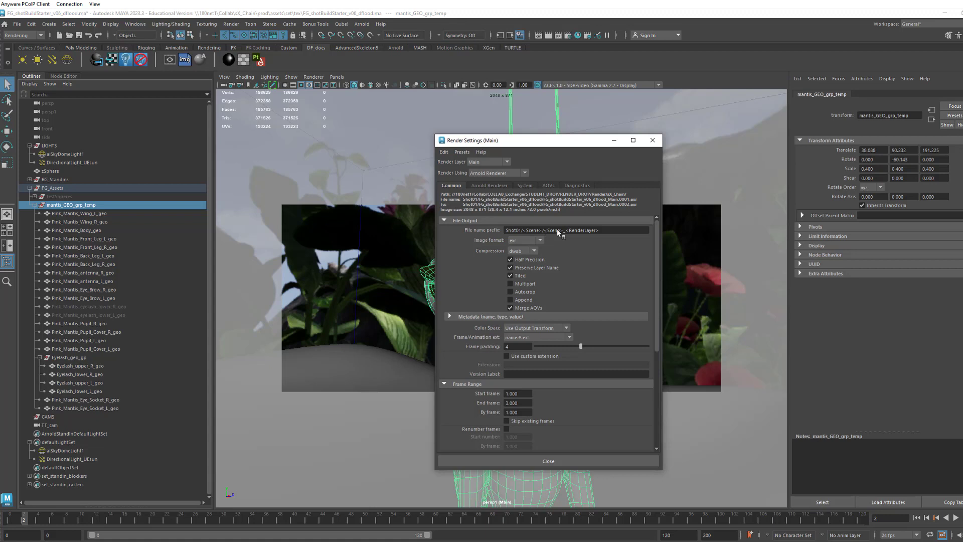
{"action": "mouse_move", "coordinate": [531, 240]}
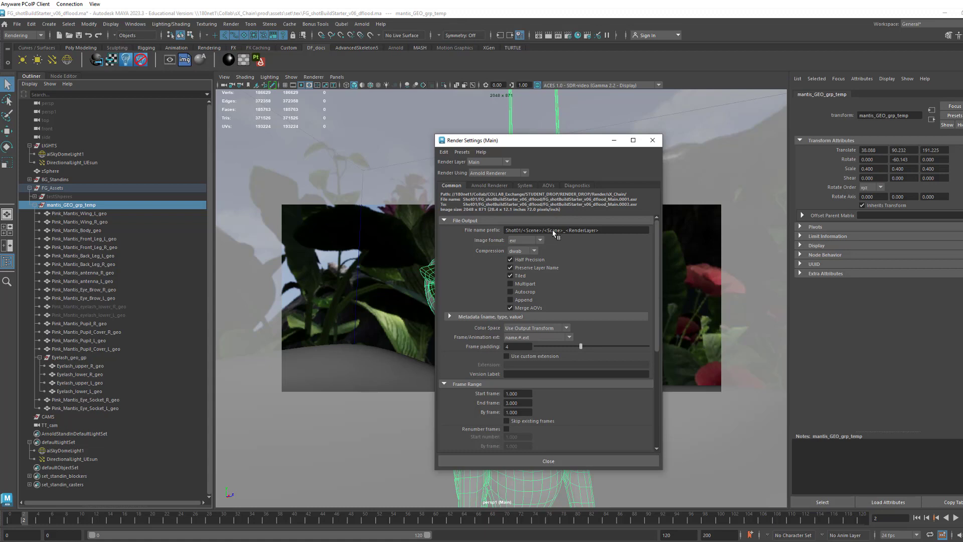
{"action": "mouse_move", "coordinate": [593, 239]}
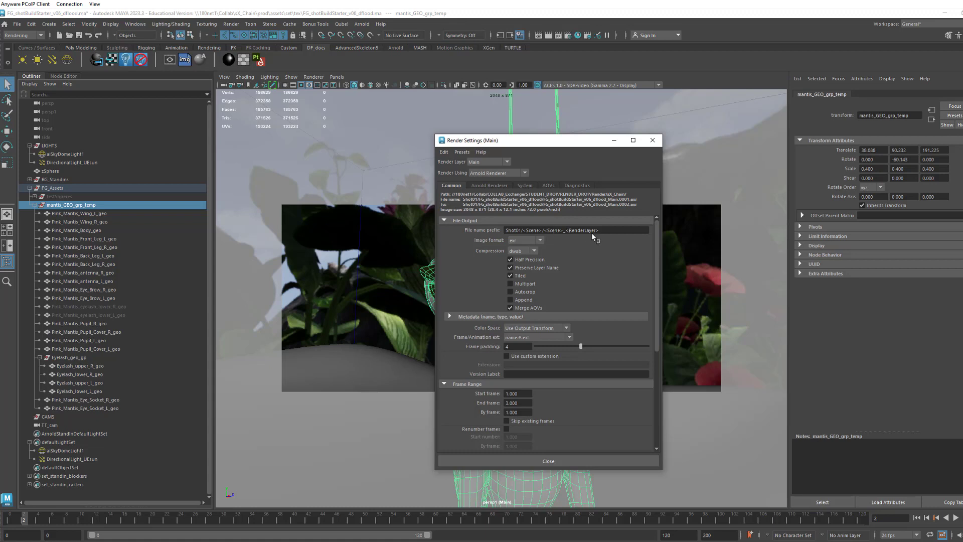
{"action": "mouse_move", "coordinate": [594, 239]}
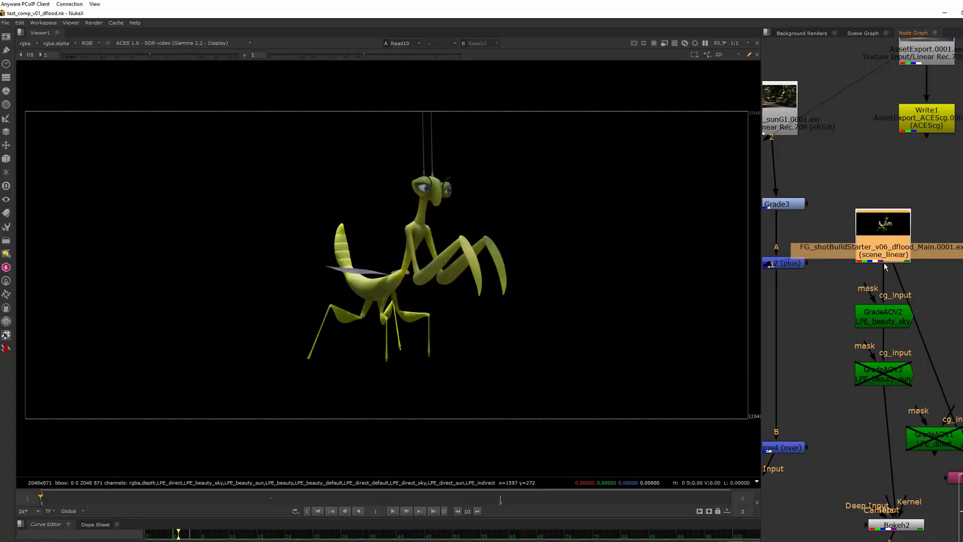
{"action": "mouse_move", "coordinate": [897, 331]}
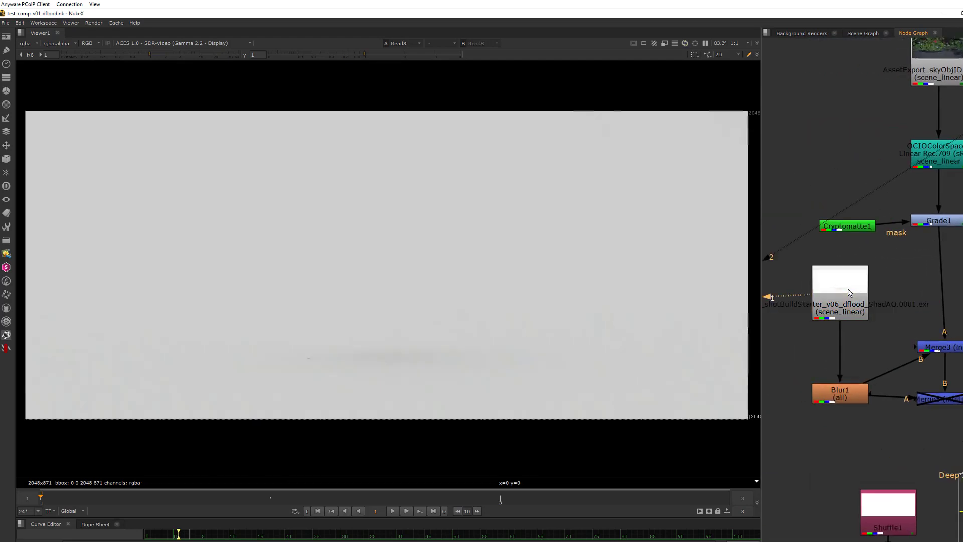
{"action": "mouse_move", "coordinate": [337, 367]}
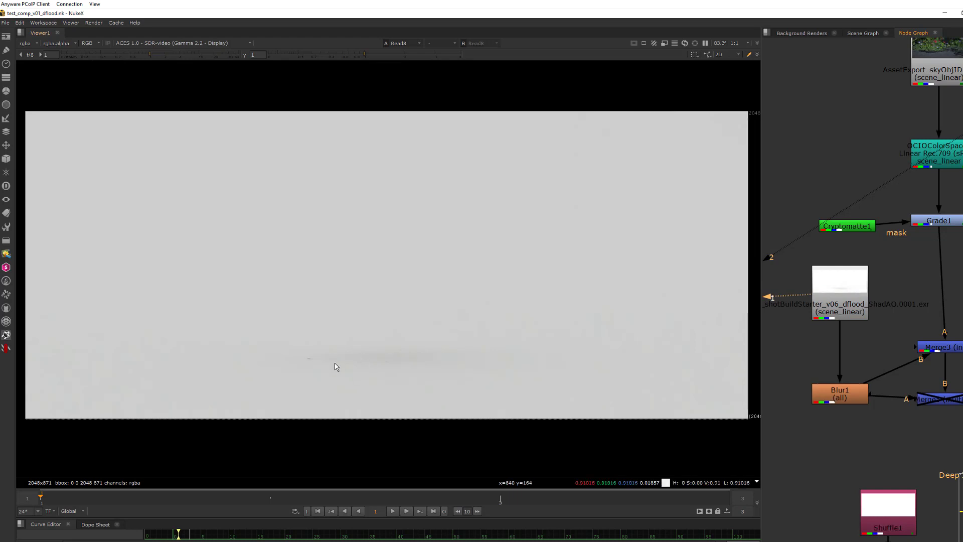
{"action": "mouse_move", "coordinate": [312, 366]}
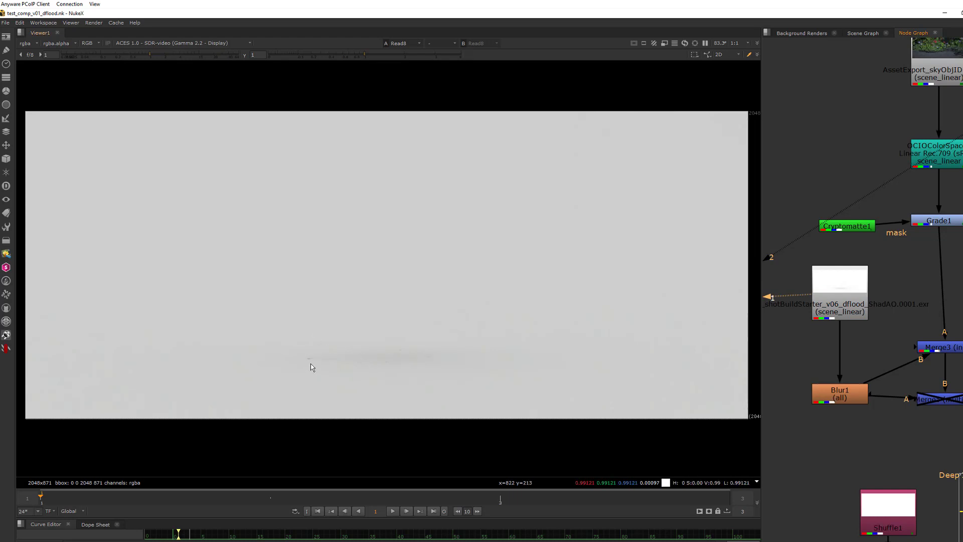
Step: Step through the OCIOColorSpace background, Grade1 result and Merge3 shadow merge in Viewer1
{"action": "left_click", "coordinate": [83, 42]}
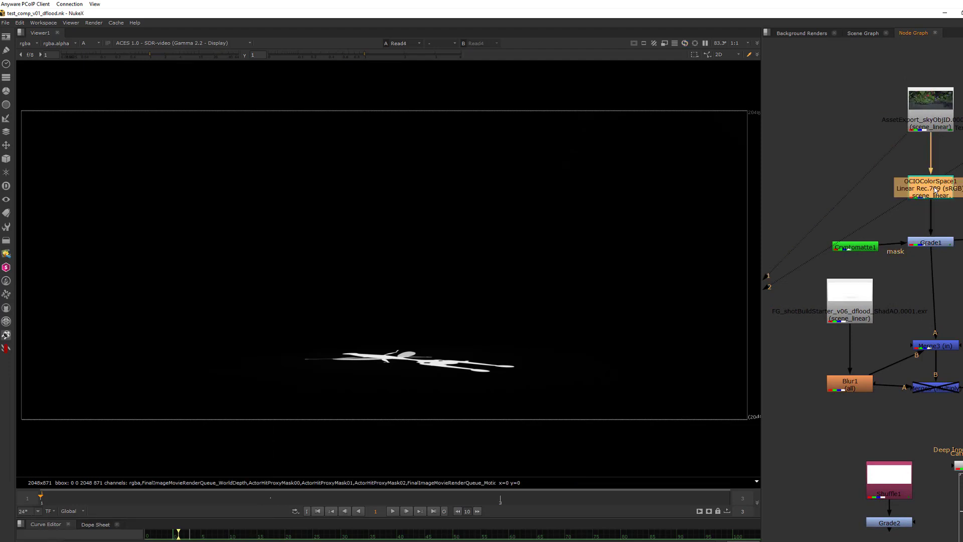
{"action": "left_click", "coordinate": [931, 188]}
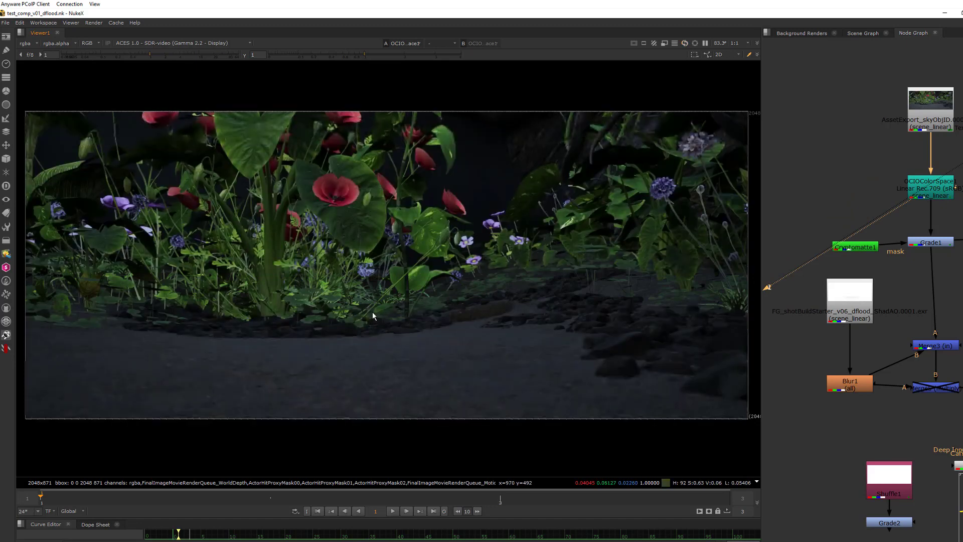
{"action": "mouse_move", "coordinate": [457, 295]}
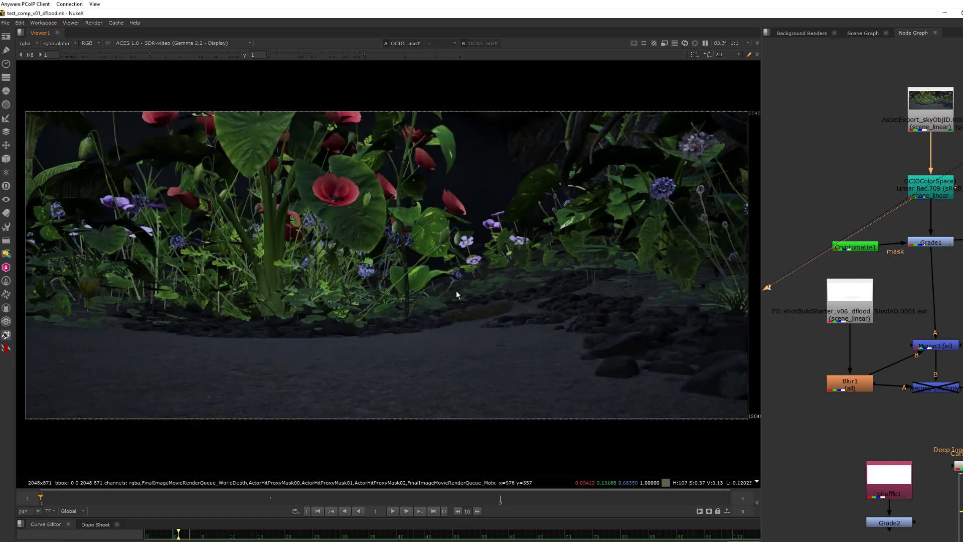
{"action": "left_click", "coordinate": [930, 242]}
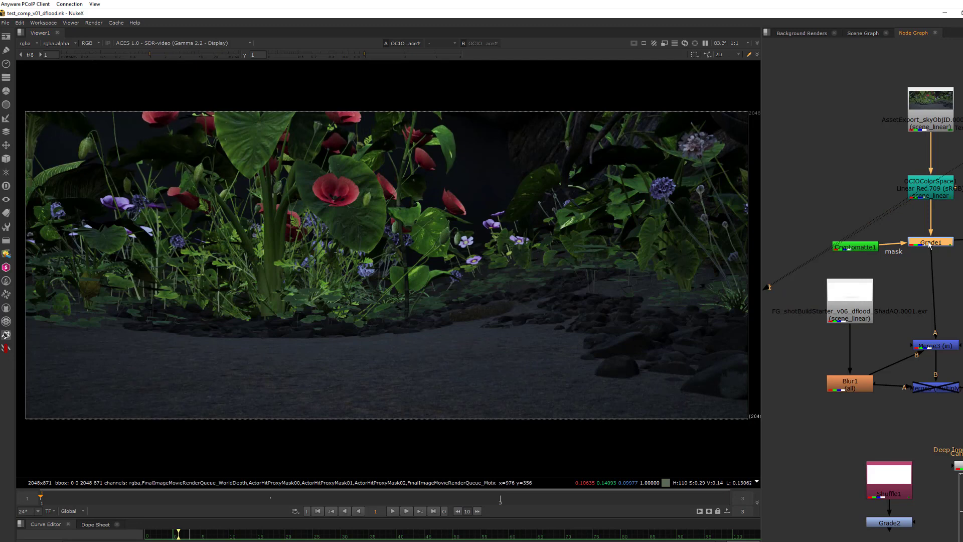
{"action": "left_click", "coordinate": [931, 241]}
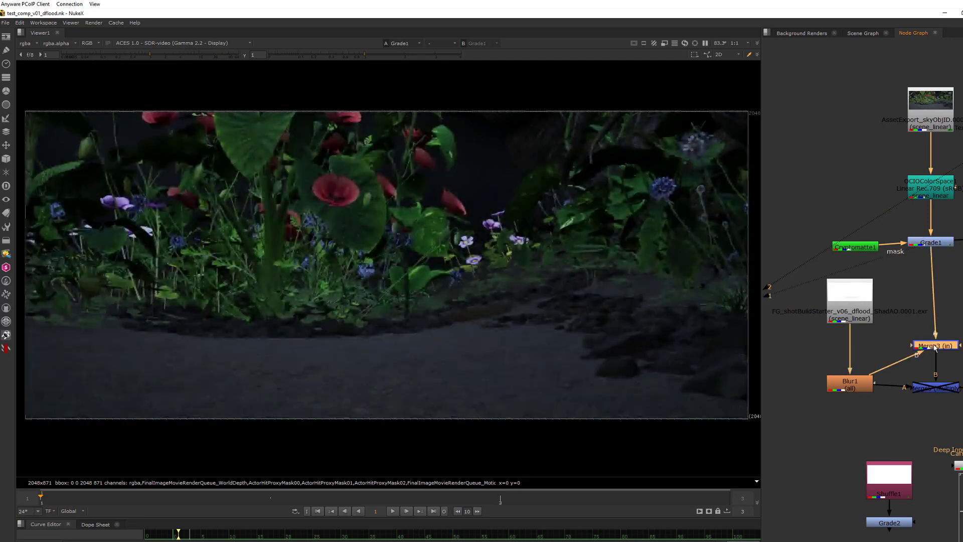
{"action": "left_click", "coordinate": [936, 345]}
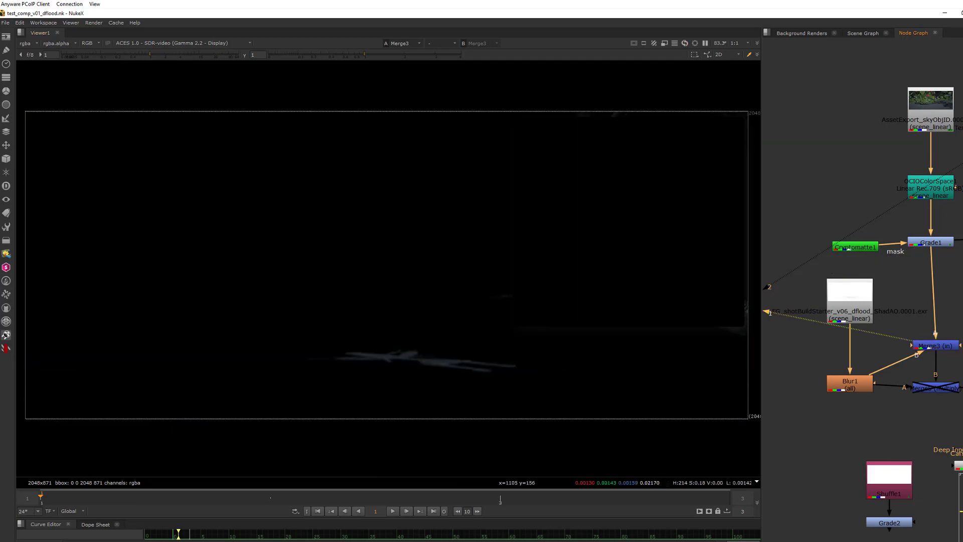
{"action": "mouse_move", "coordinate": [590, 372]}
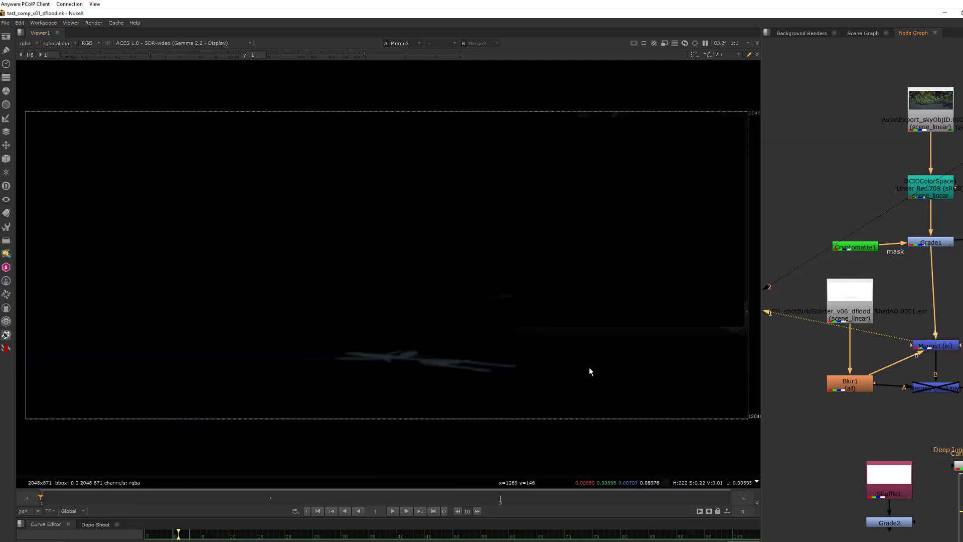
{"action": "mouse_move", "coordinate": [896, 372]}
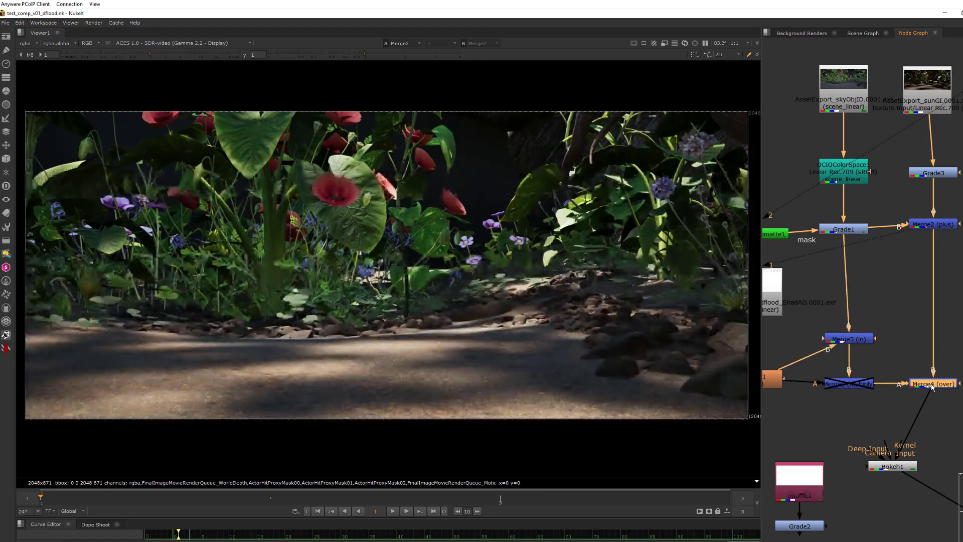
Step: View the Merge4 combined background with shadow streaks, without the mantis
{"action": "left_click", "coordinate": [934, 383]}
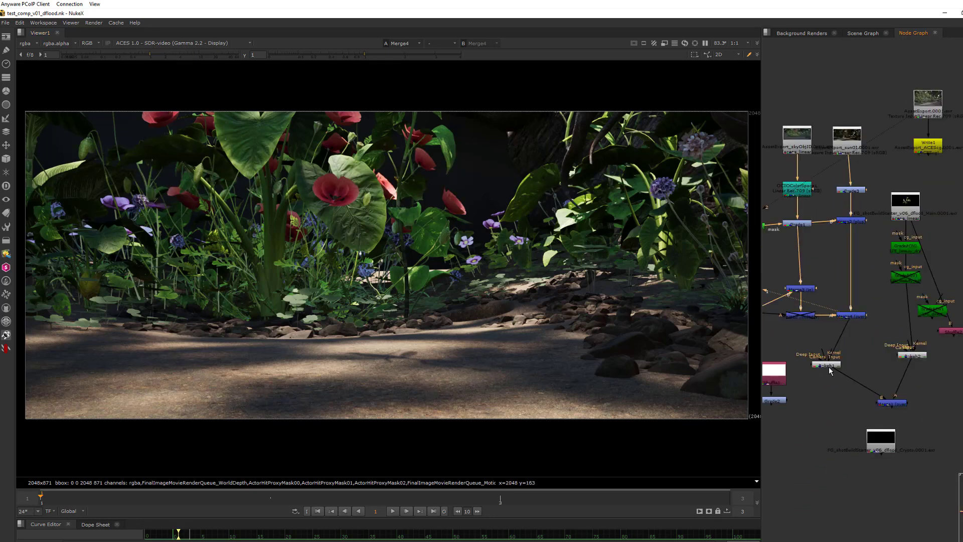
{"action": "mouse_move", "coordinate": [914, 299]}
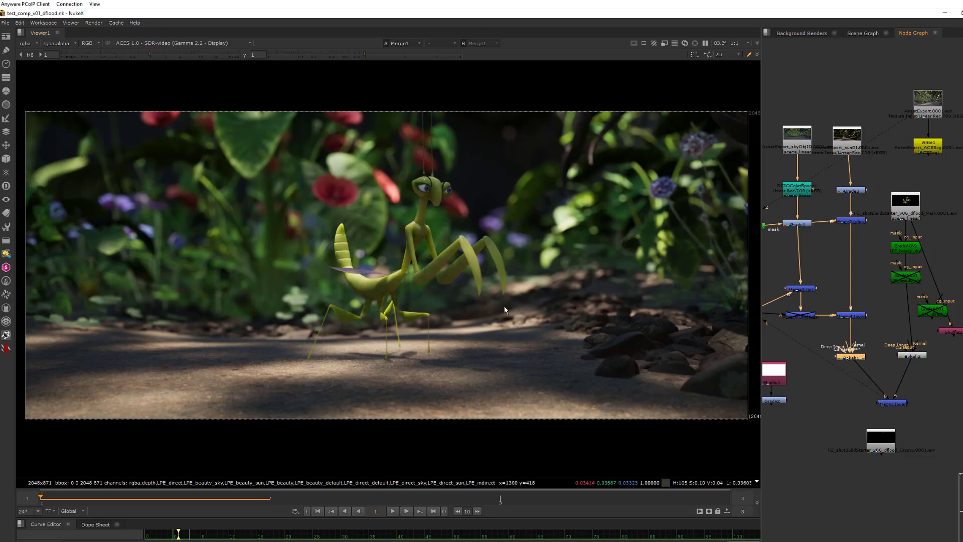
{"action": "mouse_move", "coordinate": [524, 331]}
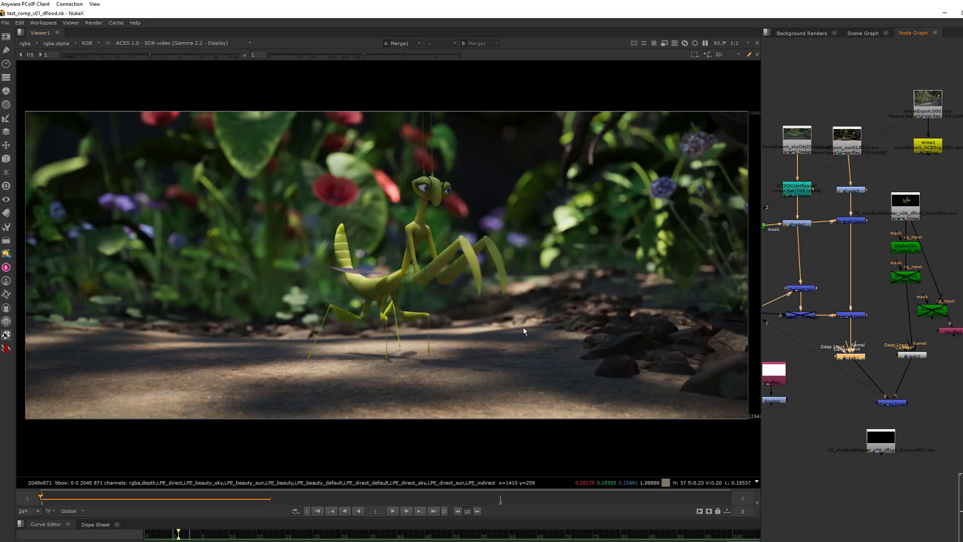